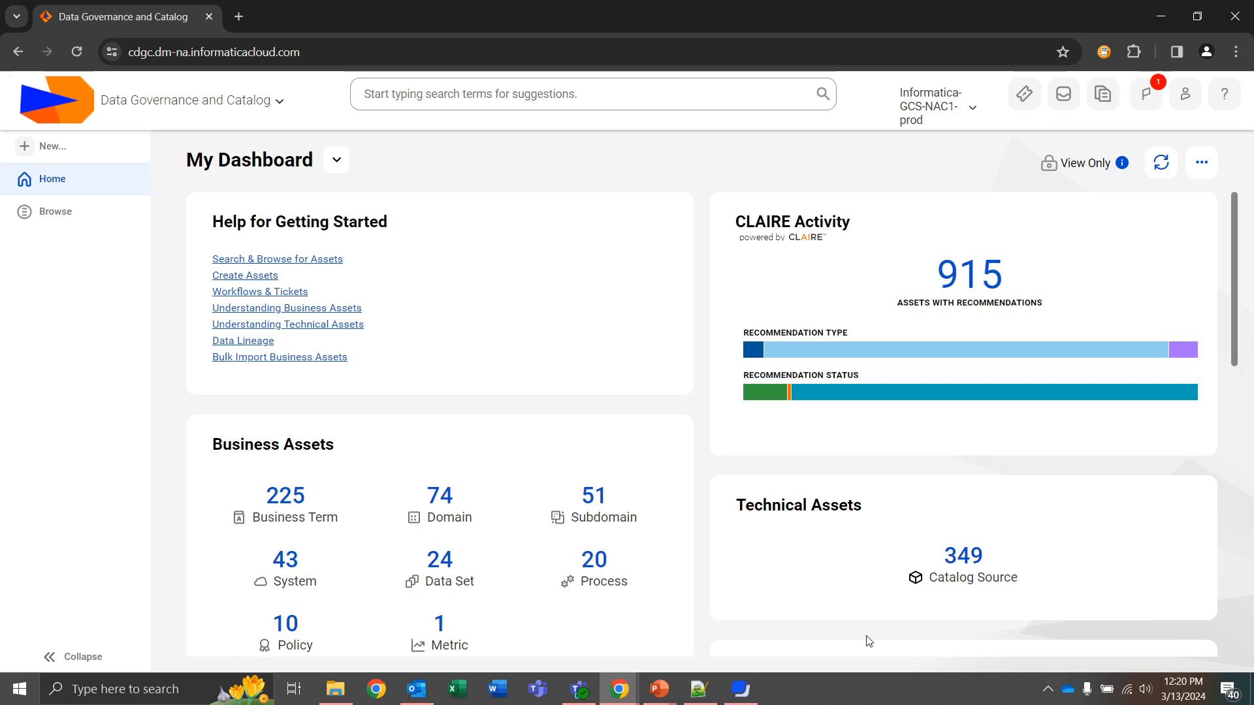
mouse_move(482, 246)
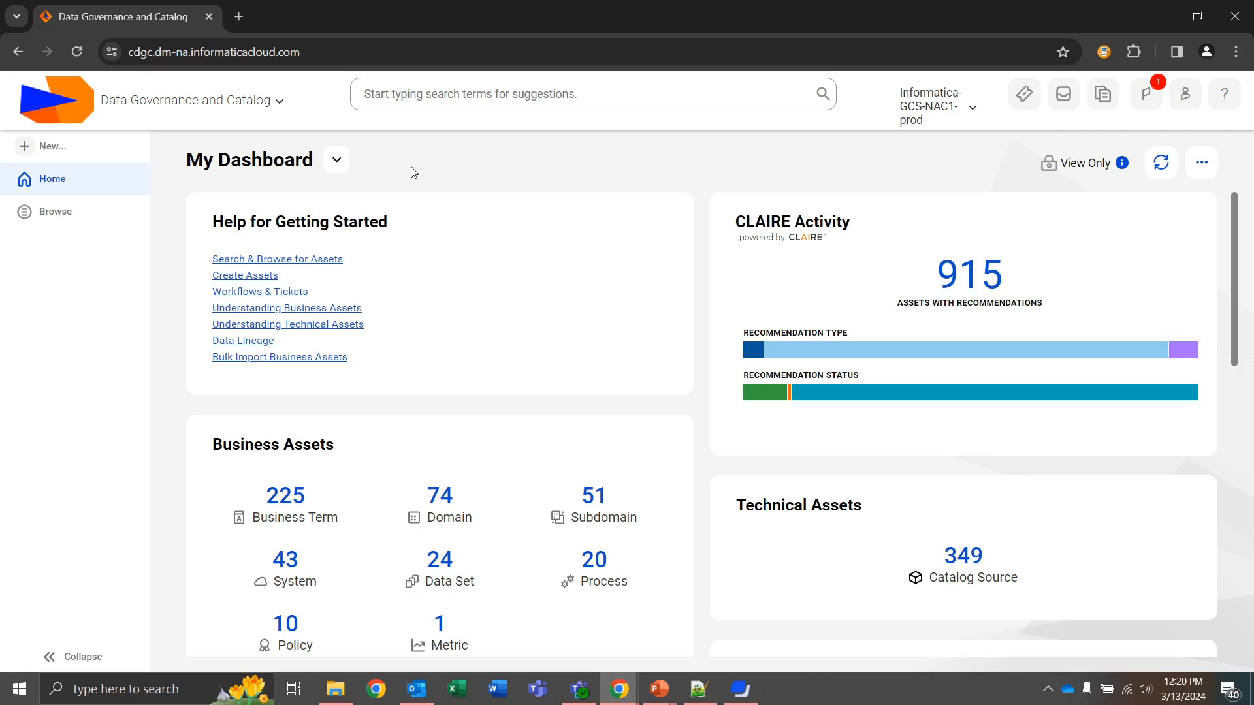
- Switch the dashboard selector from My Dashboard to test_dashboard
click(336, 160)
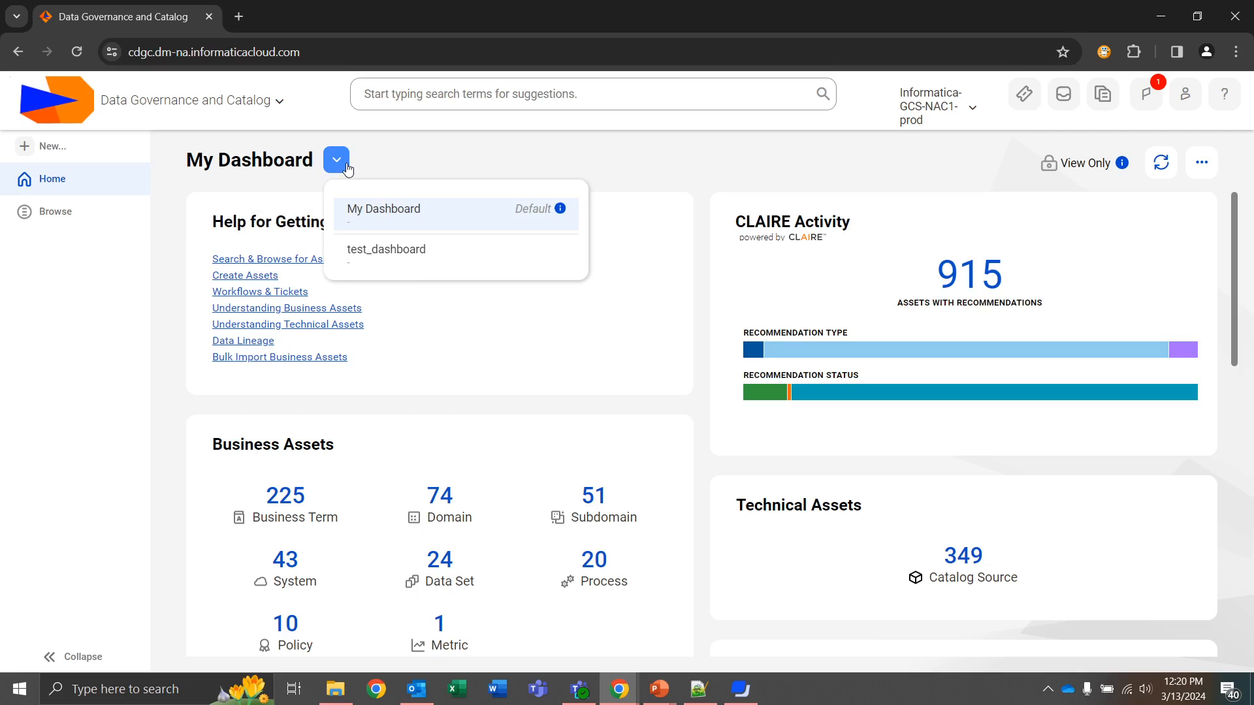
click(386, 248)
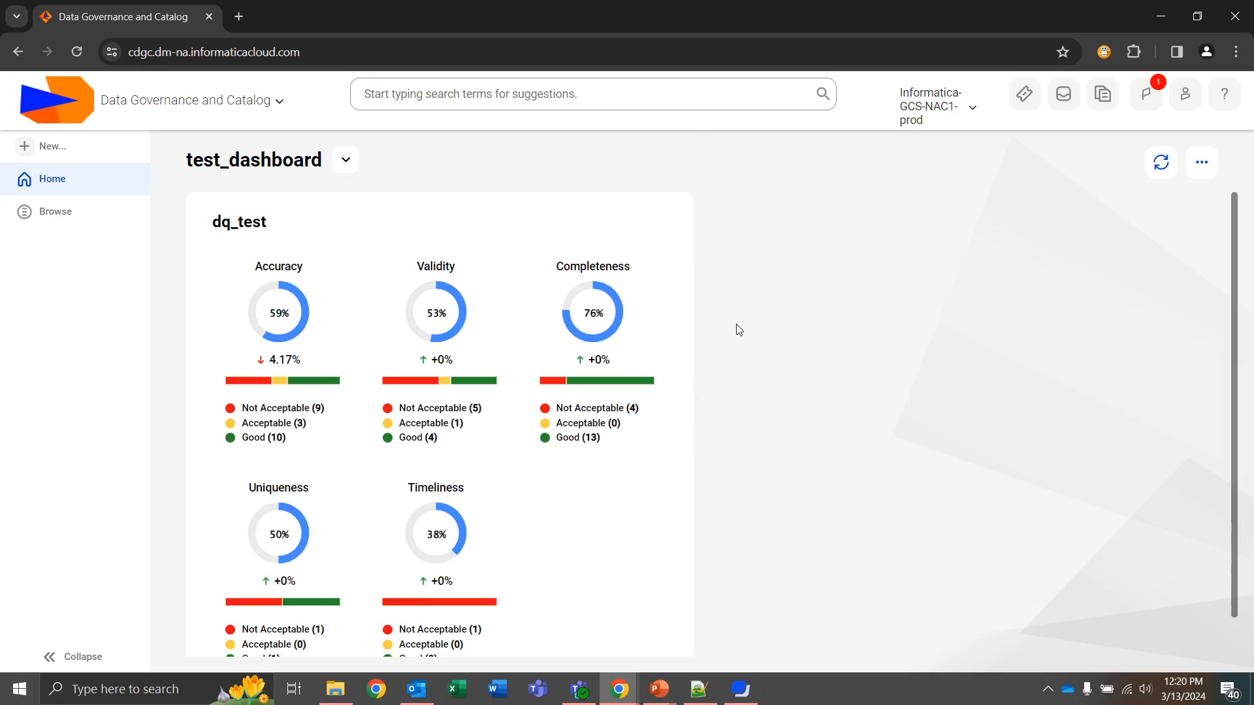
mouse_move(965, 309)
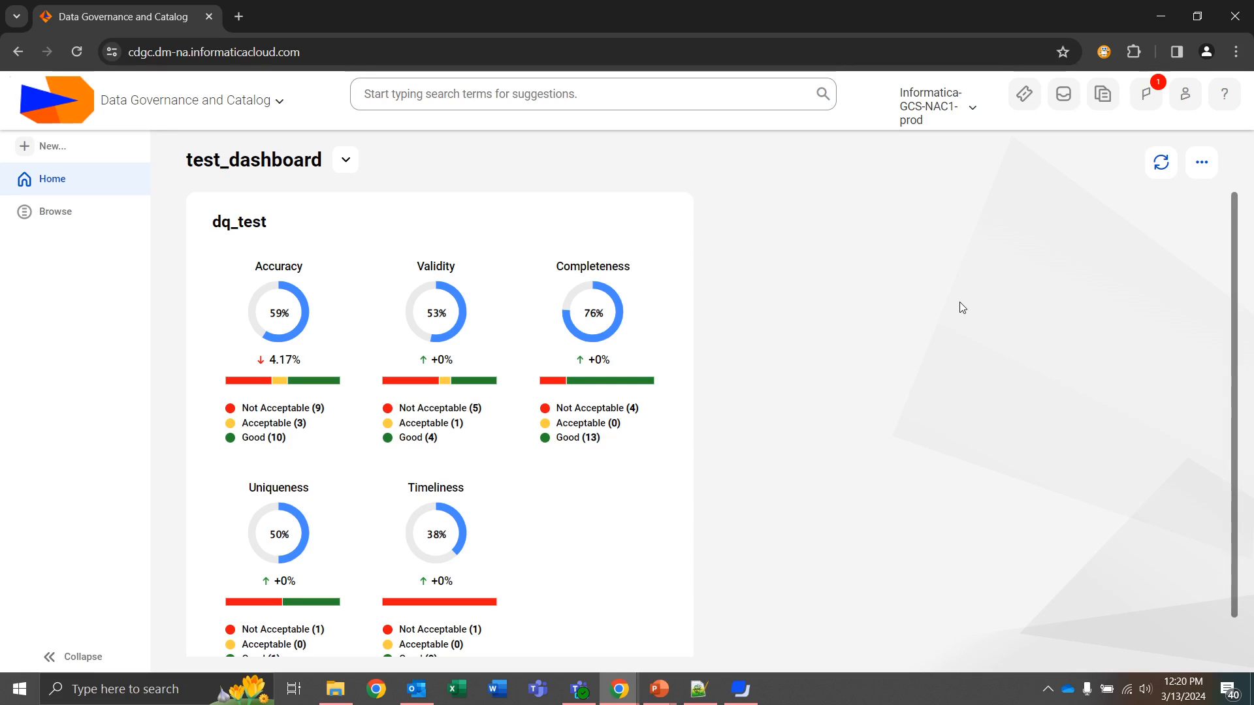
- Open test_dashboard's ellipsis actions menu to browse New Widget types
click(1201, 162)
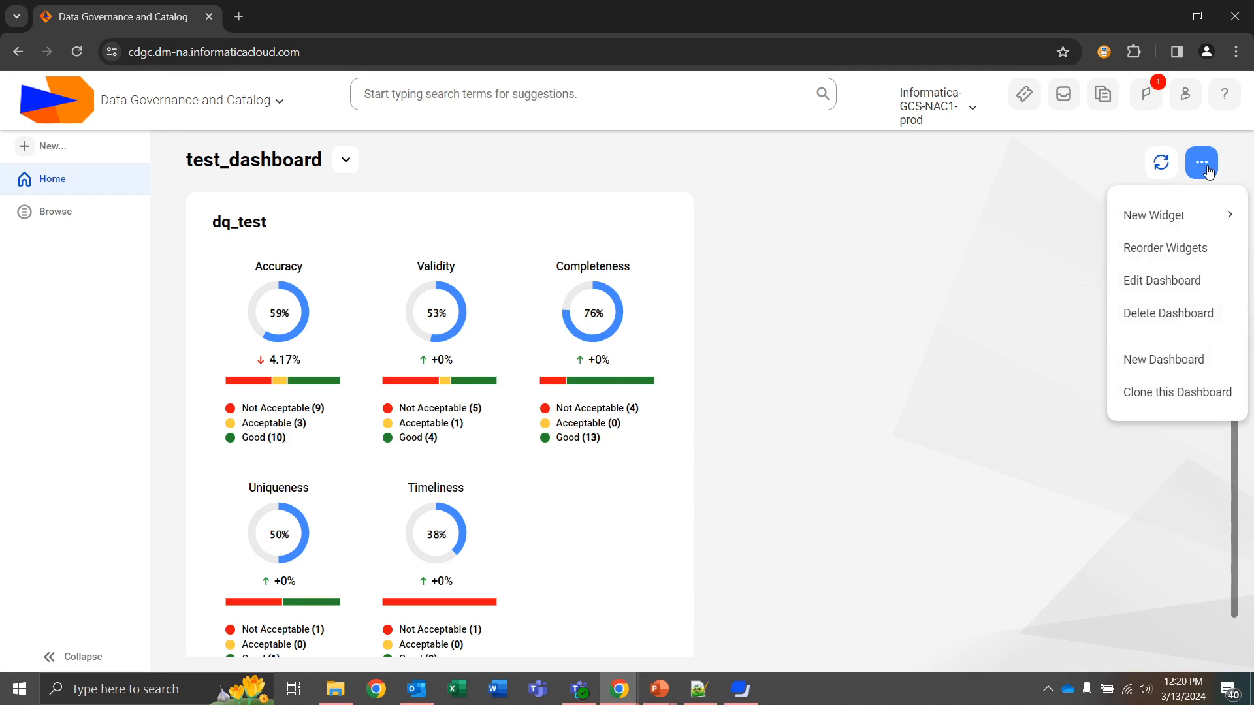
mouse_move(1201, 163)
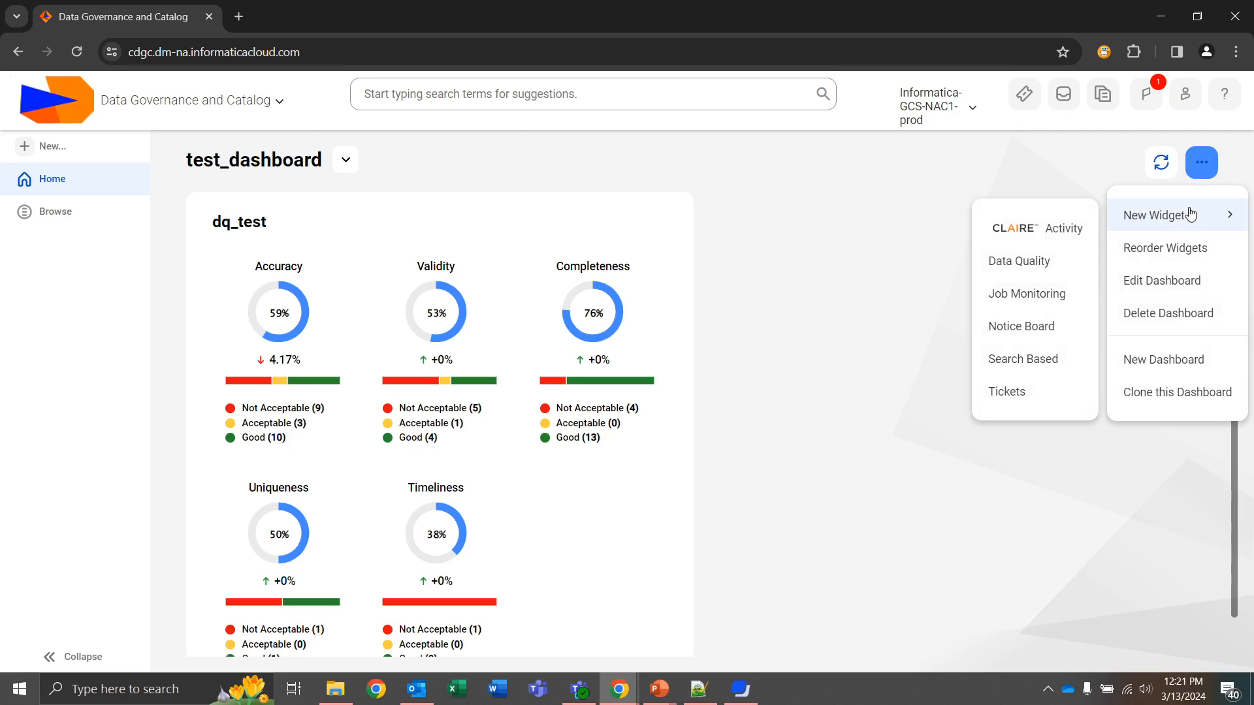
mouse_move(1043, 228)
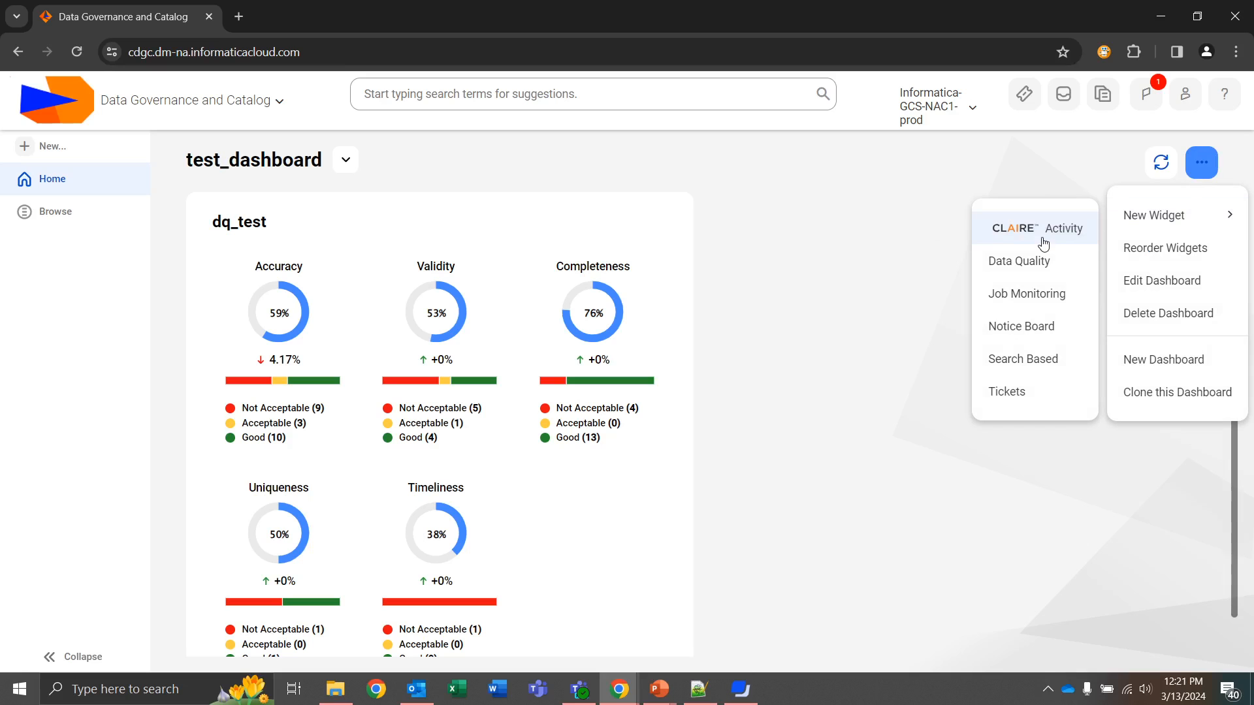
mouse_move(1032, 231)
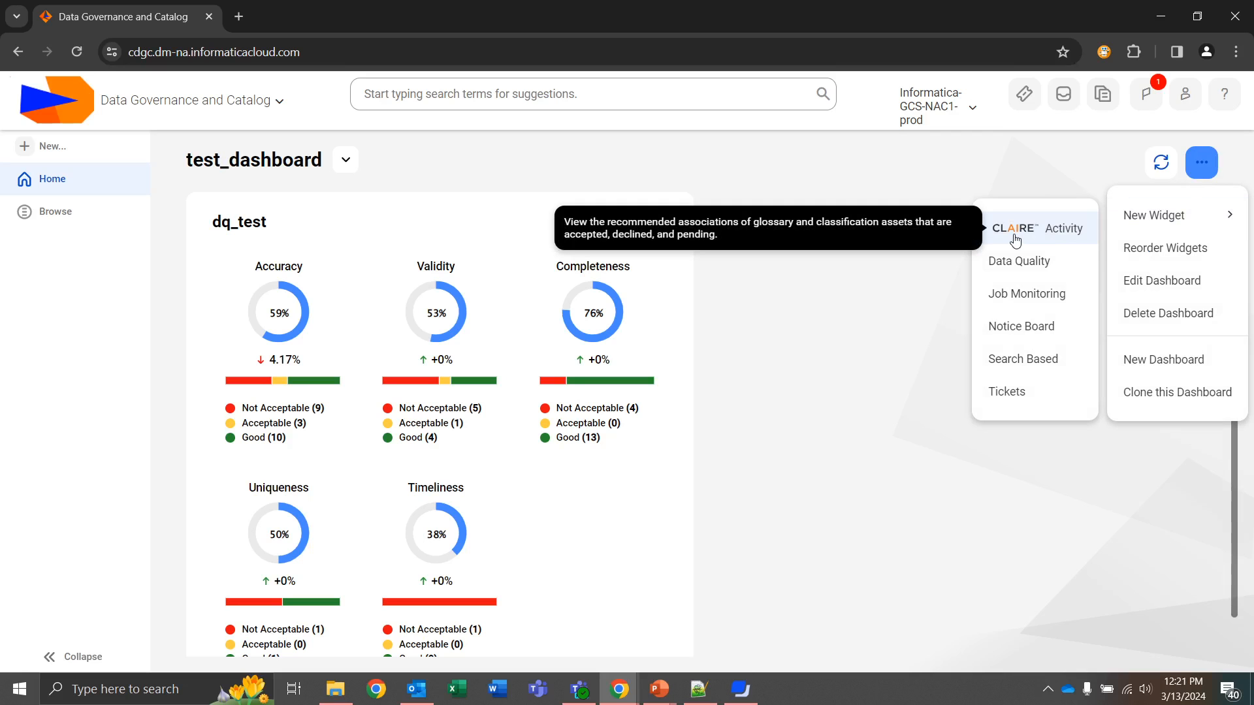
mouse_move(1020, 261)
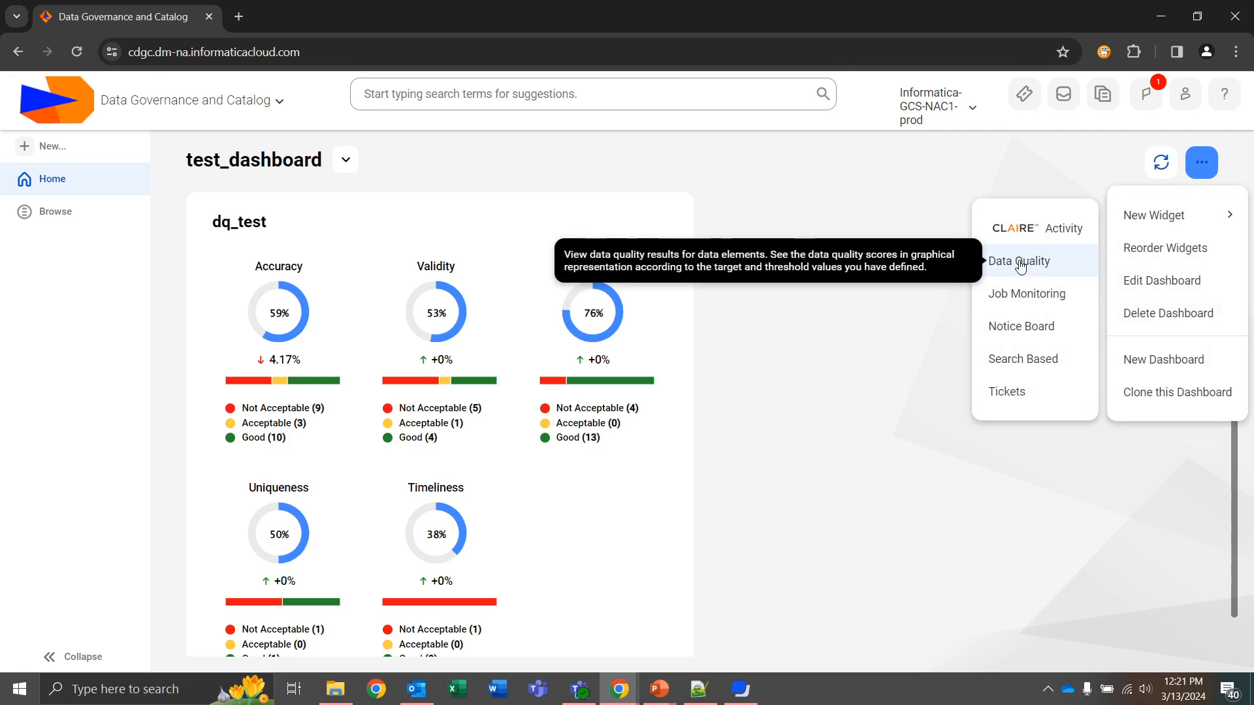
mouse_move(1035, 296)
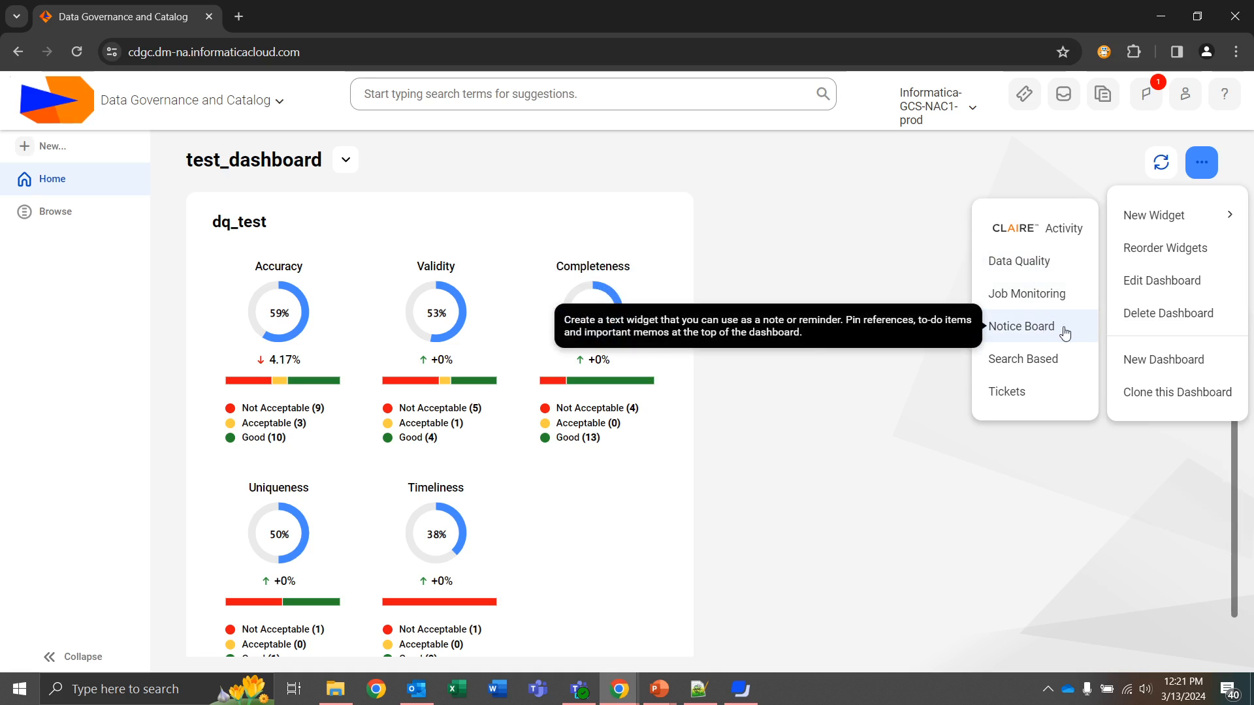
mouse_move(1069, 359)
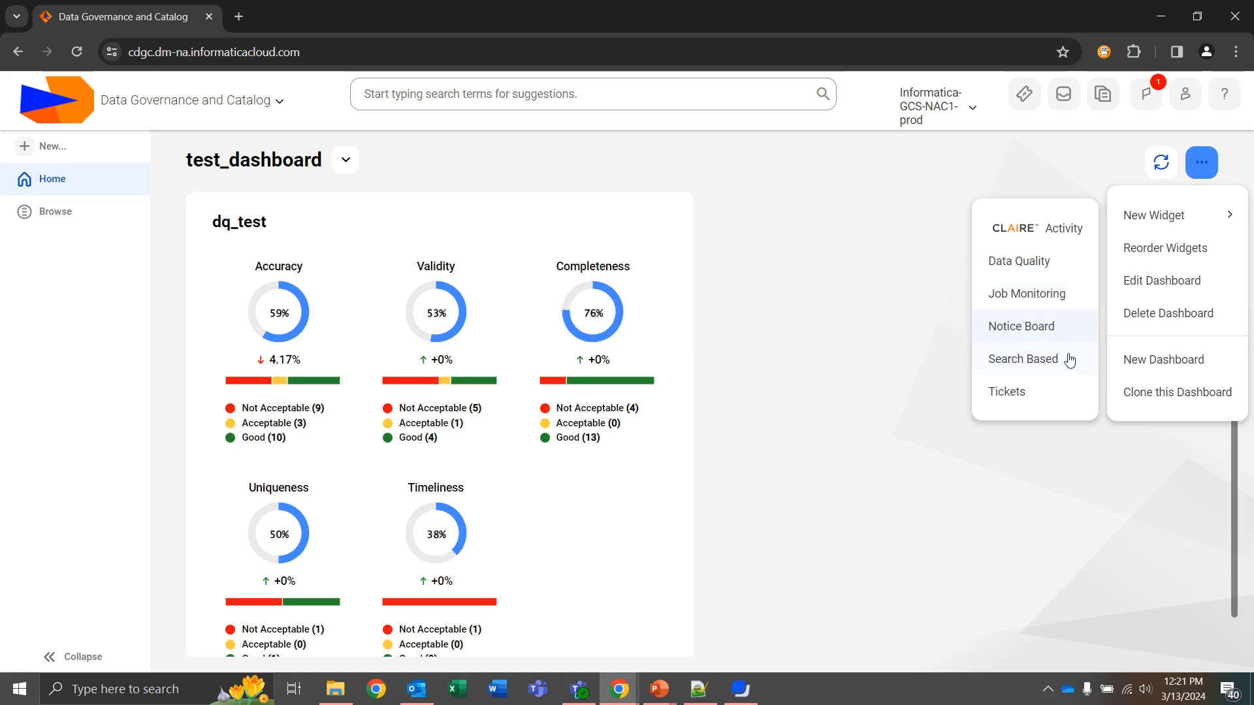
mouse_move(1006, 391)
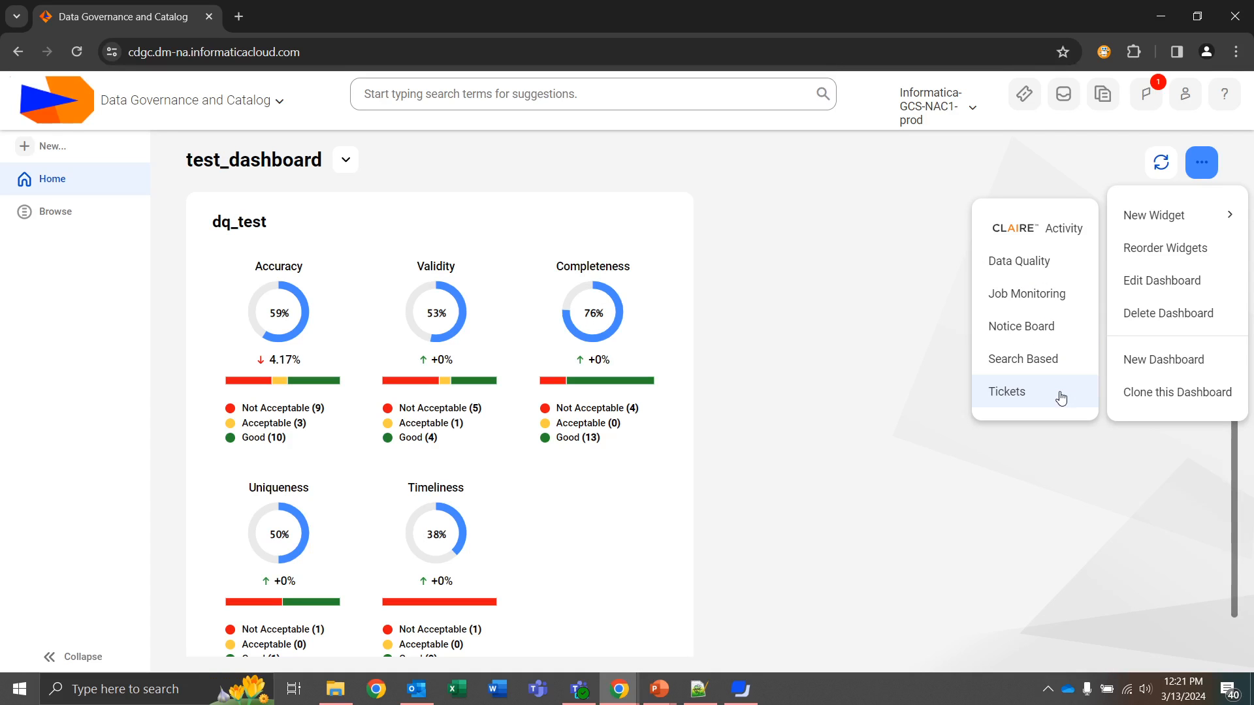
- Start a CLAIRE Activity widget and select its Title field
click(1034, 228)
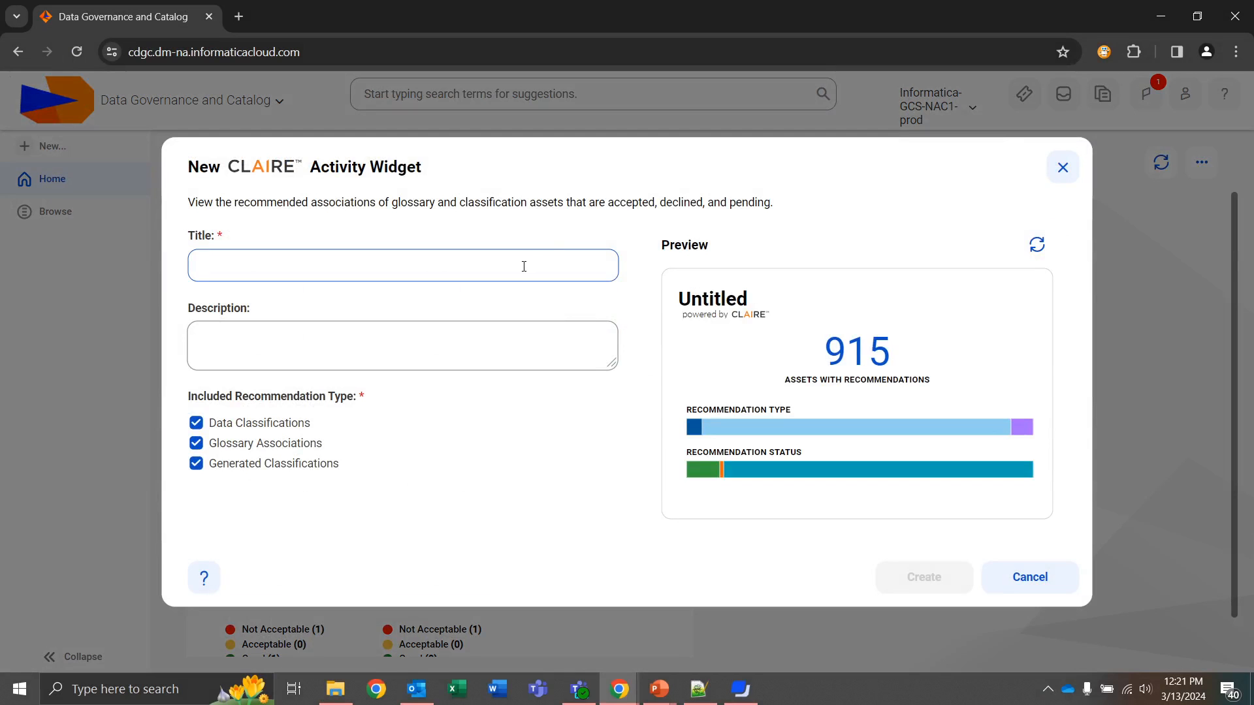
click(403, 265)
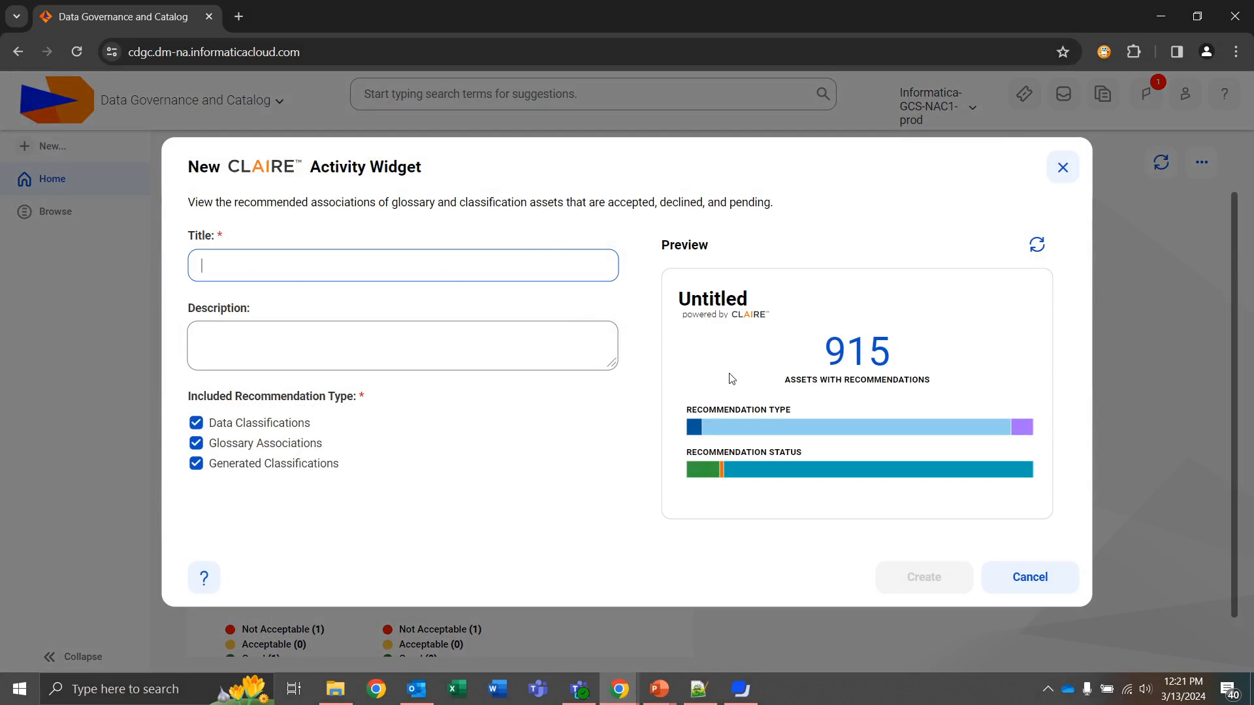
mouse_move(429, 433)
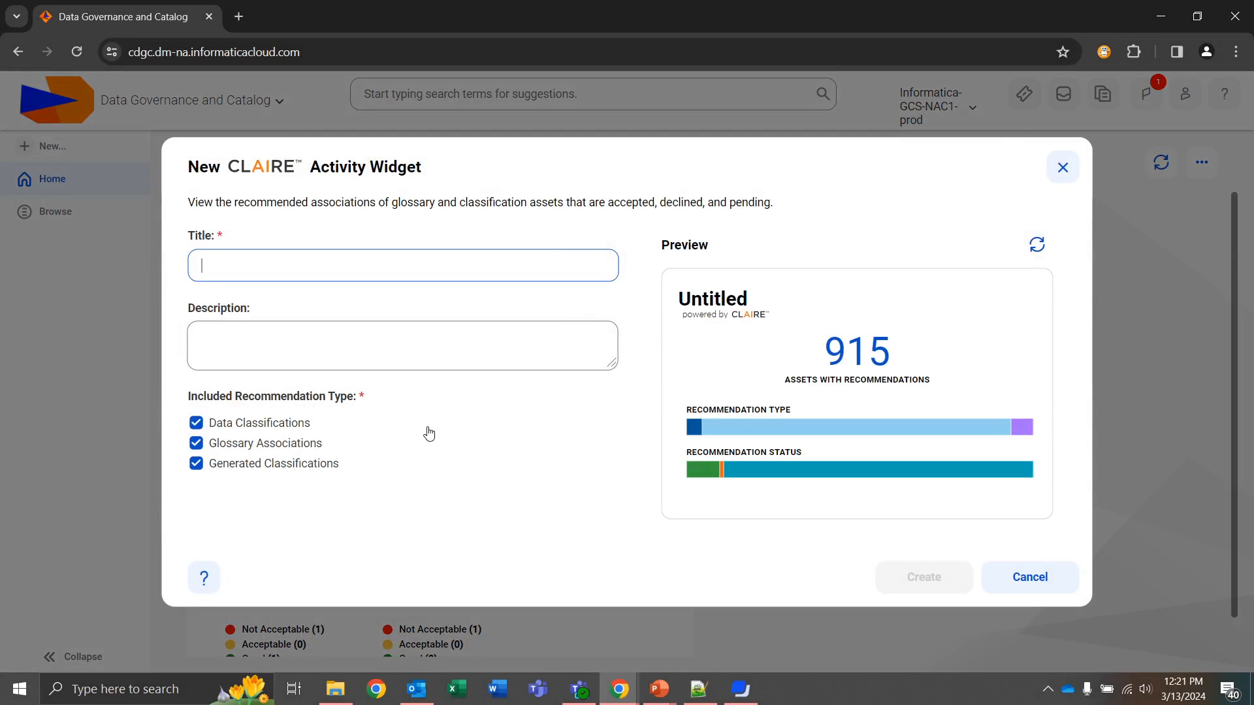
mouse_move(385, 438)
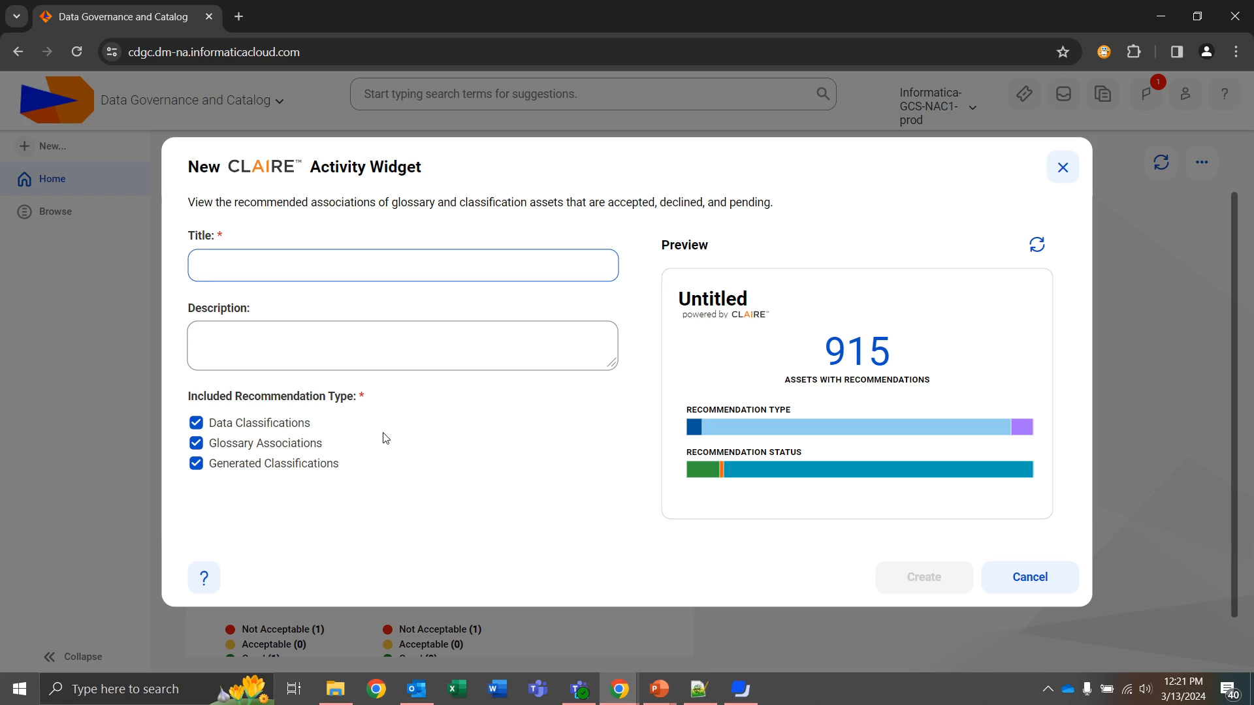
click(403, 264)
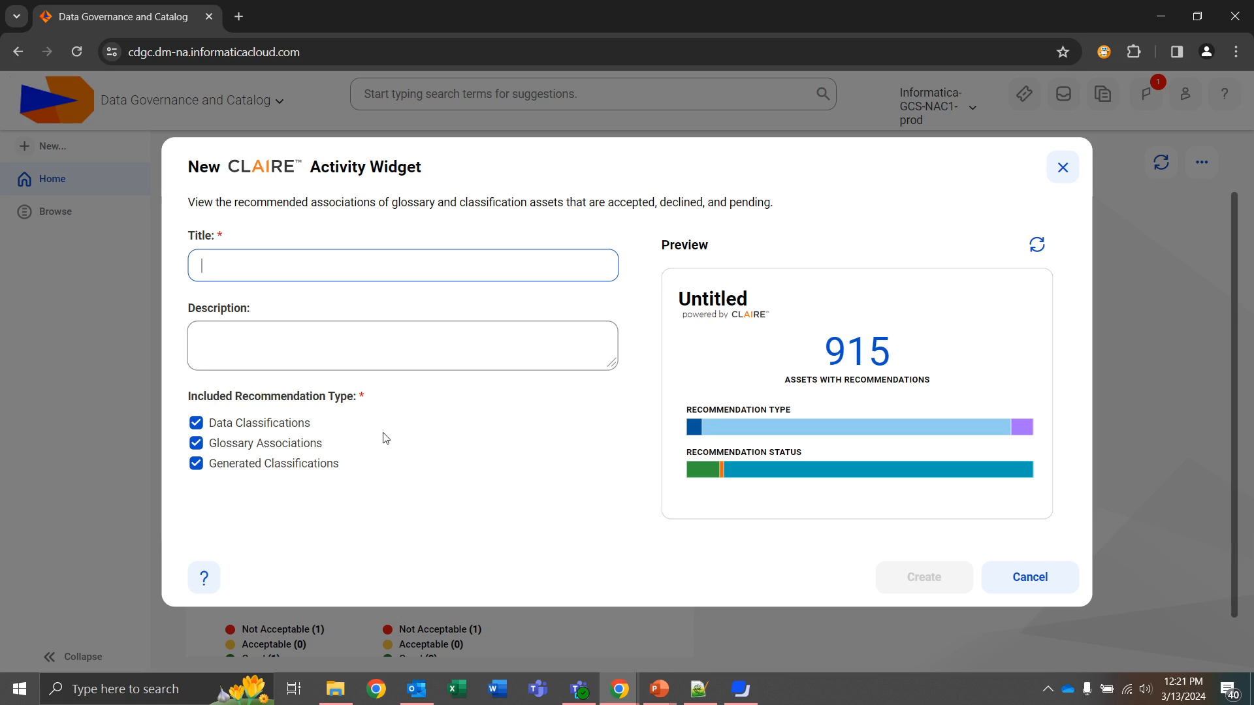
mouse_move(527, 431)
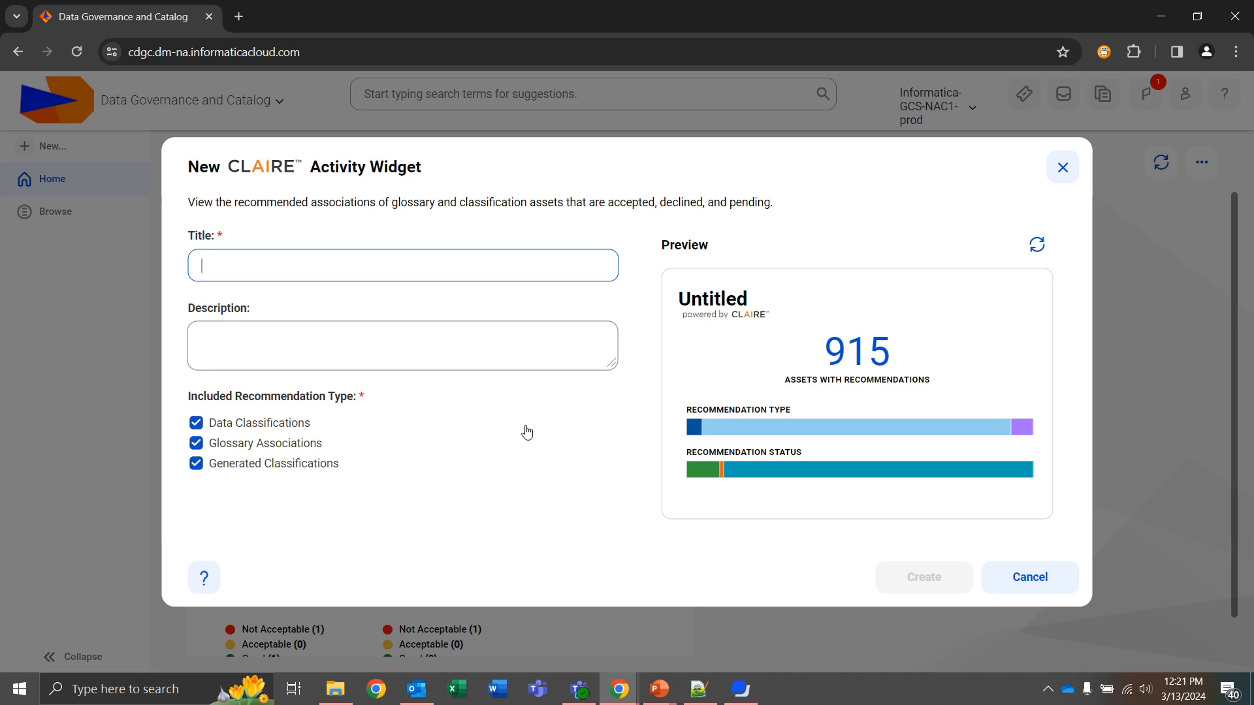
mouse_move(1029, 578)
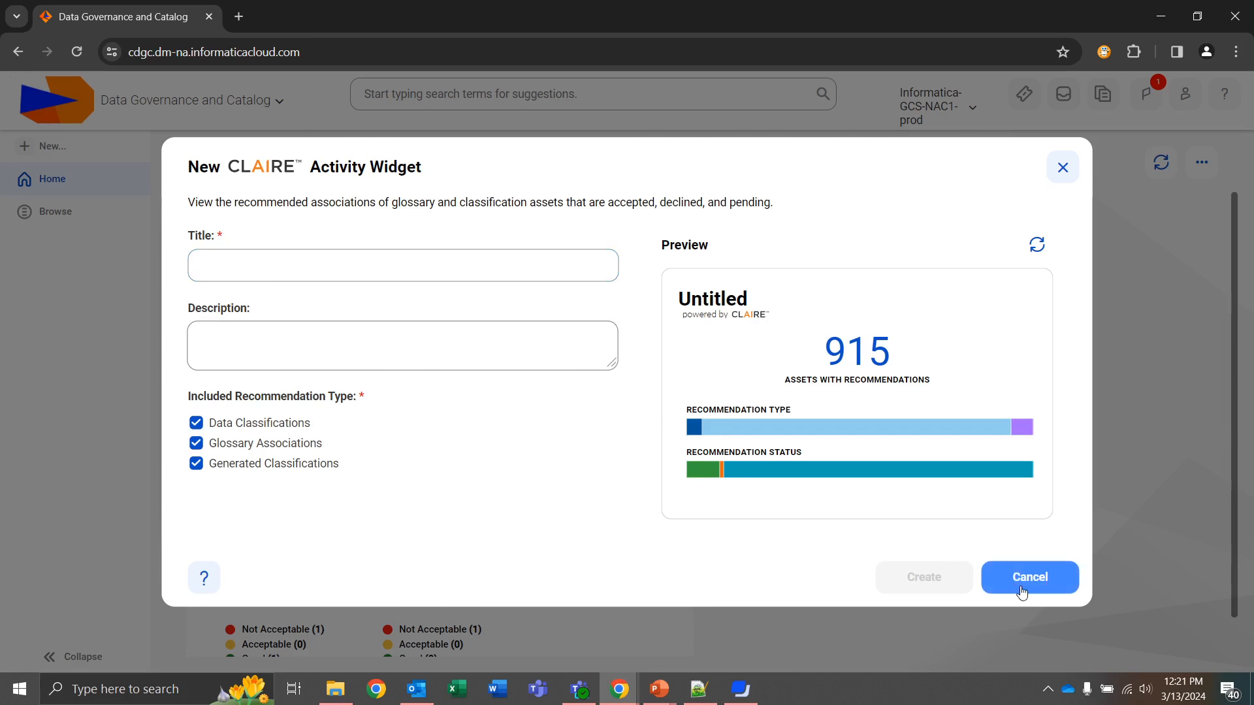
- Cancel the CLAIRE Activity form and start a Data Quality widget from New Widget
click(1029, 577)
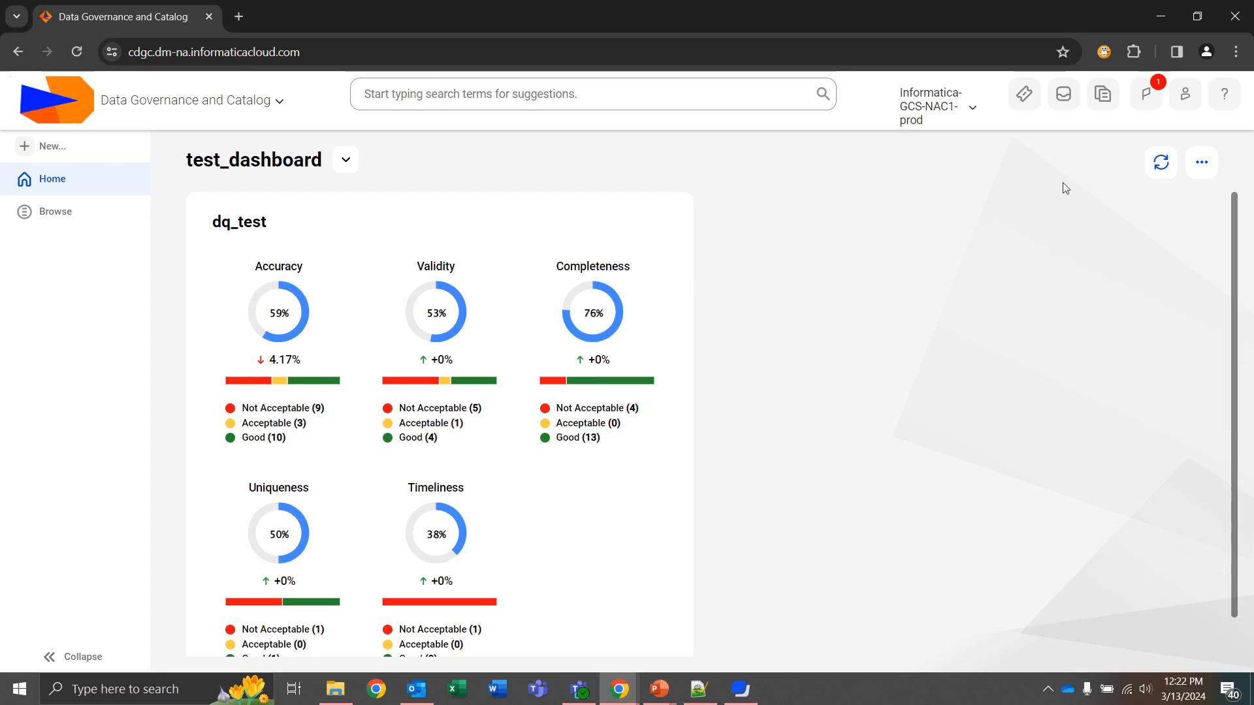
click(1199, 162)
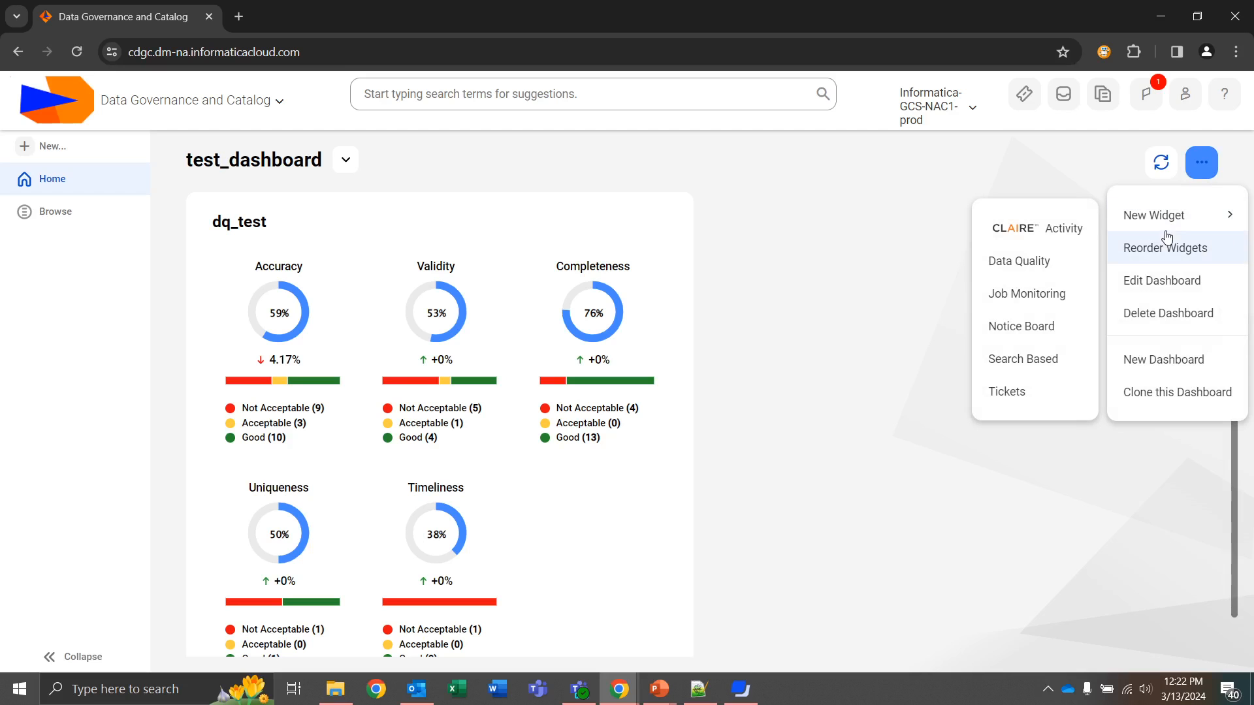
click(1019, 261)
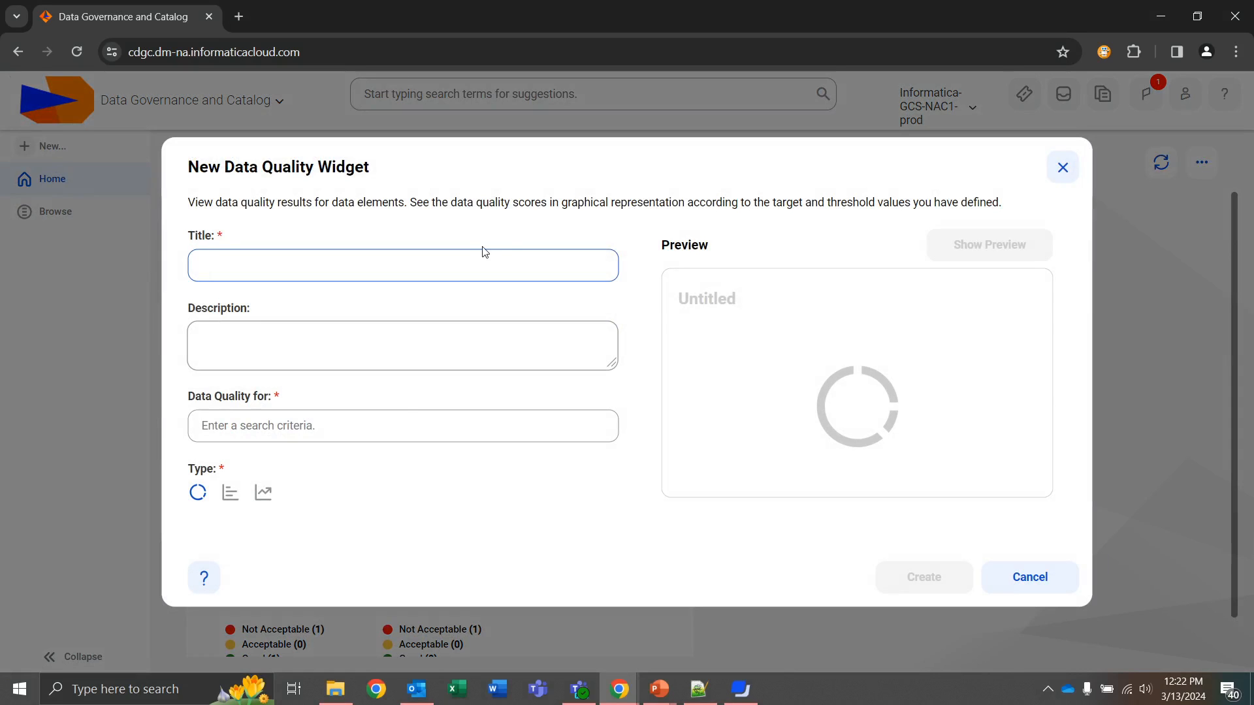
- Choose the Data Quality widget's data elements and preview the chart for all elements
click(402, 425)
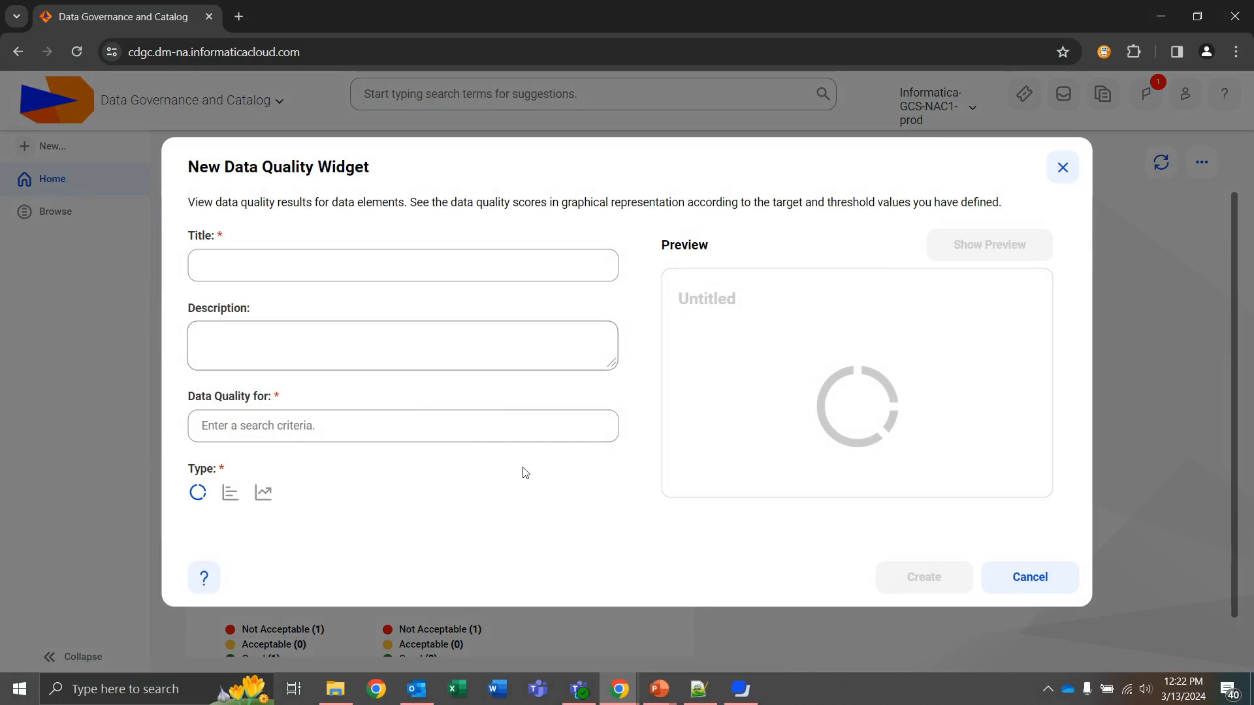
click(402, 424)
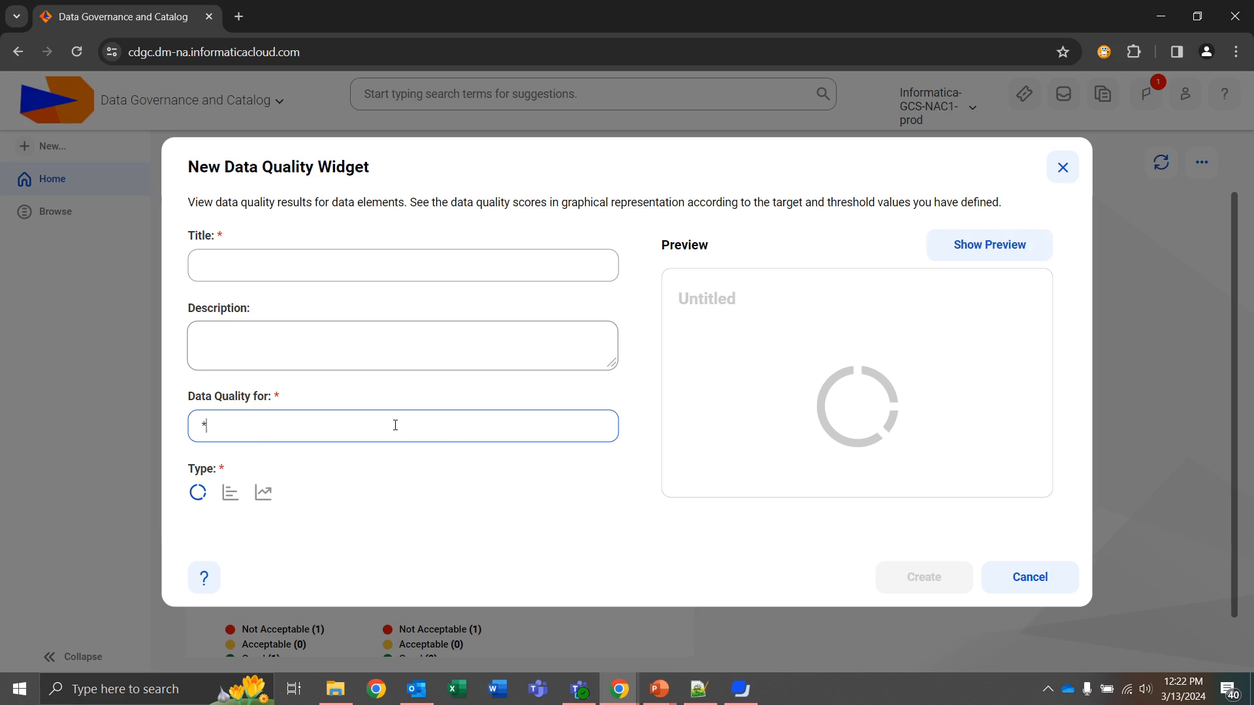
click(988, 245)
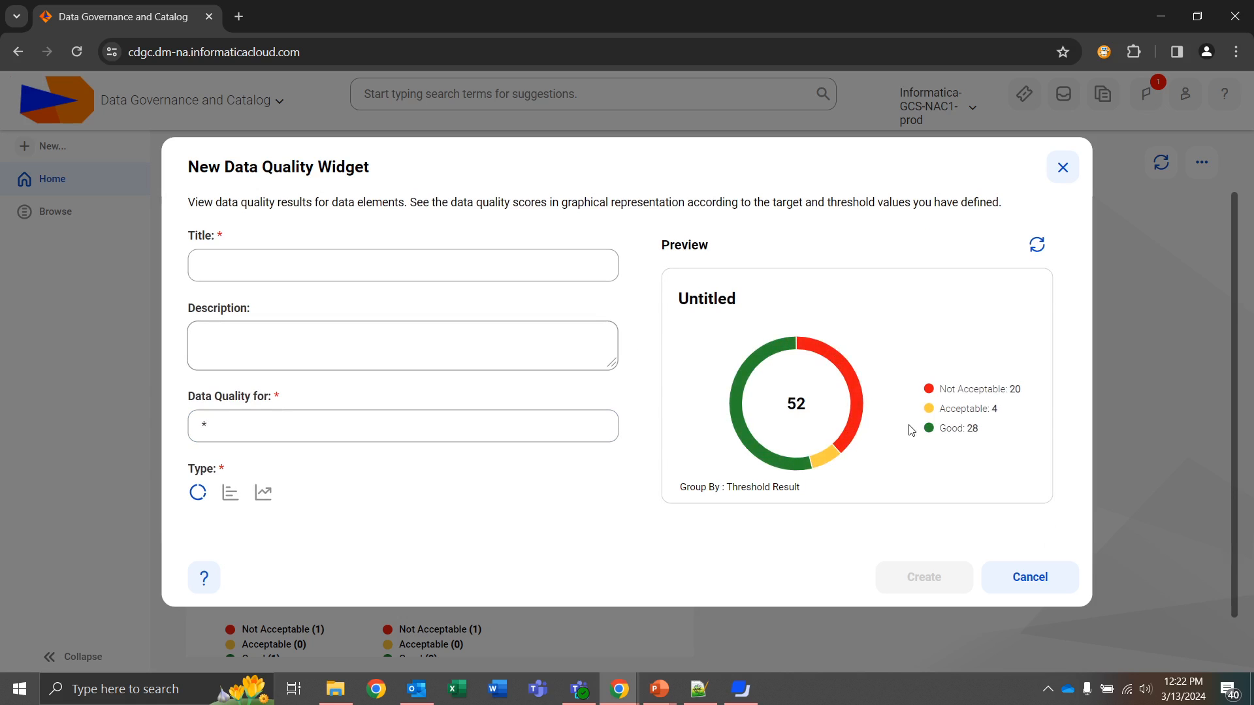
mouse_move(941, 438)
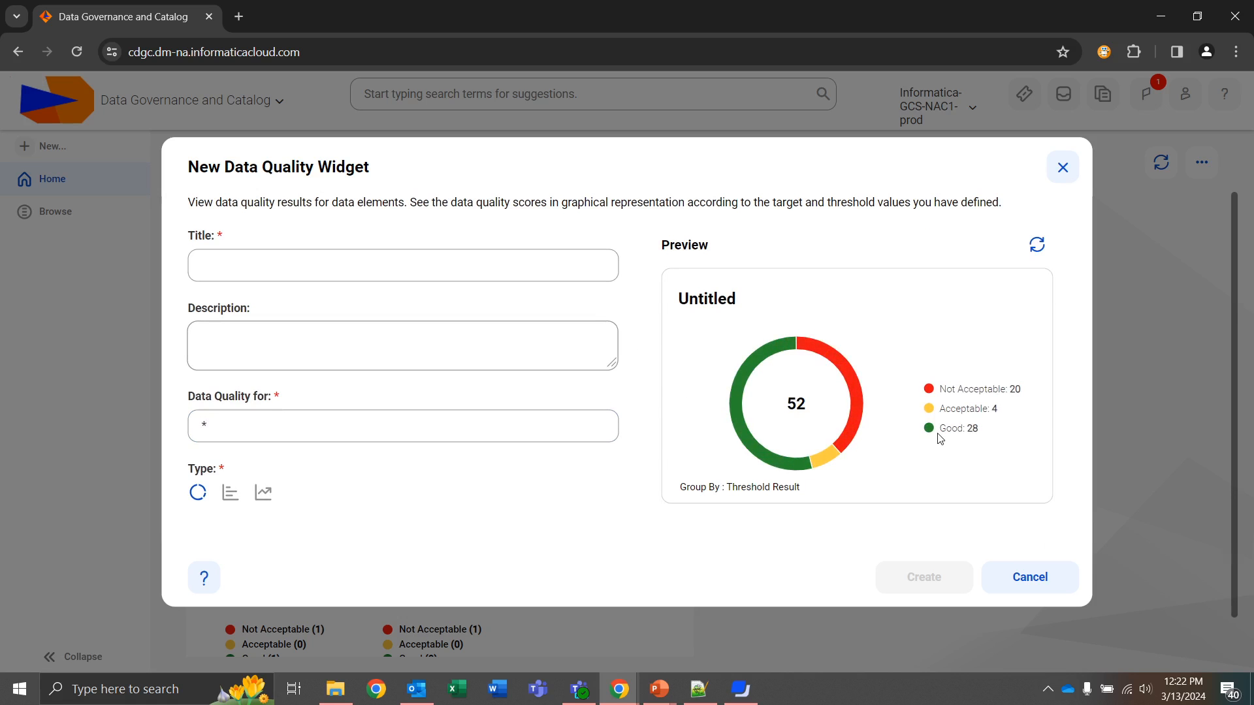
mouse_move(336, 480)
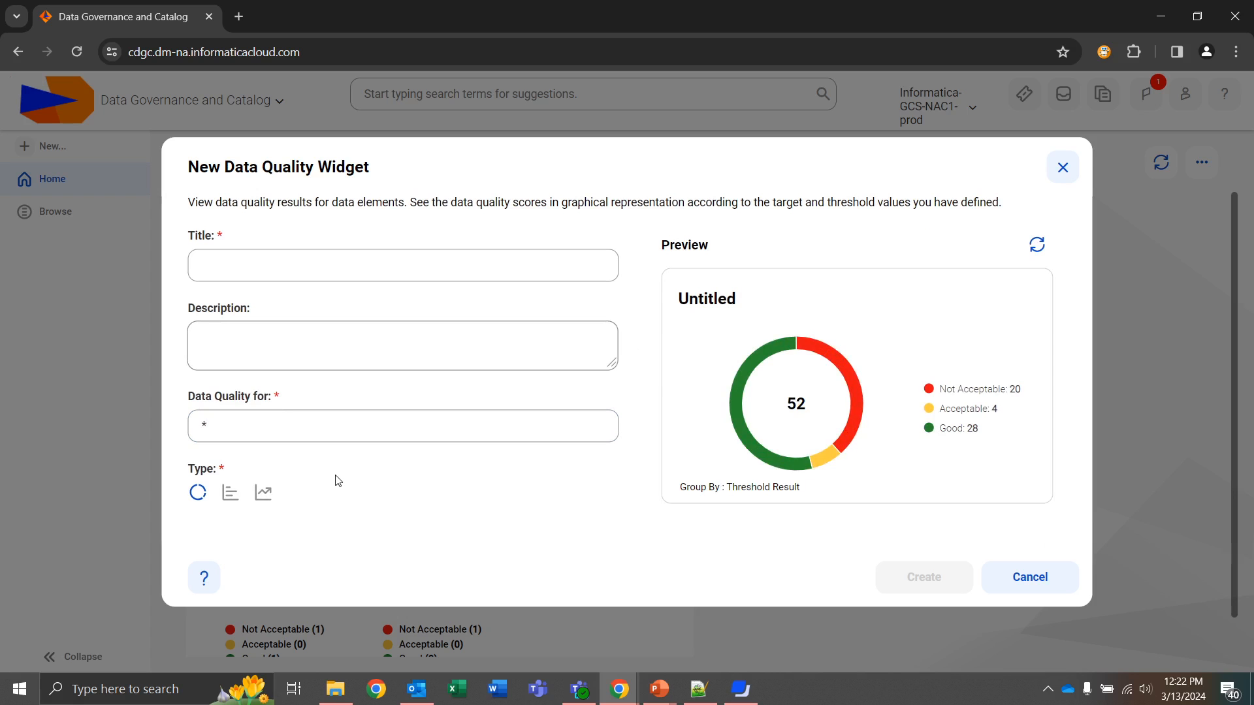
mouse_move(229, 492)
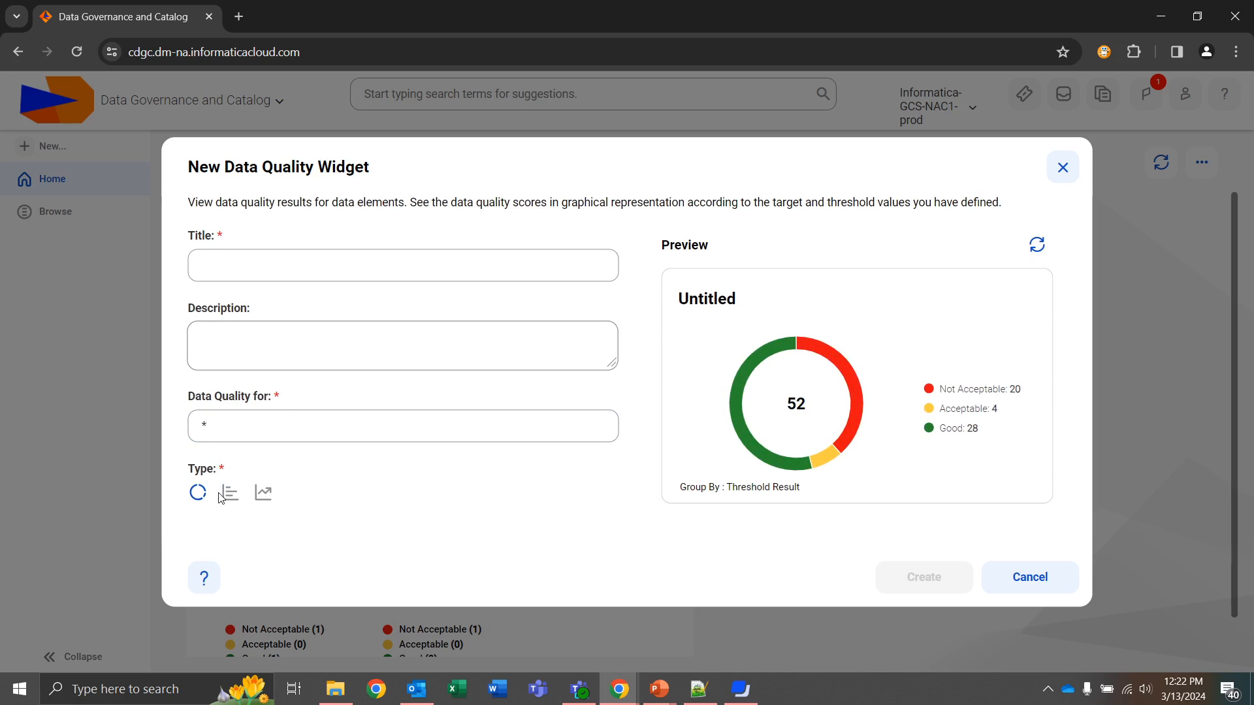
- Preview the results as bars, then as trend scores, and discard the widget
click(230, 492)
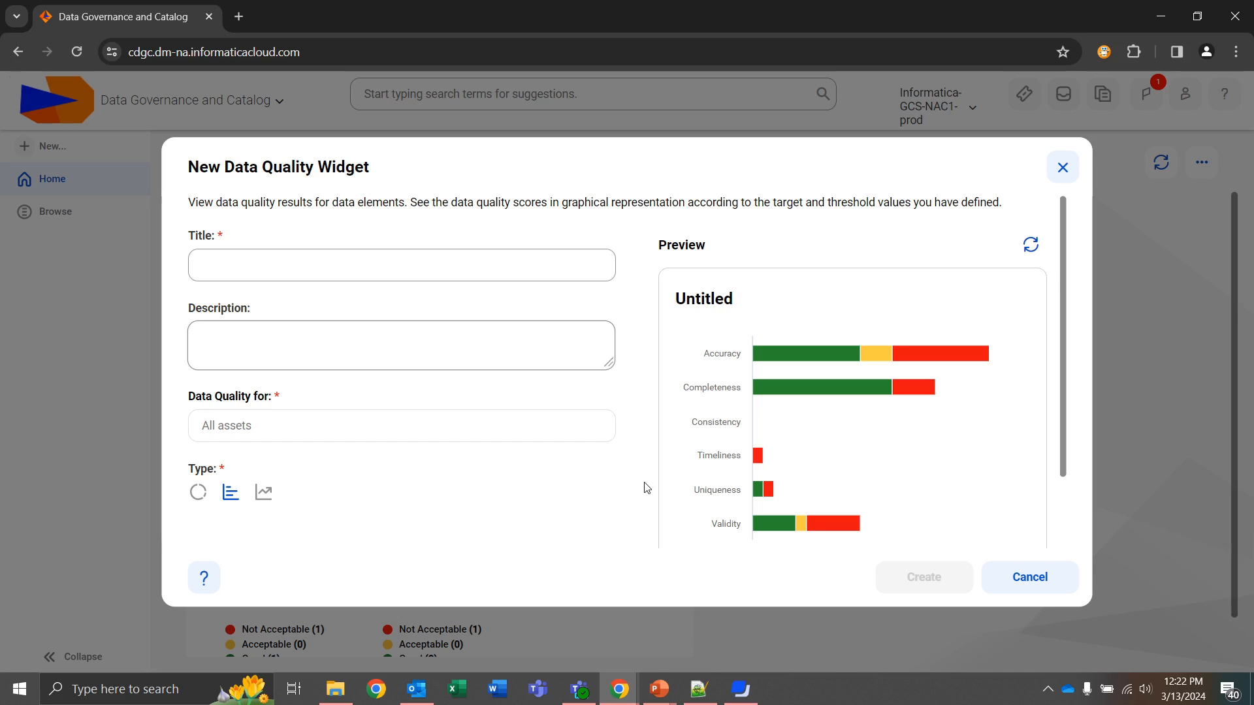
mouse_move(304, 505)
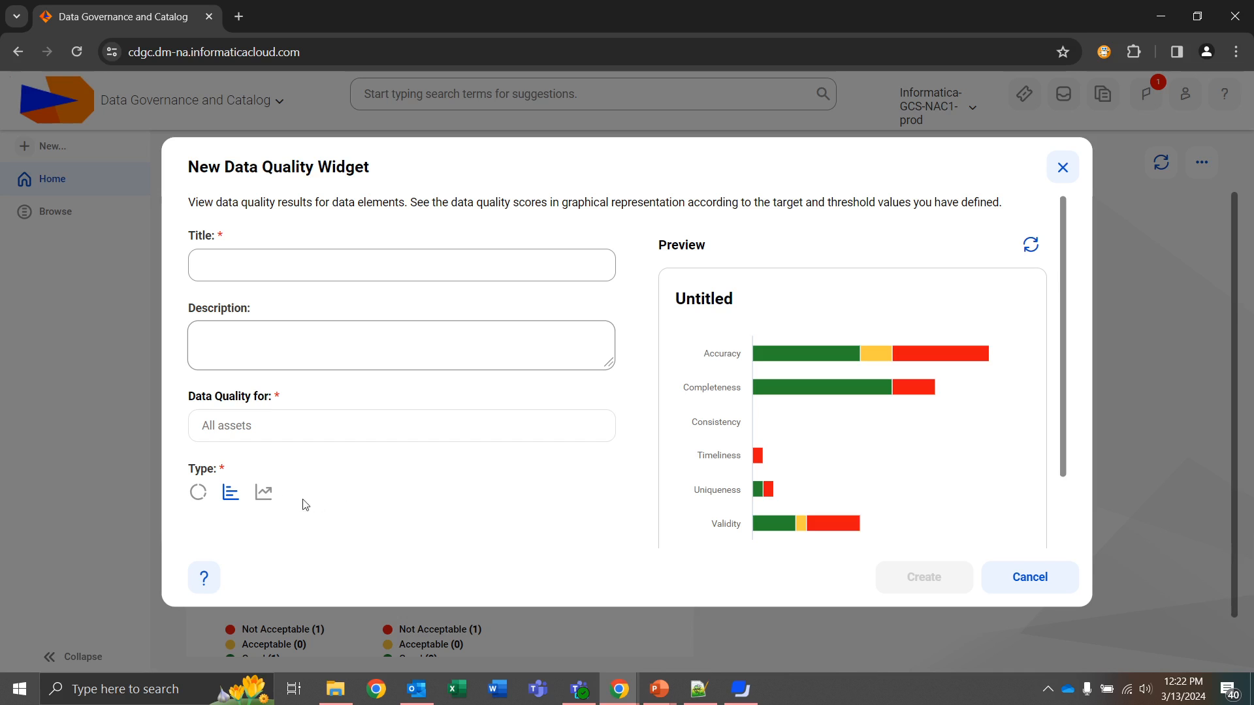
click(264, 492)
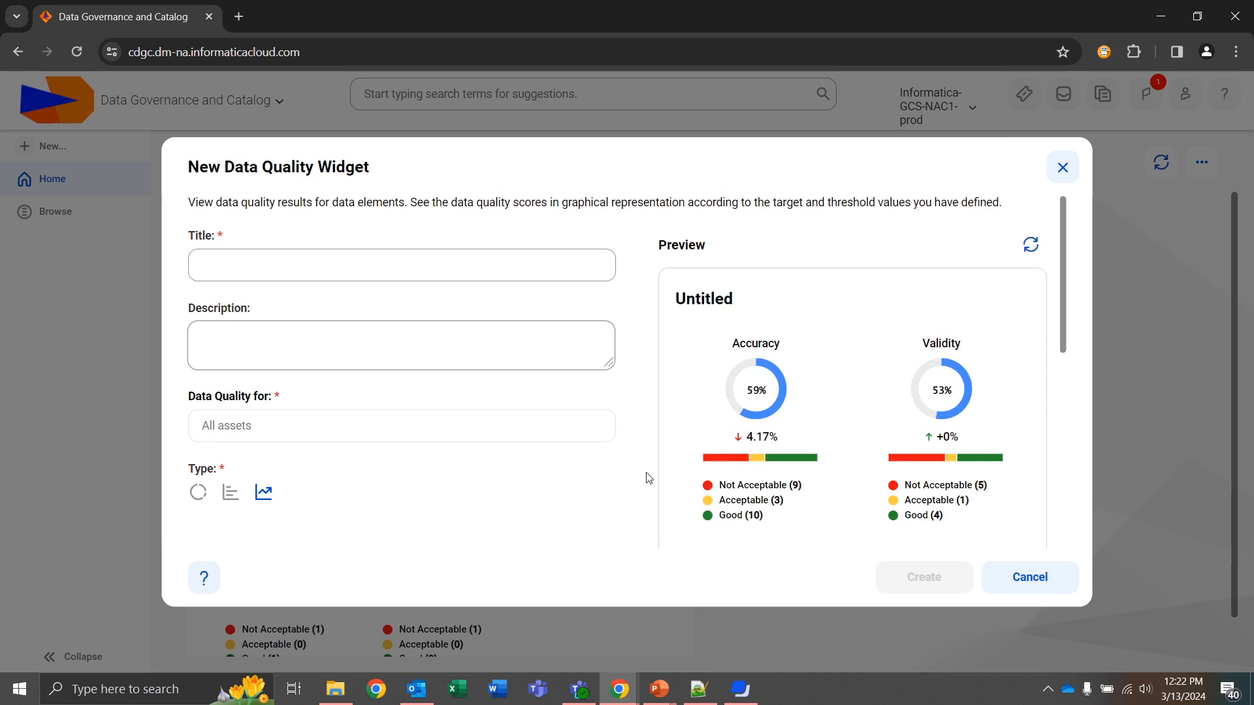
click(1029, 577)
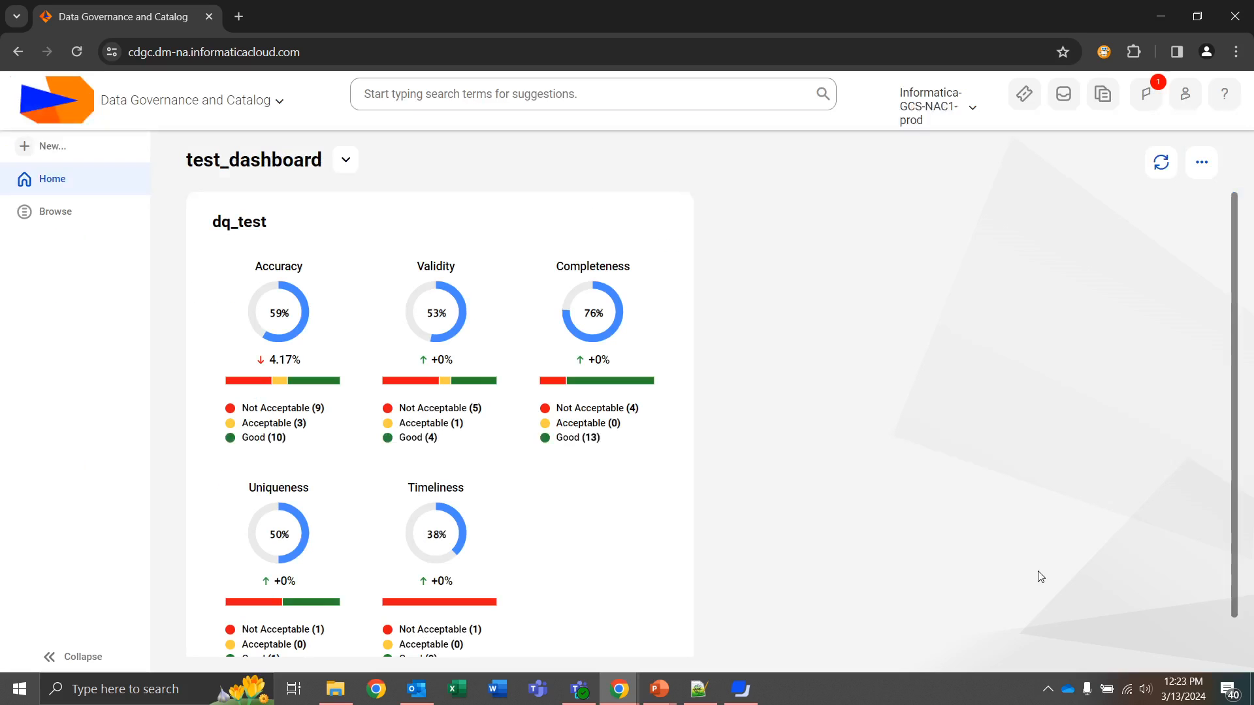
- Start a Job Monitoring widget and preview its job results as status counts
click(1200, 162)
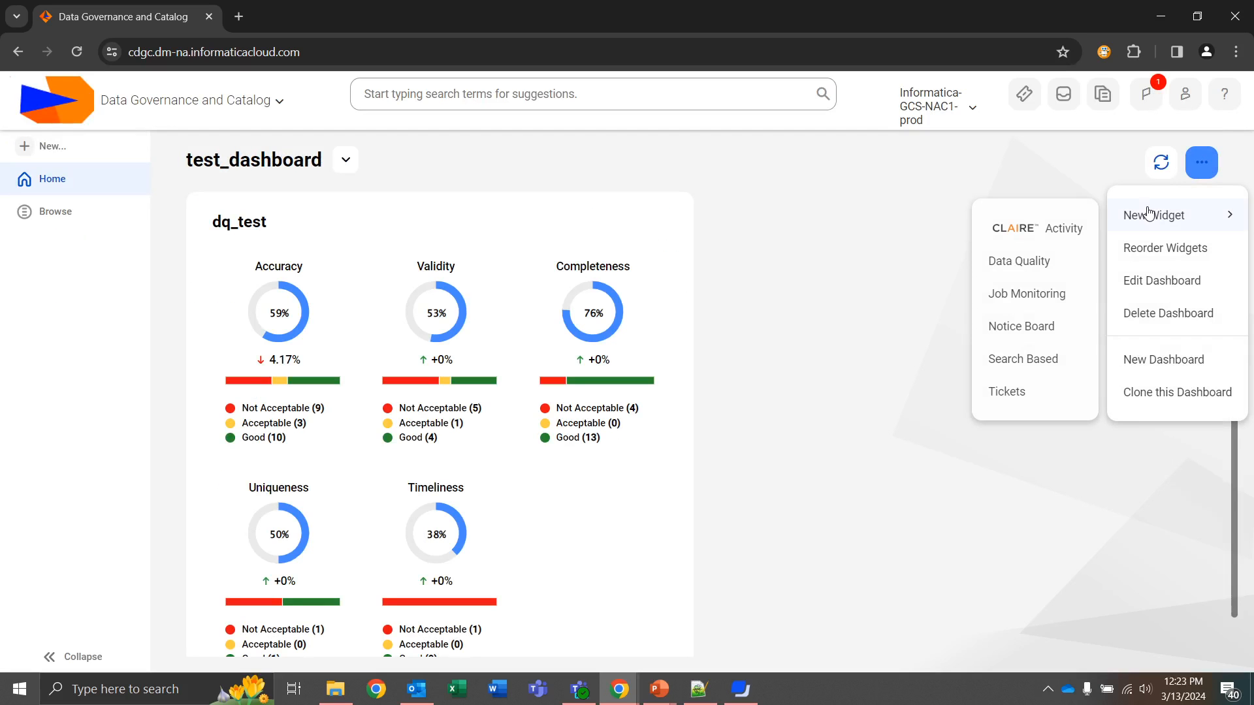
click(1026, 294)
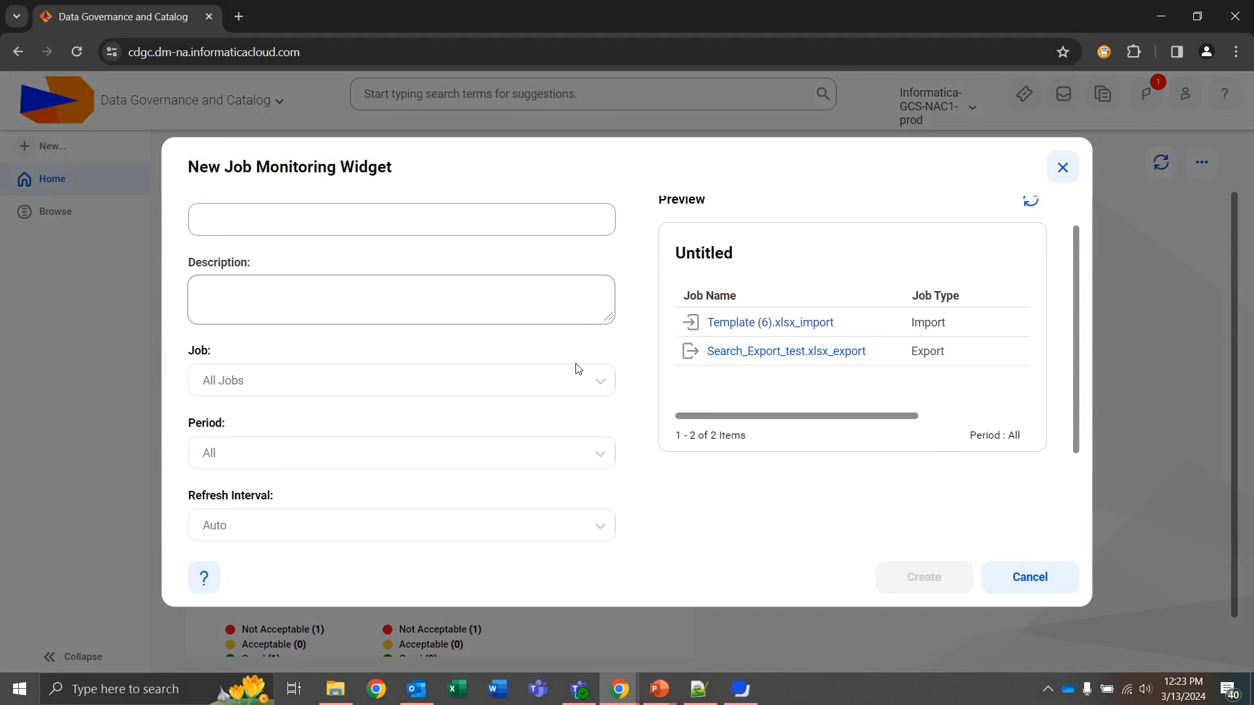
scroll(down, 3)
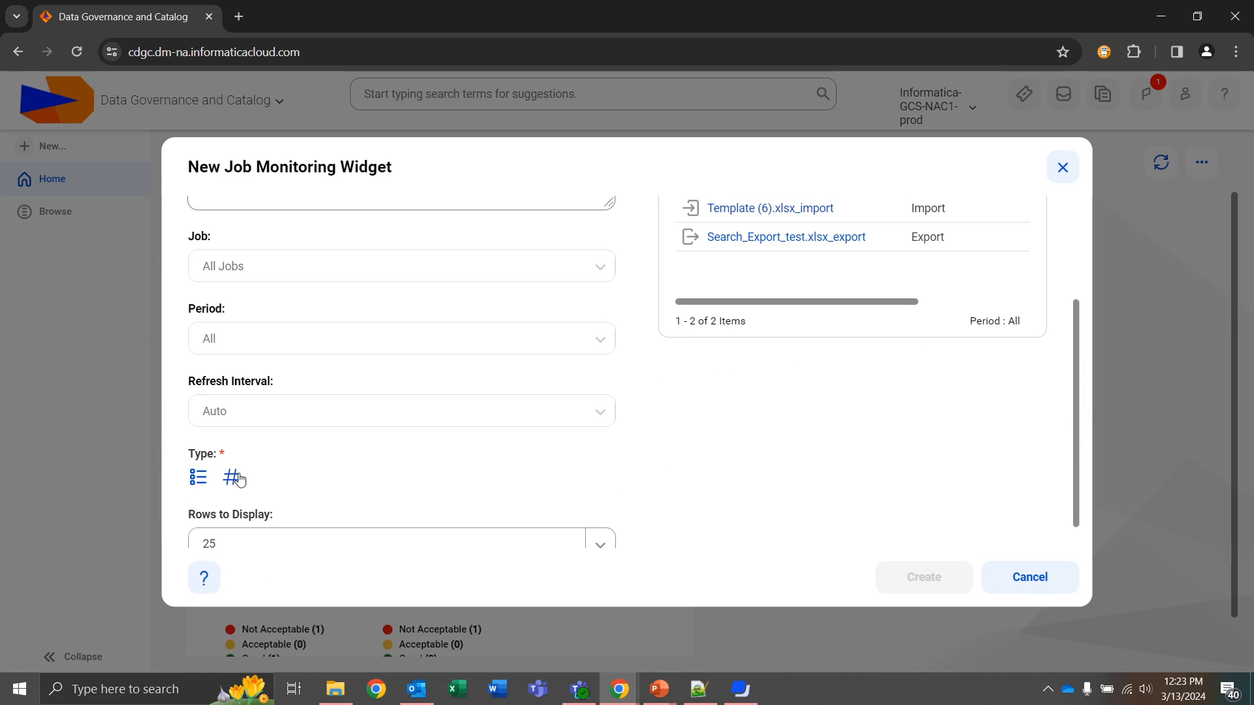
click(233, 478)
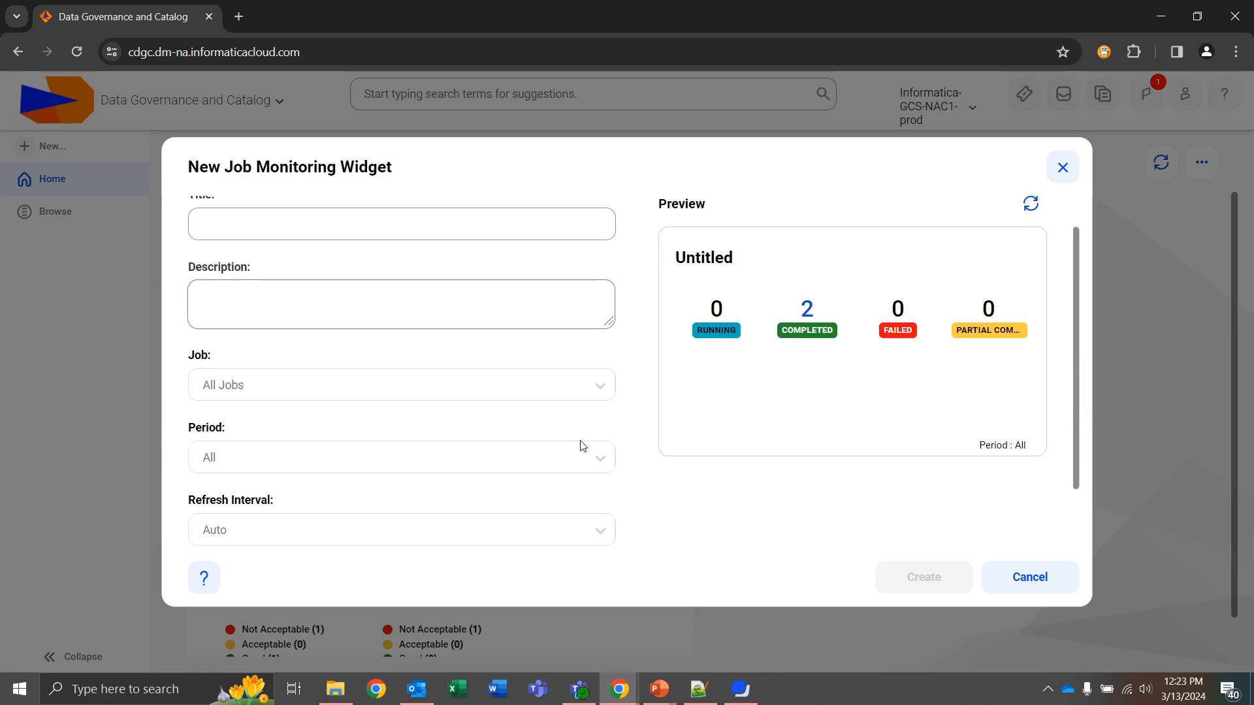
mouse_move(773, 414)
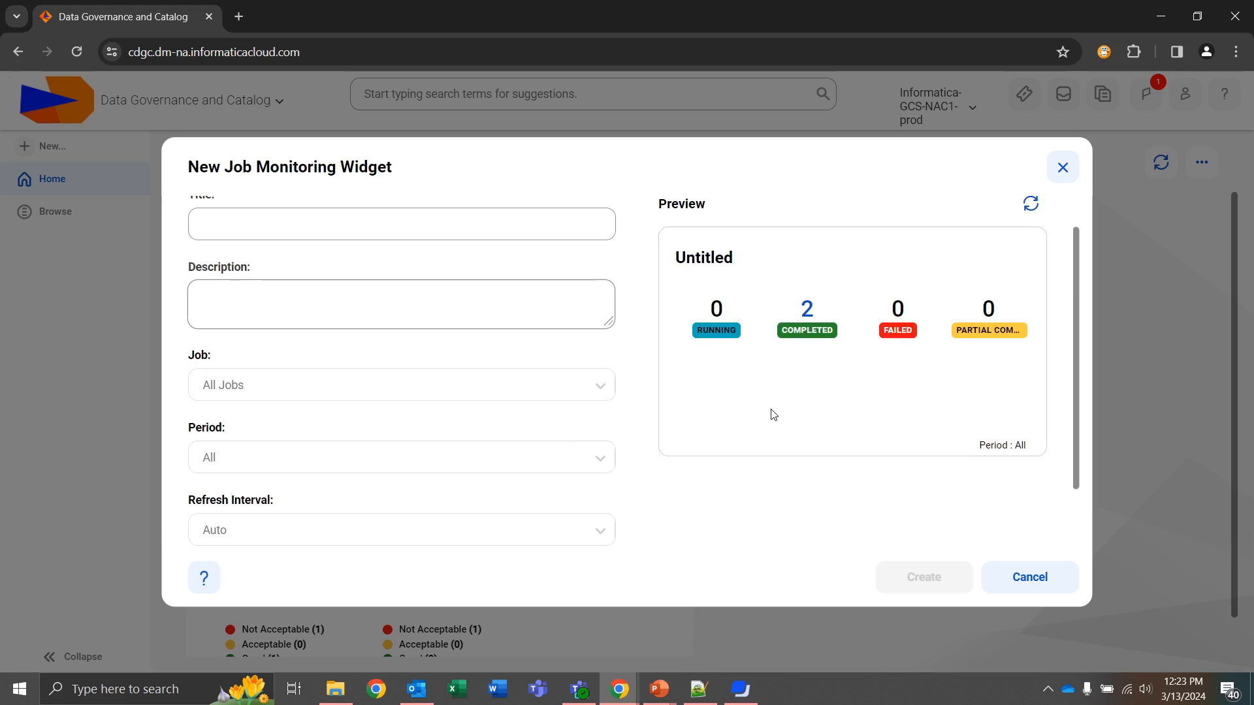
mouse_move(440, 462)
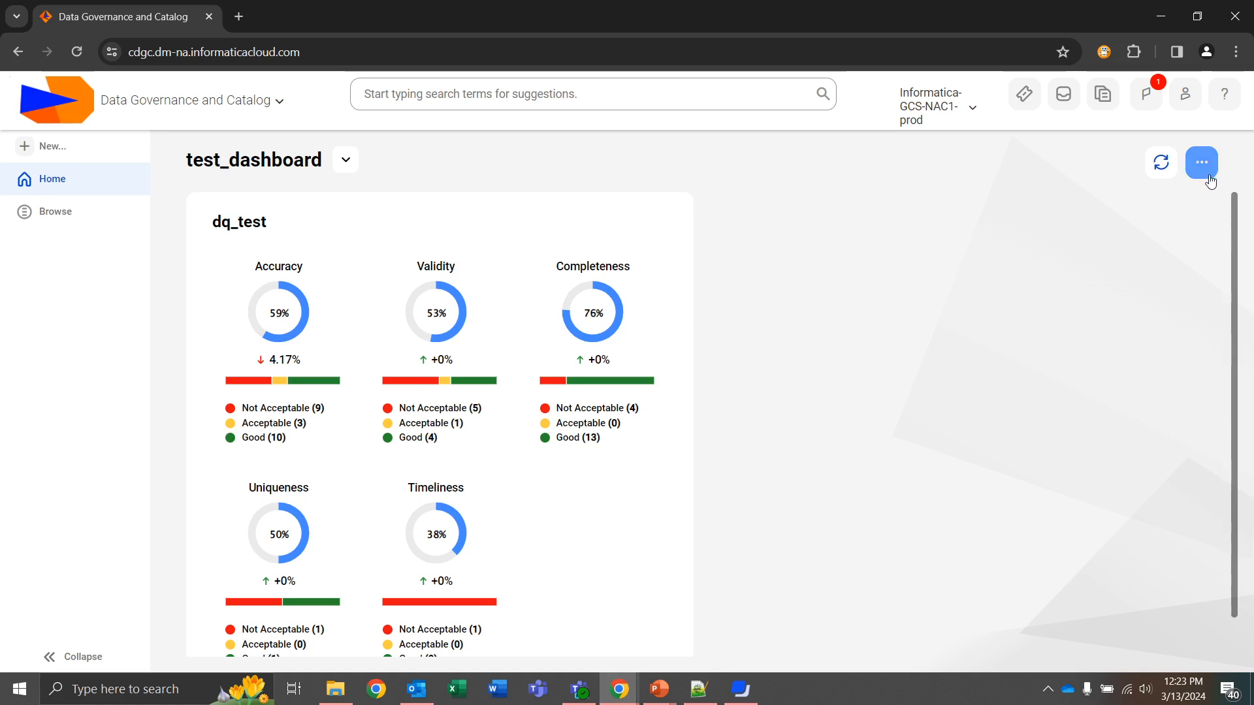
- Reopen the dashboard actions menu and start a Search Based widget
click(1201, 163)
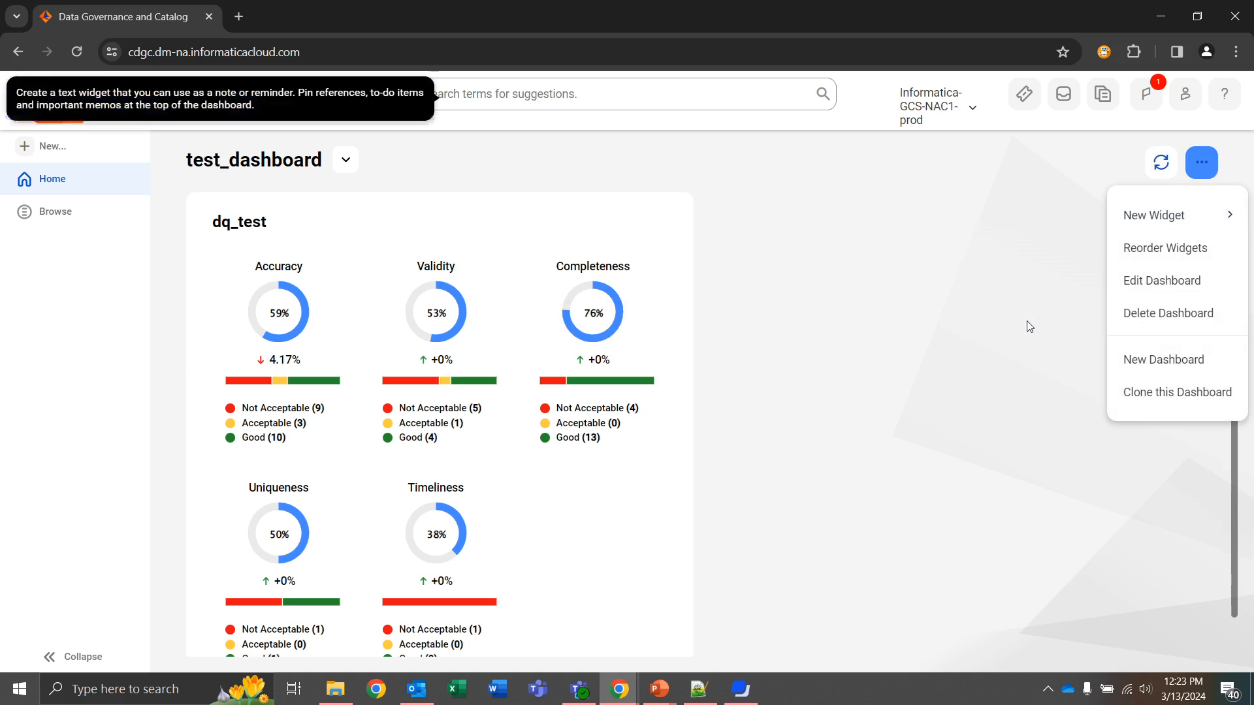
mouse_move(1011, 311)
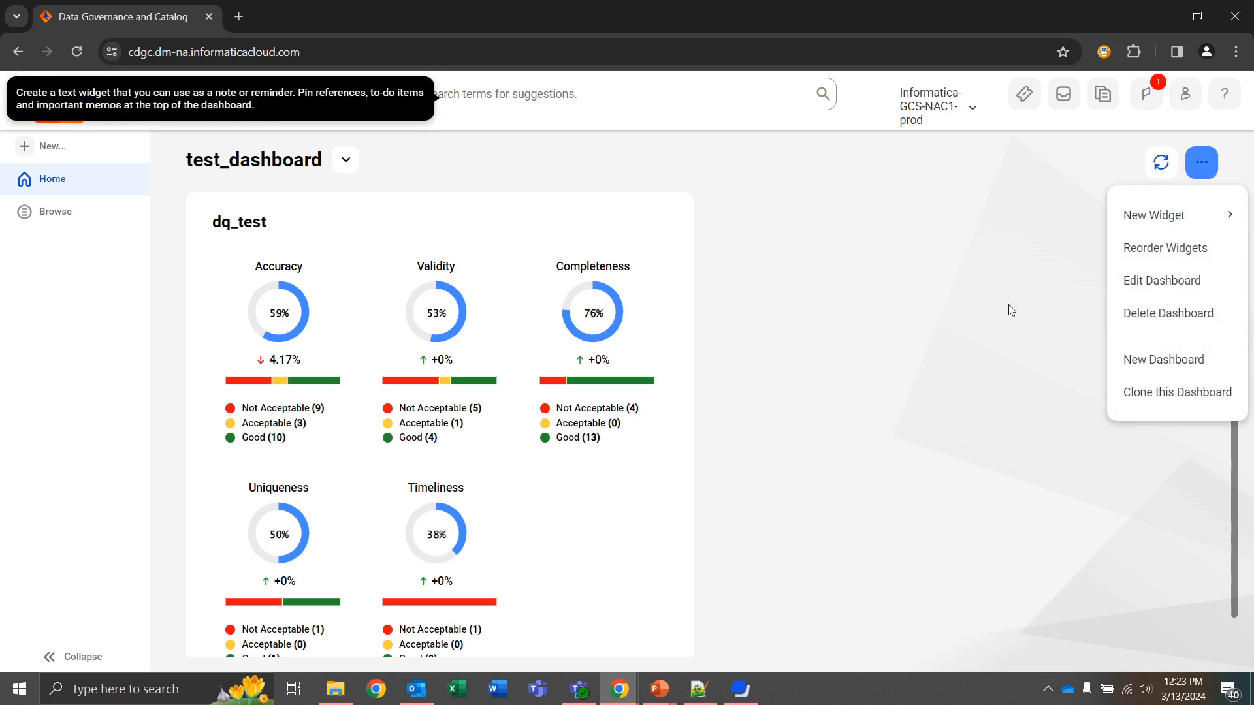
mouse_move(1156, 215)
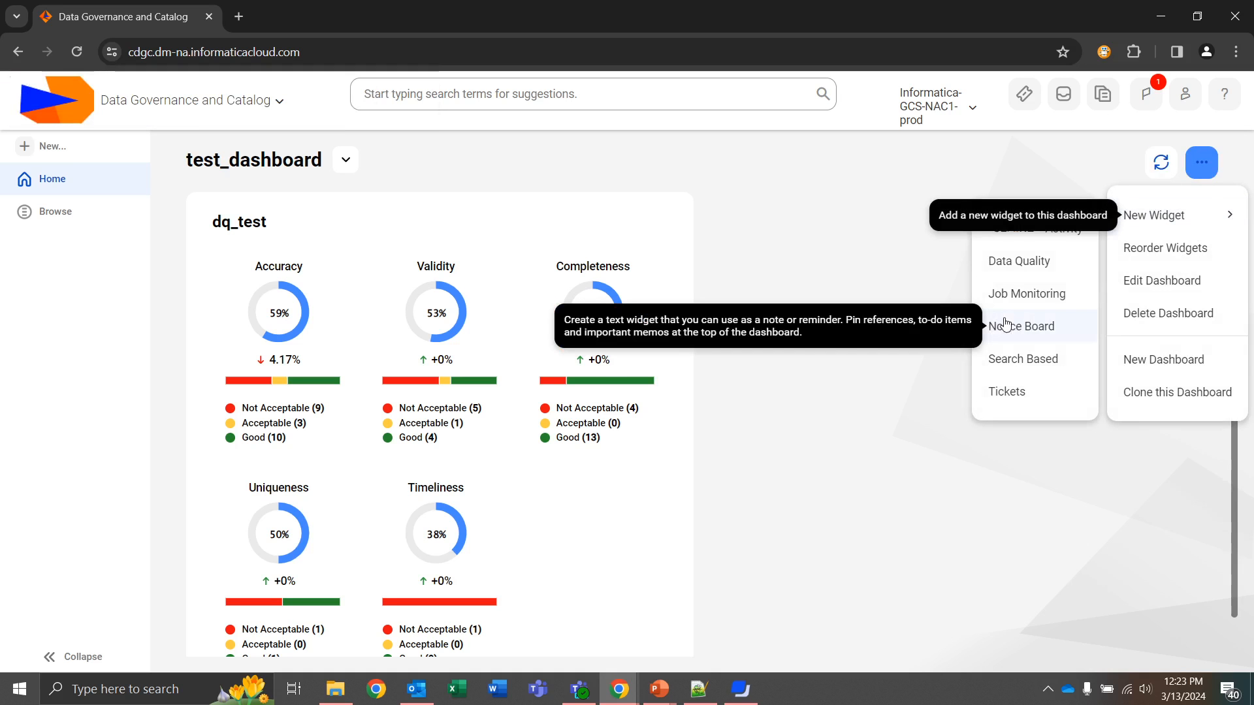
click(1022, 326)
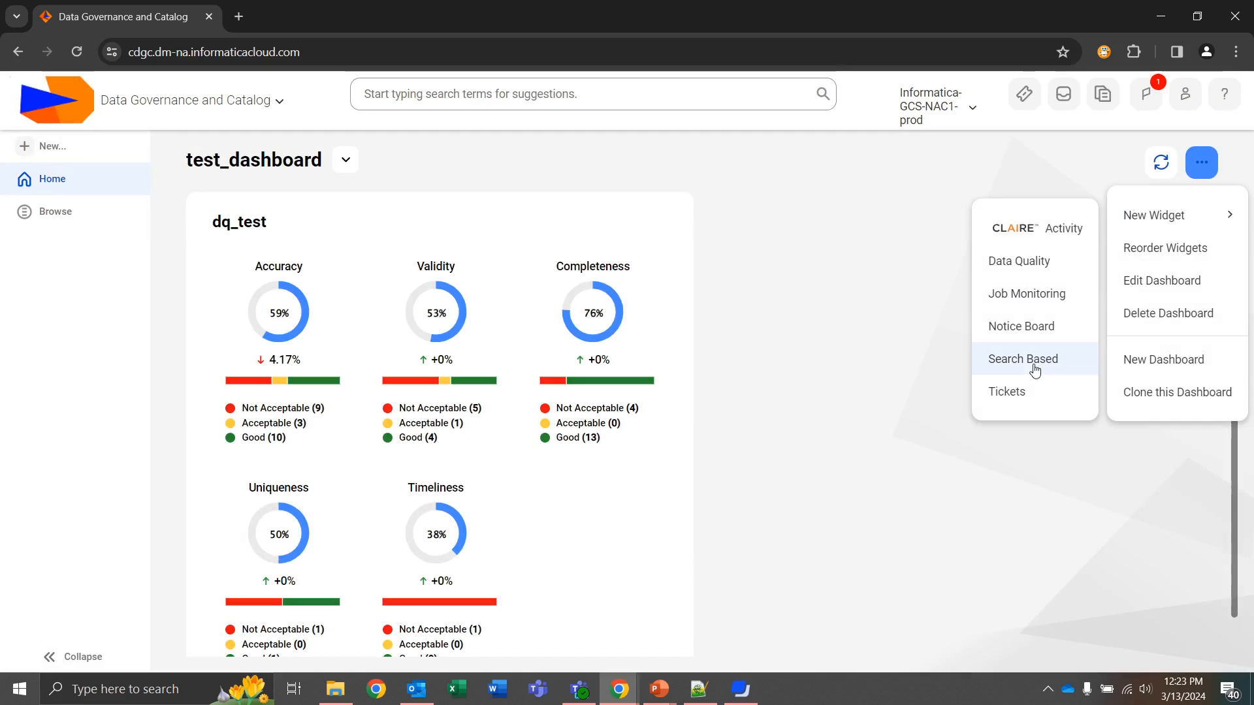
click(1022, 359)
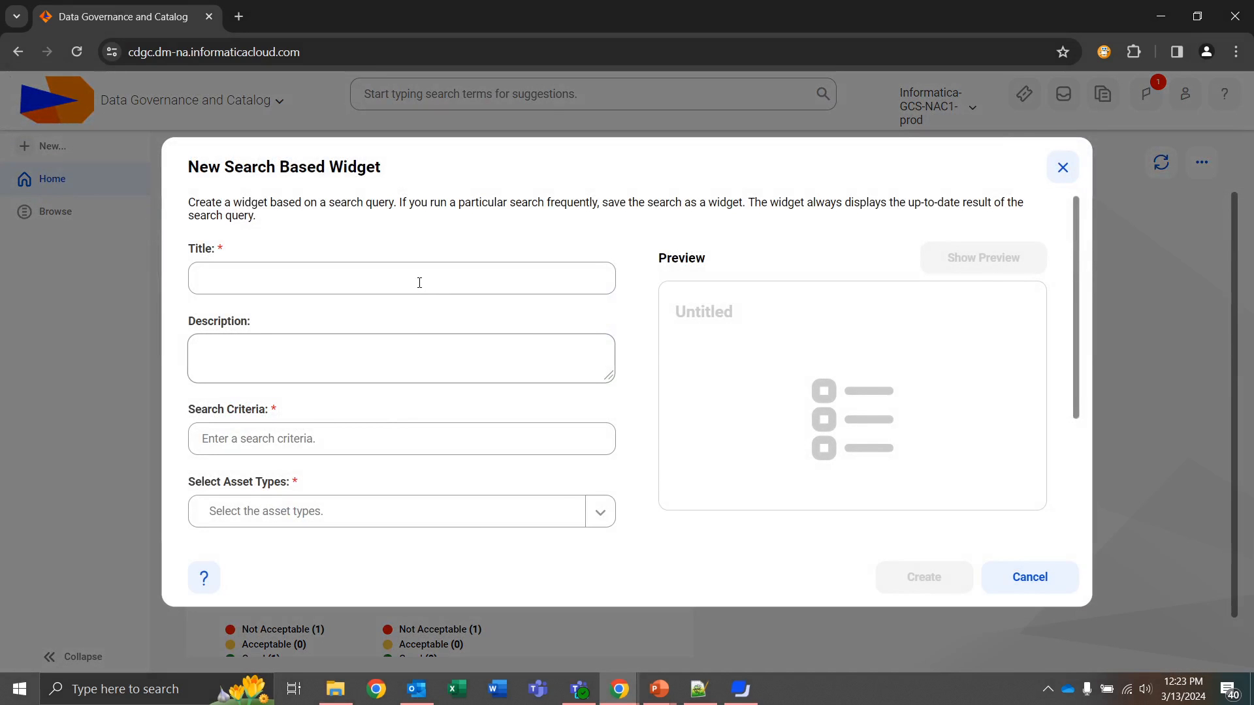
- Search with * limited to Column assets and show the preview
text(*)
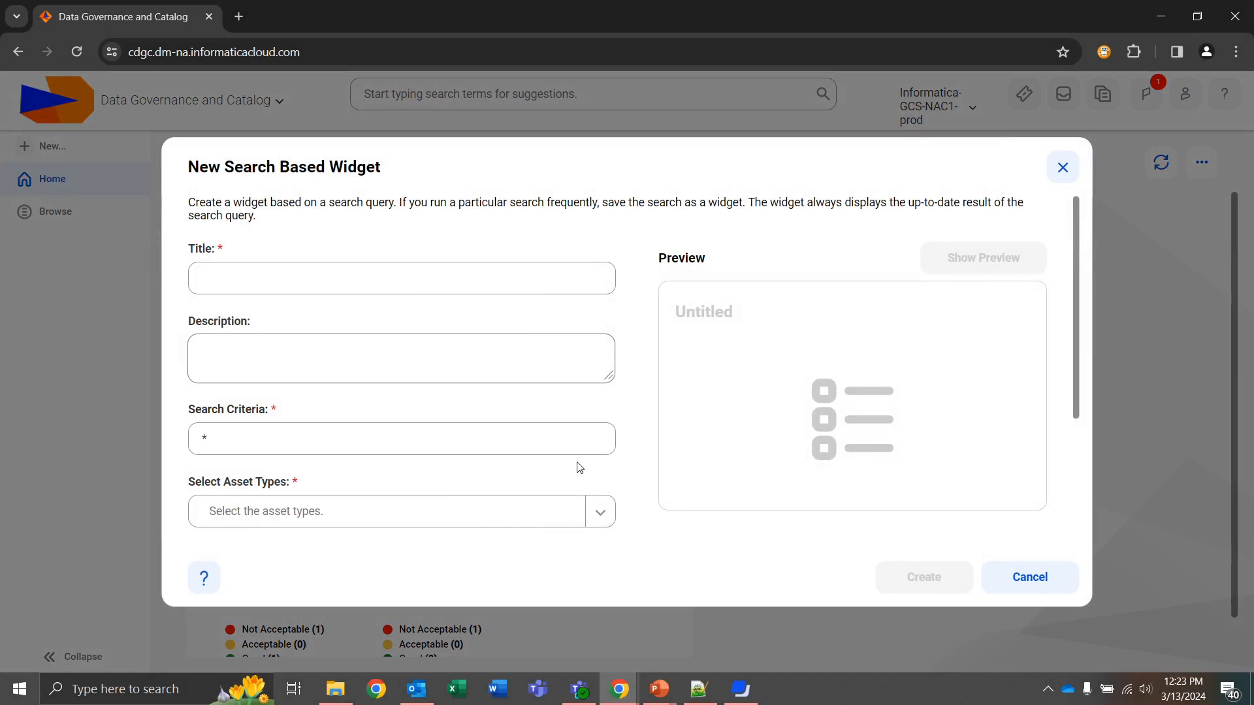
click(400, 511)
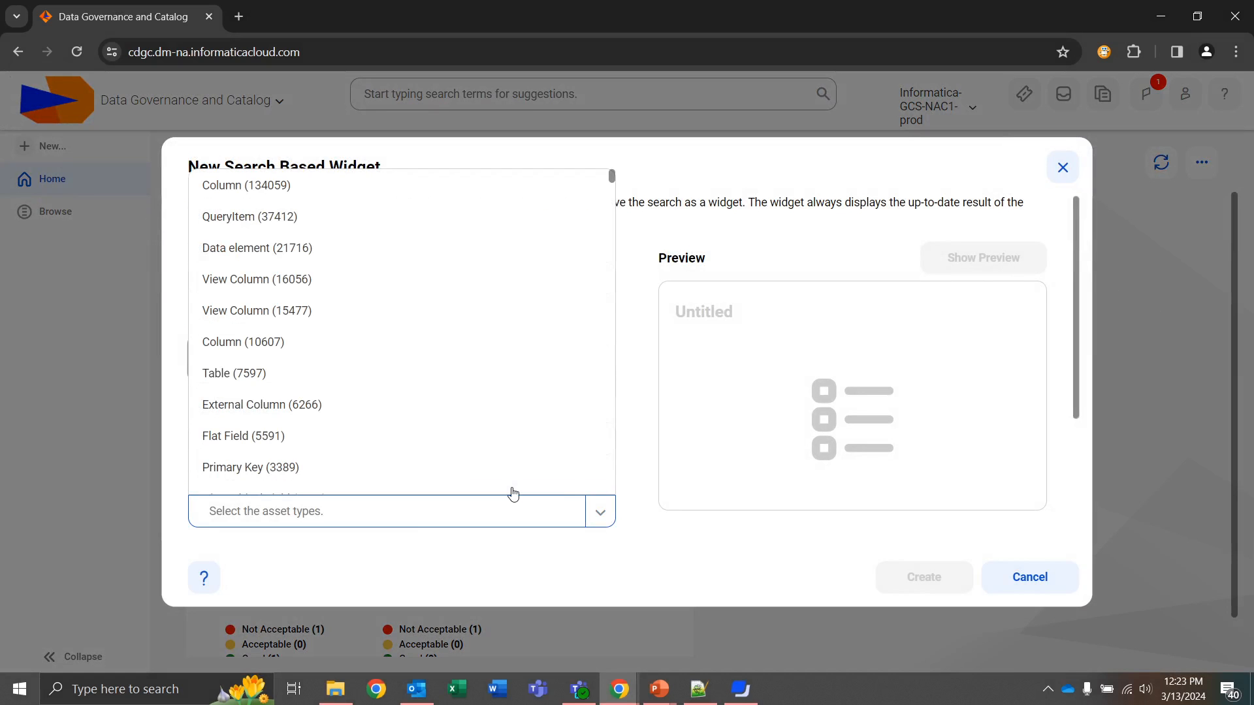
click(243, 342)
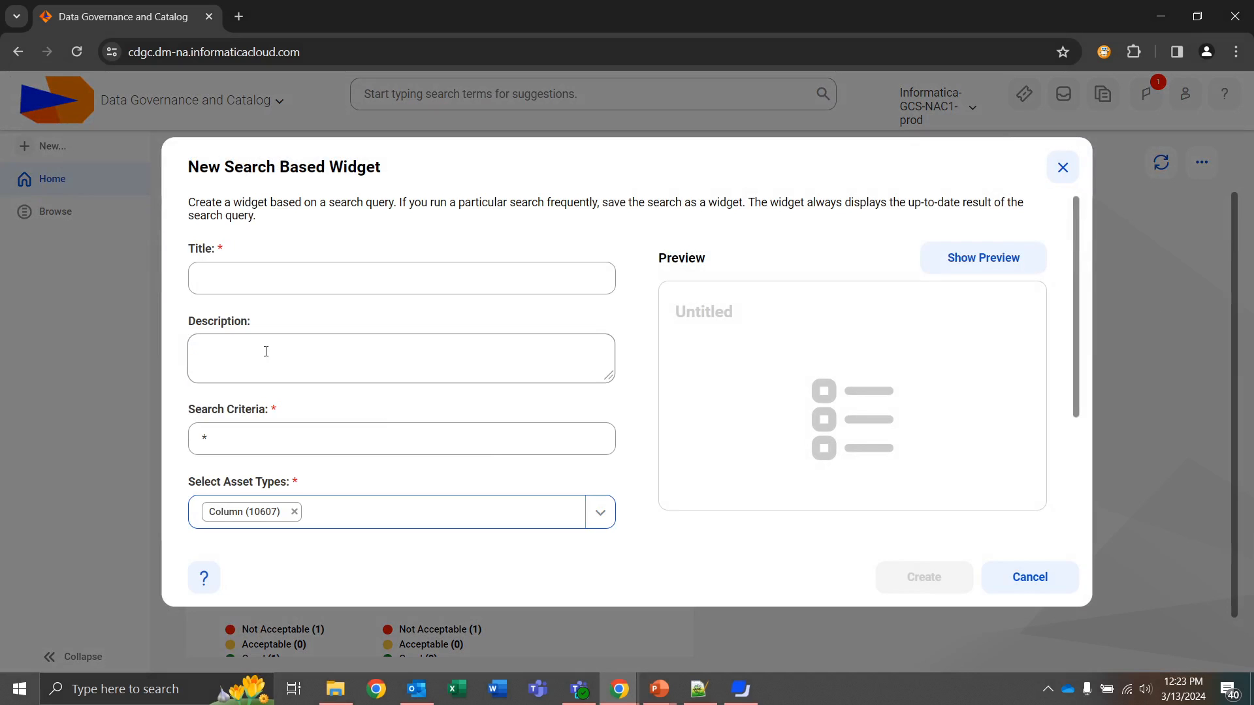
click(983, 257)
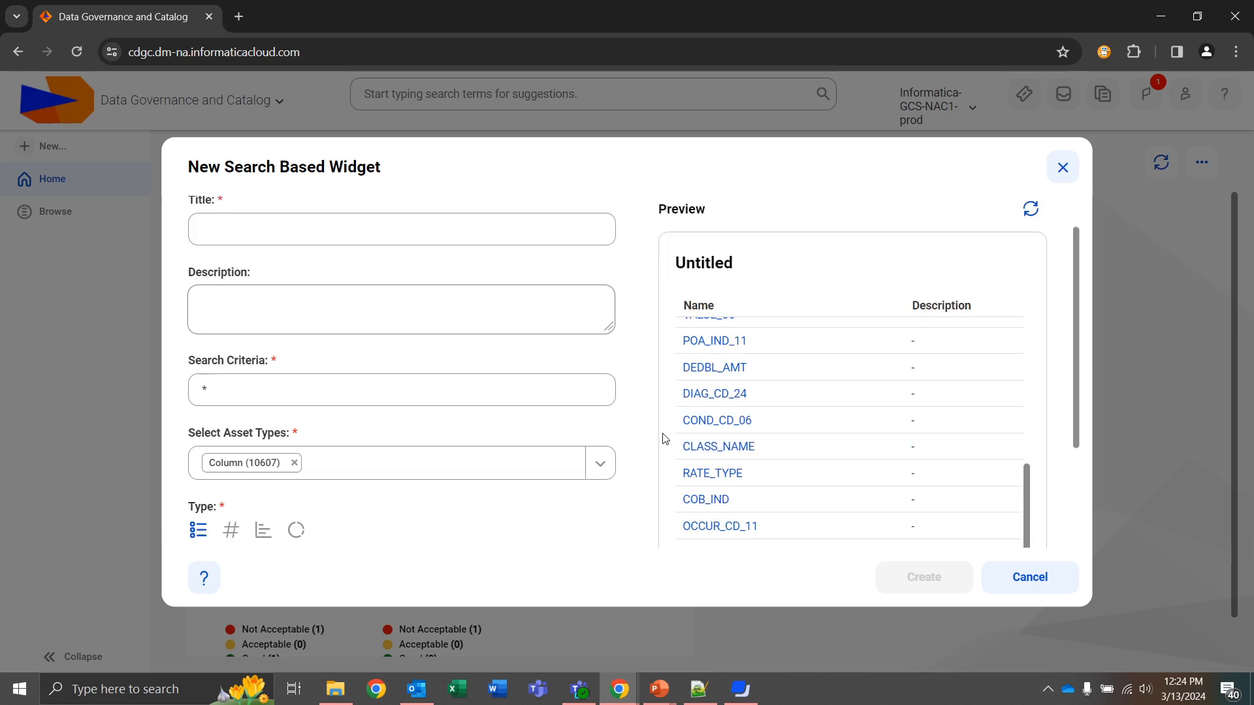
- Switch the search widget preview to a count display
scroll(down, 3)
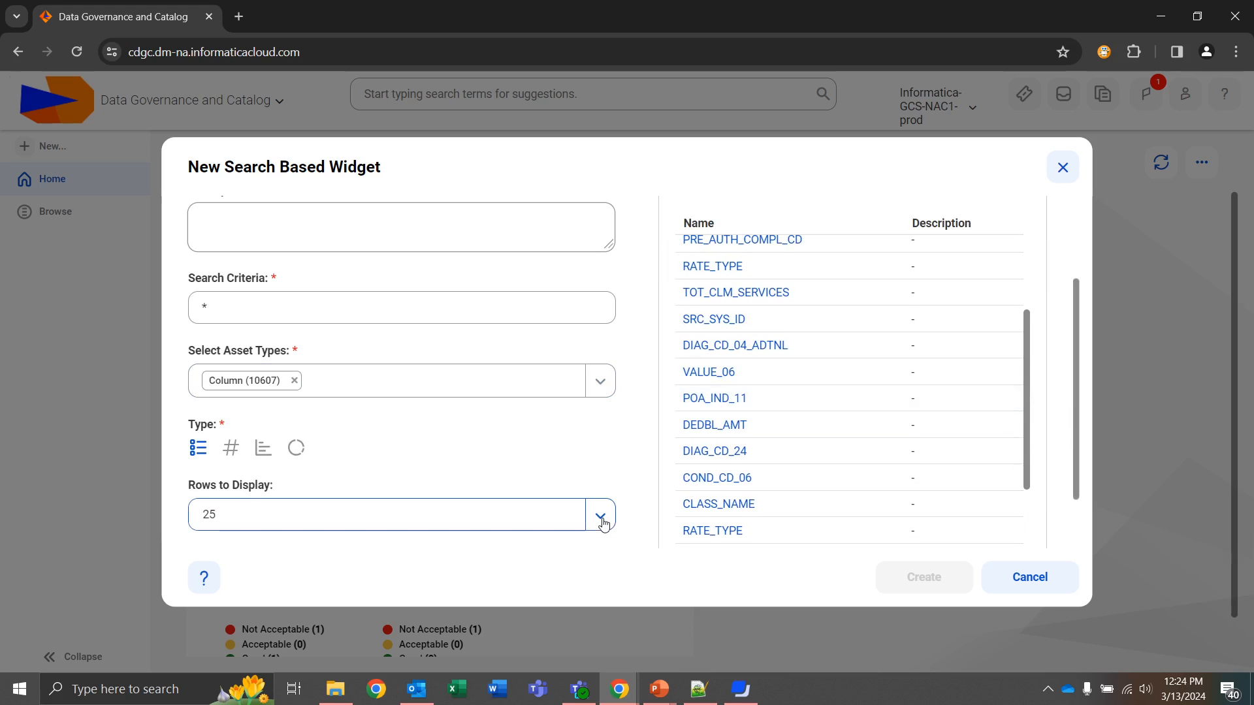
click(601, 514)
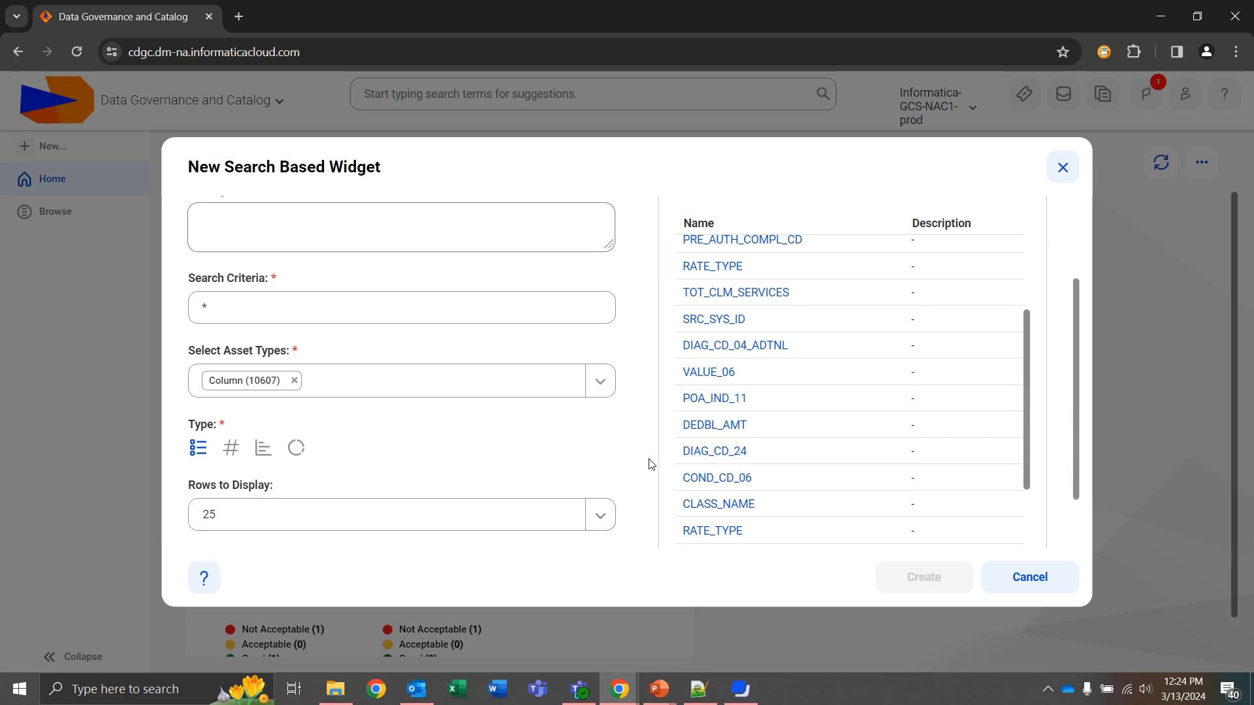
click(232, 447)
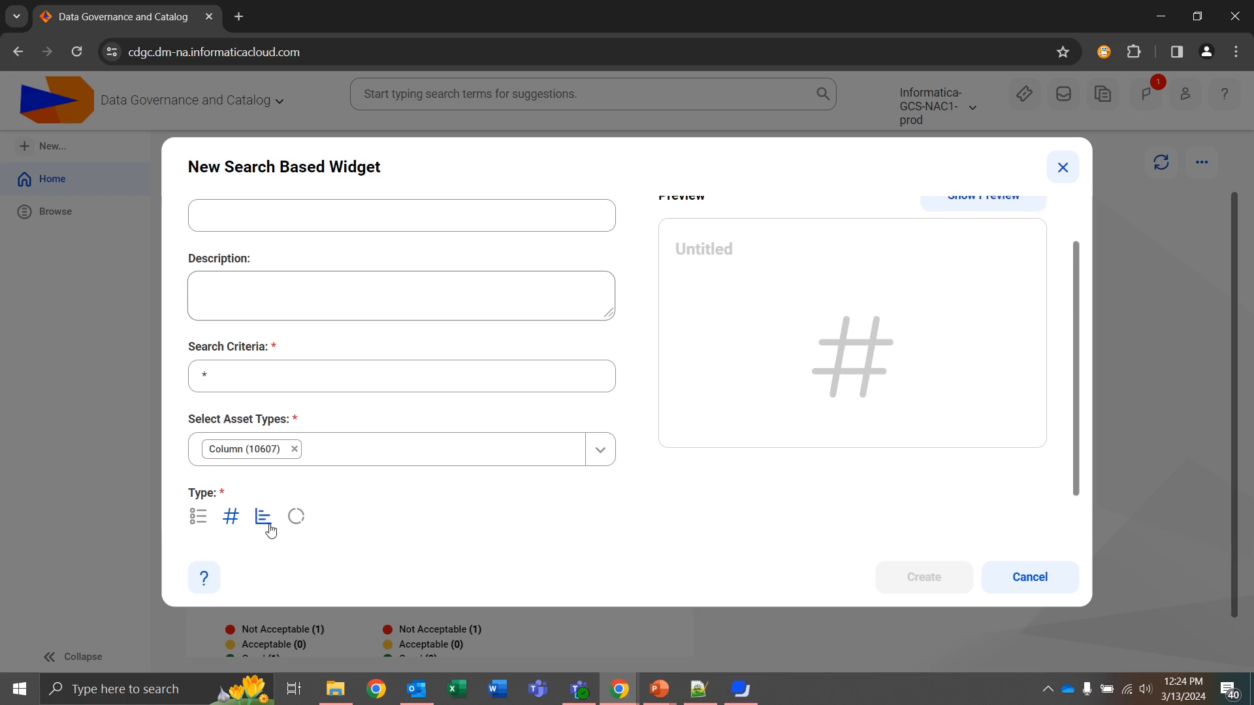
- Preview the Column assets as a bar chart, then a donut chart, and cancel the widget
click(263, 516)
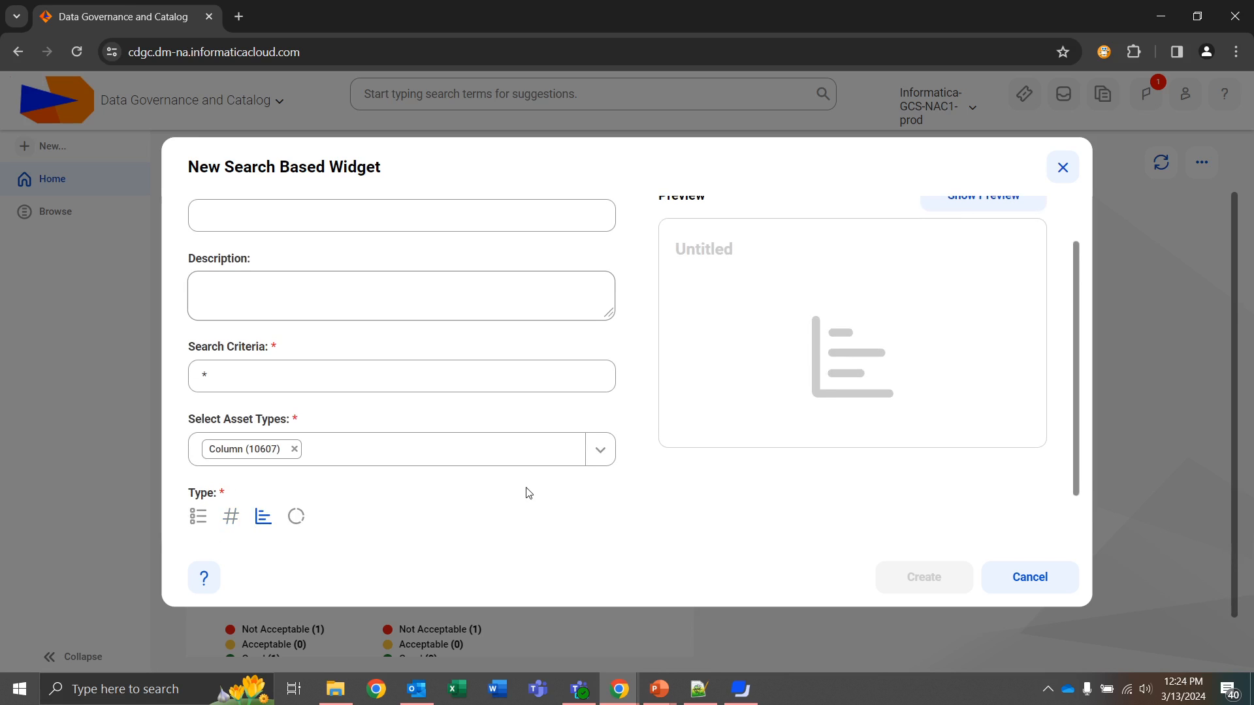
click(982, 196)
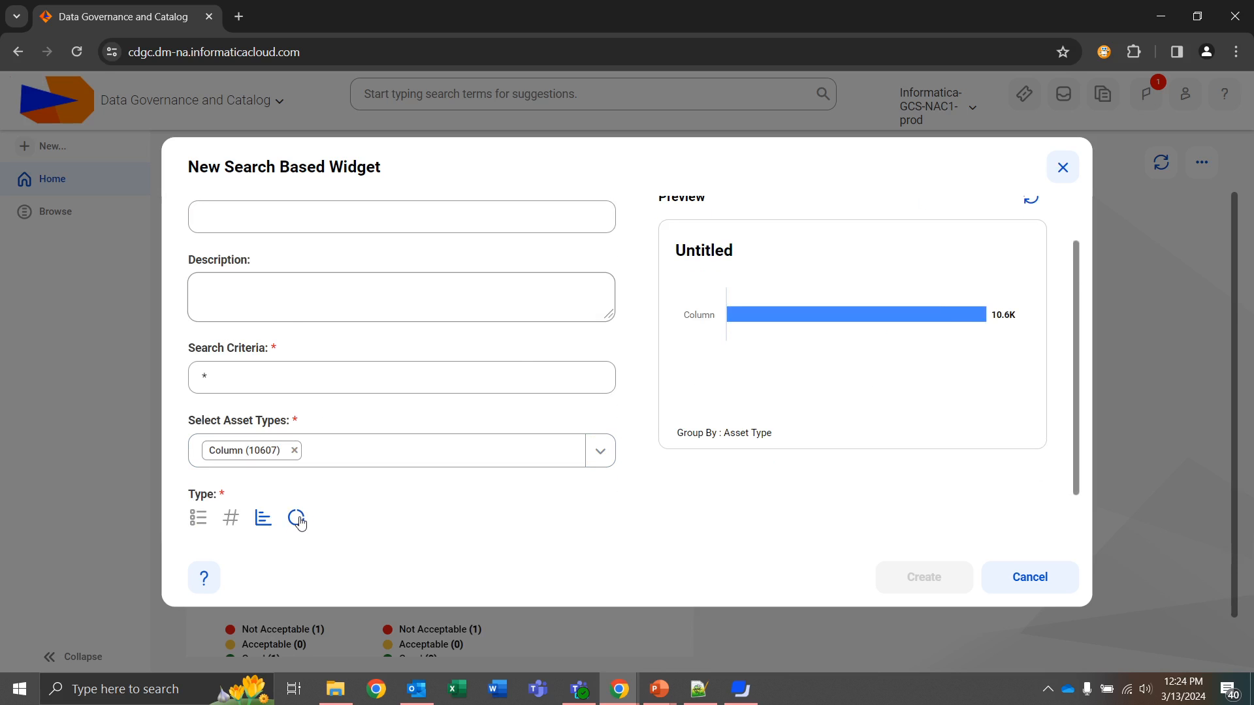
click(296, 518)
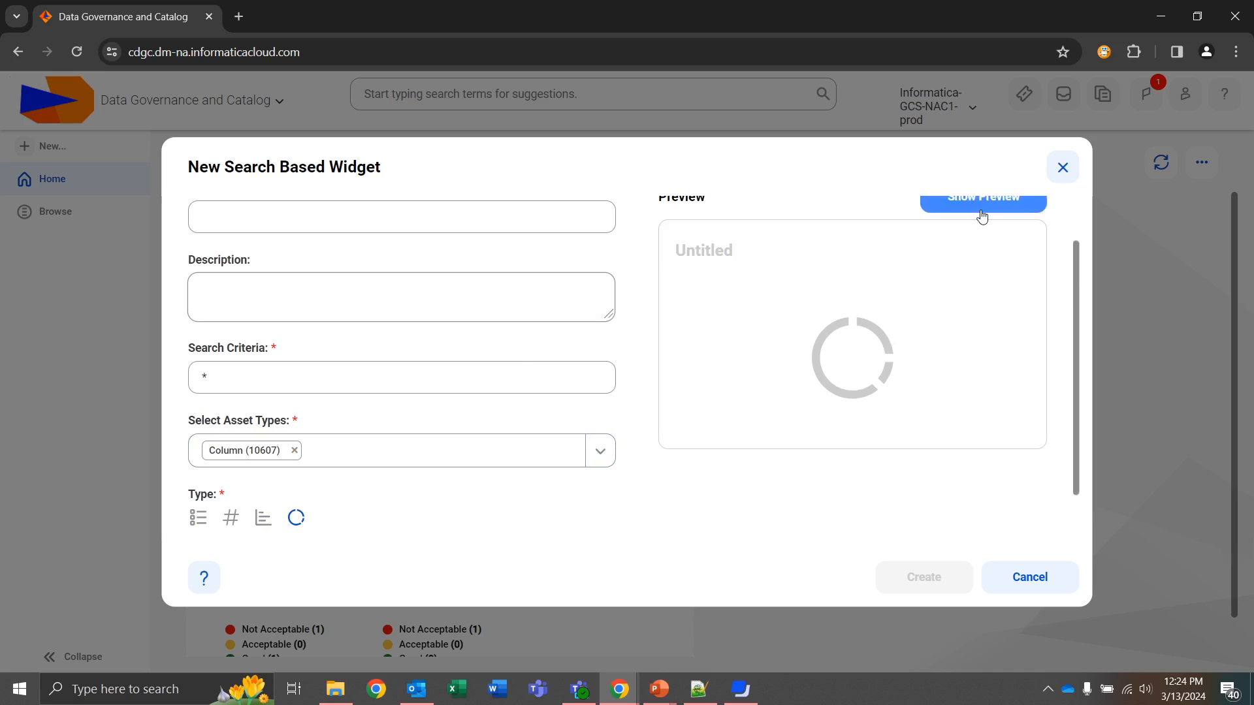
click(982, 197)
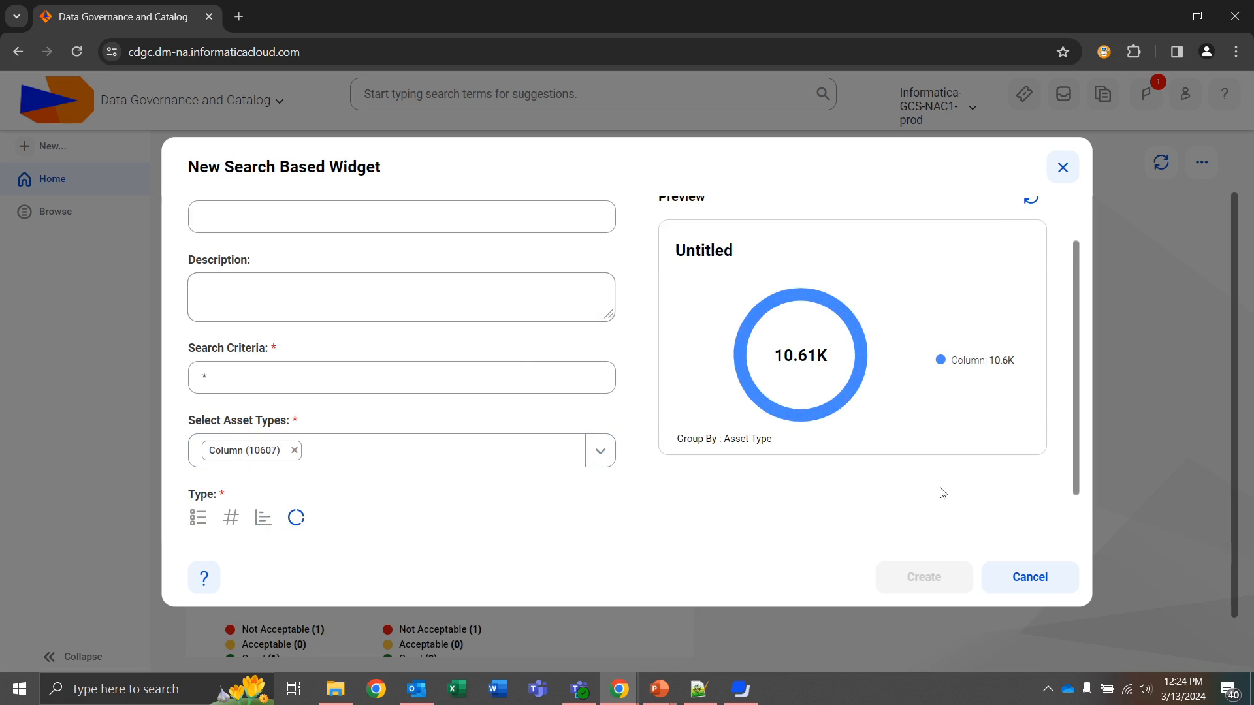
click(1030, 577)
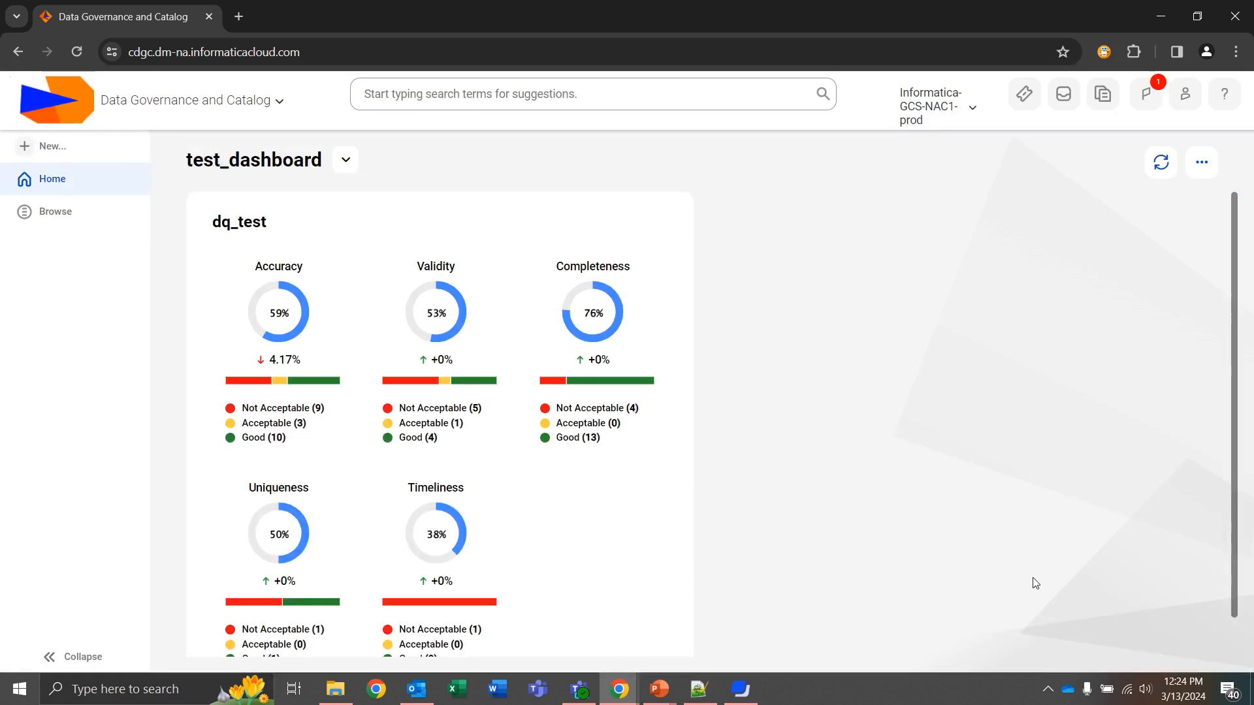
- Start a Tickets widget with wildcard * search criteria and preview it
click(1199, 162)
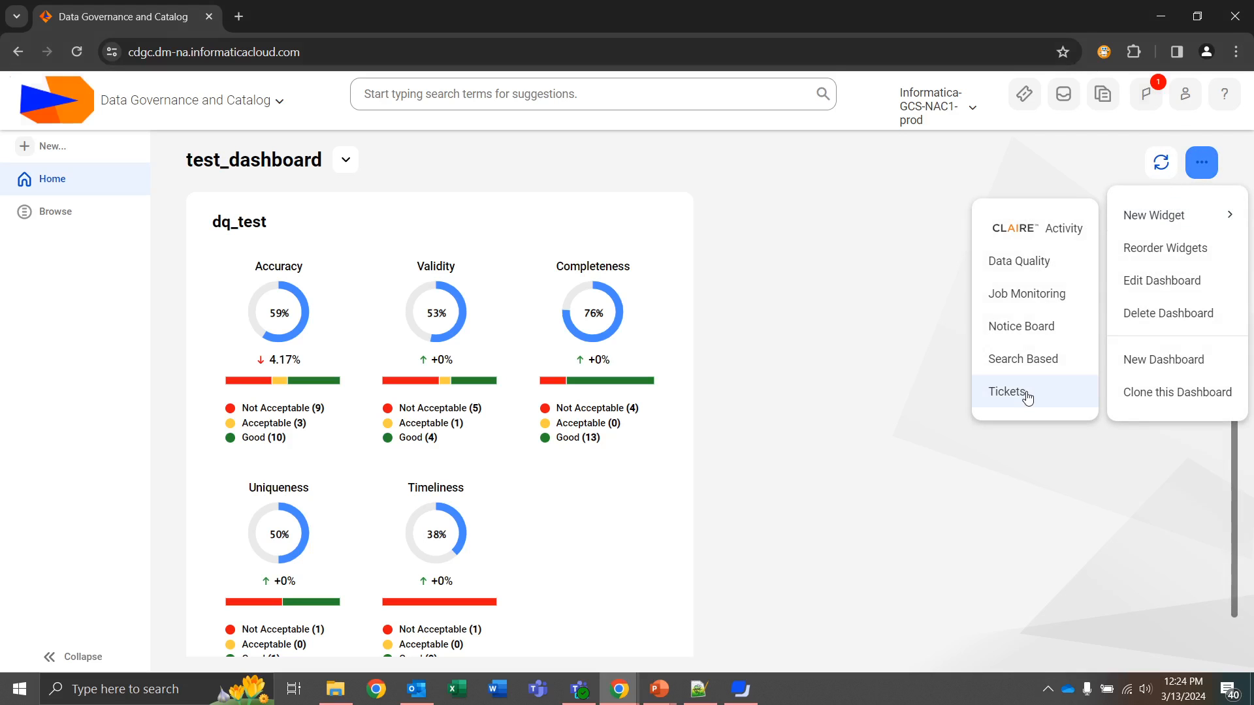
click(1007, 392)
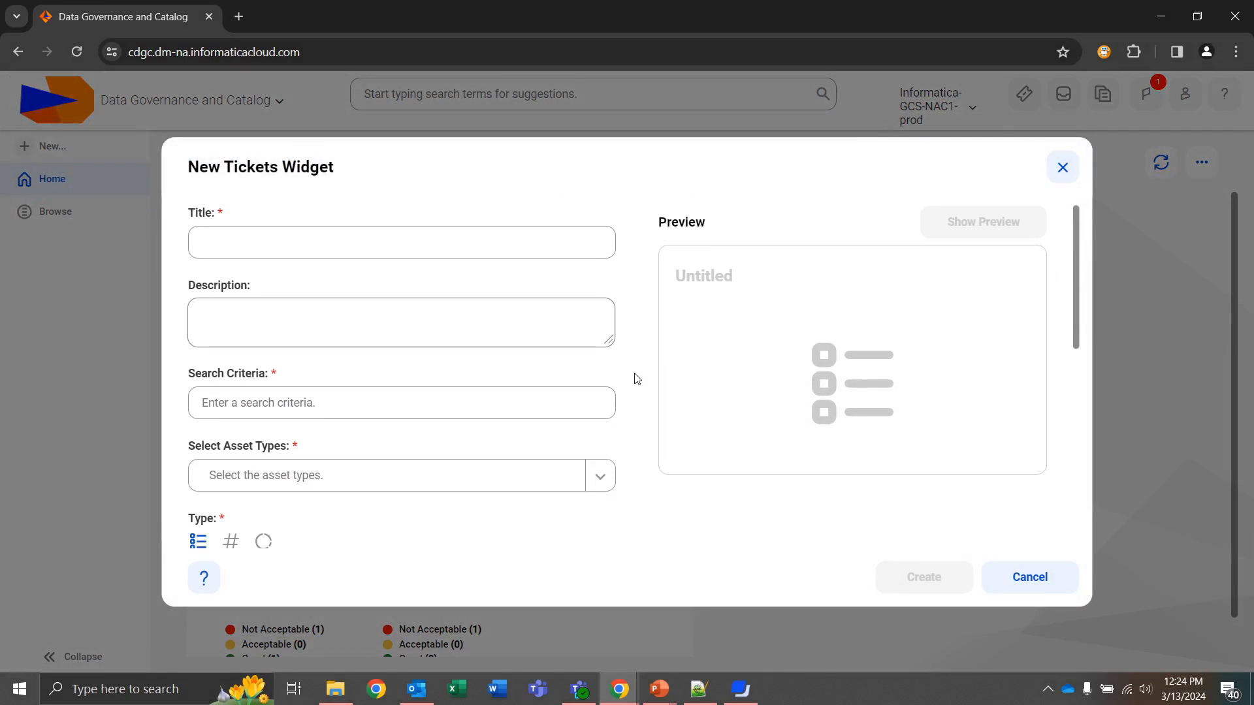
click(400, 402)
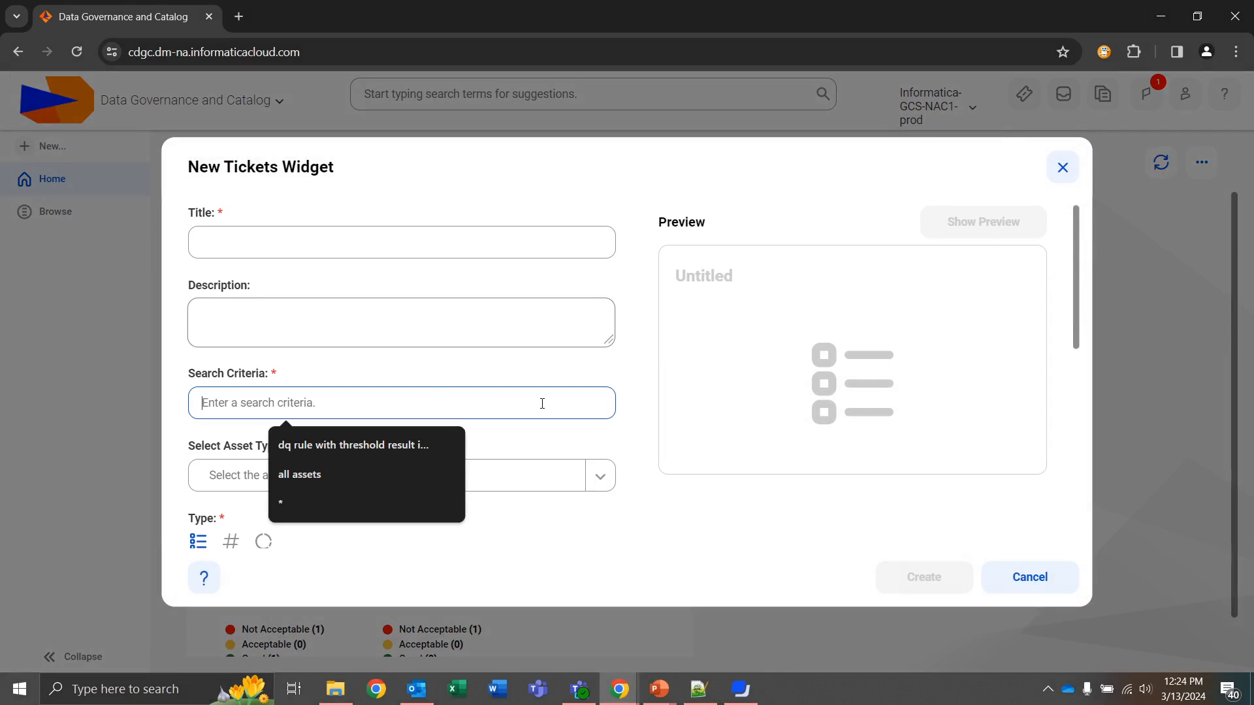
click(281, 502)
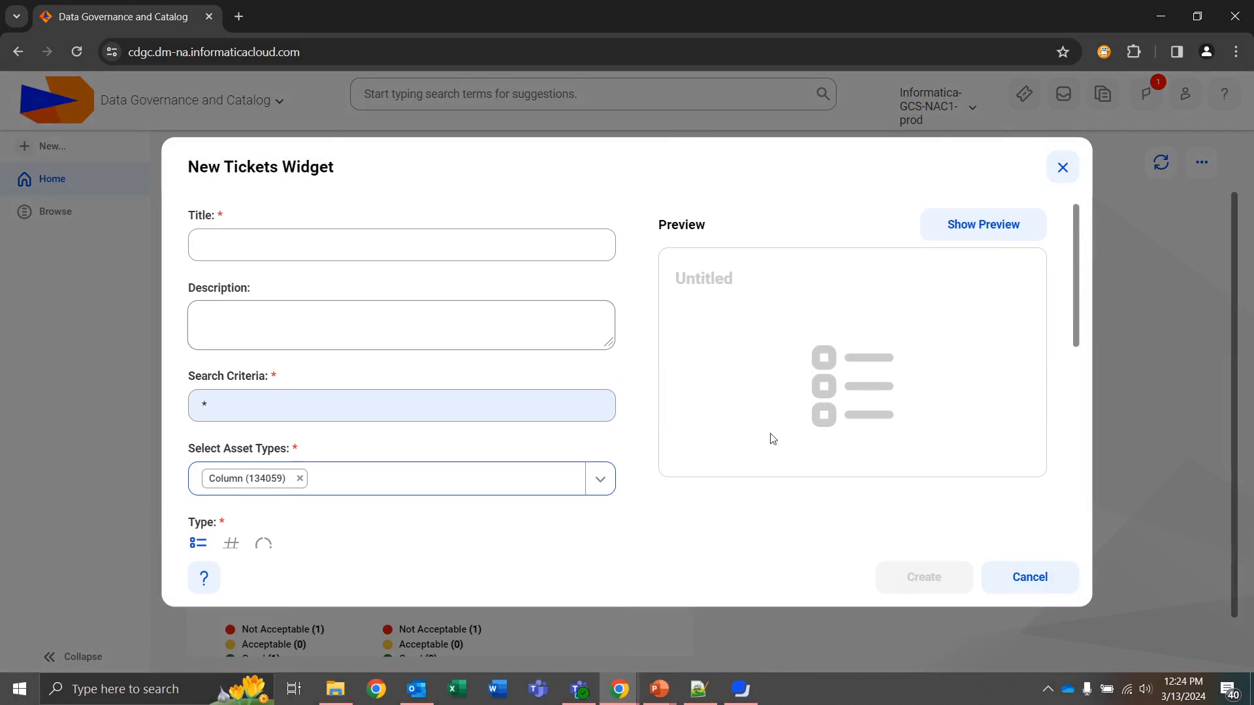
click(983, 224)
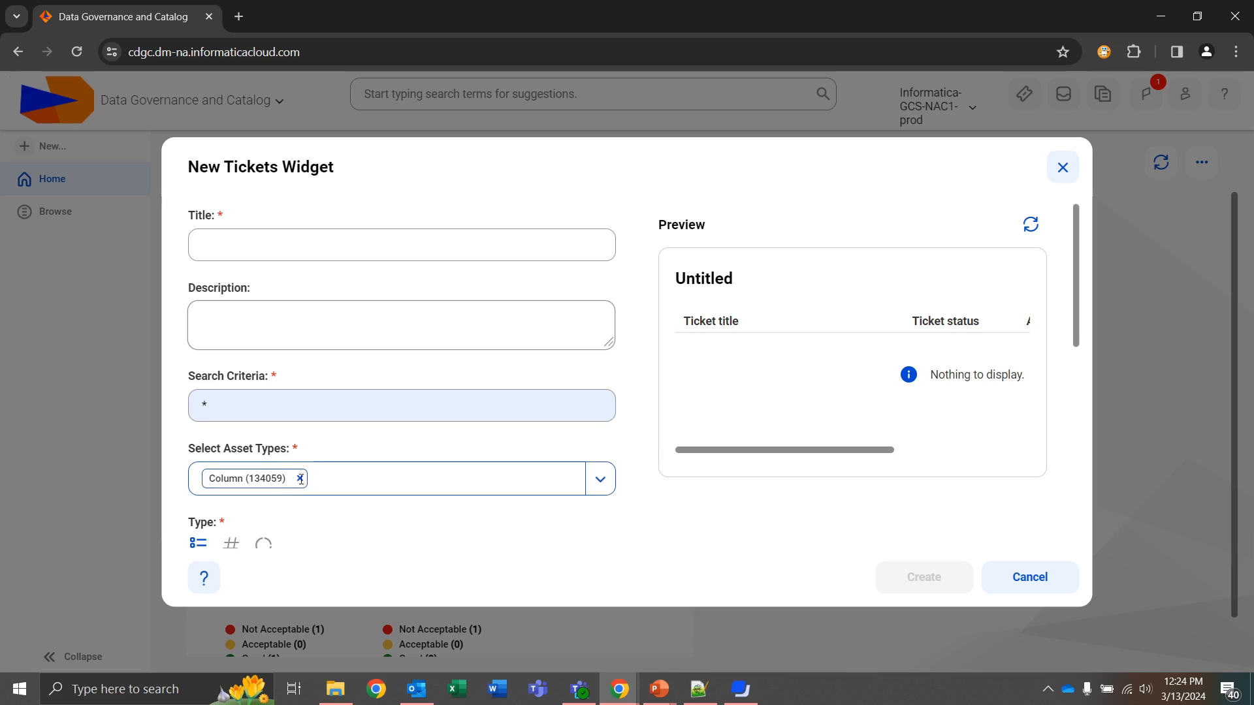
- Remove the Column asset type and discard the Tickets widget
click(300, 478)
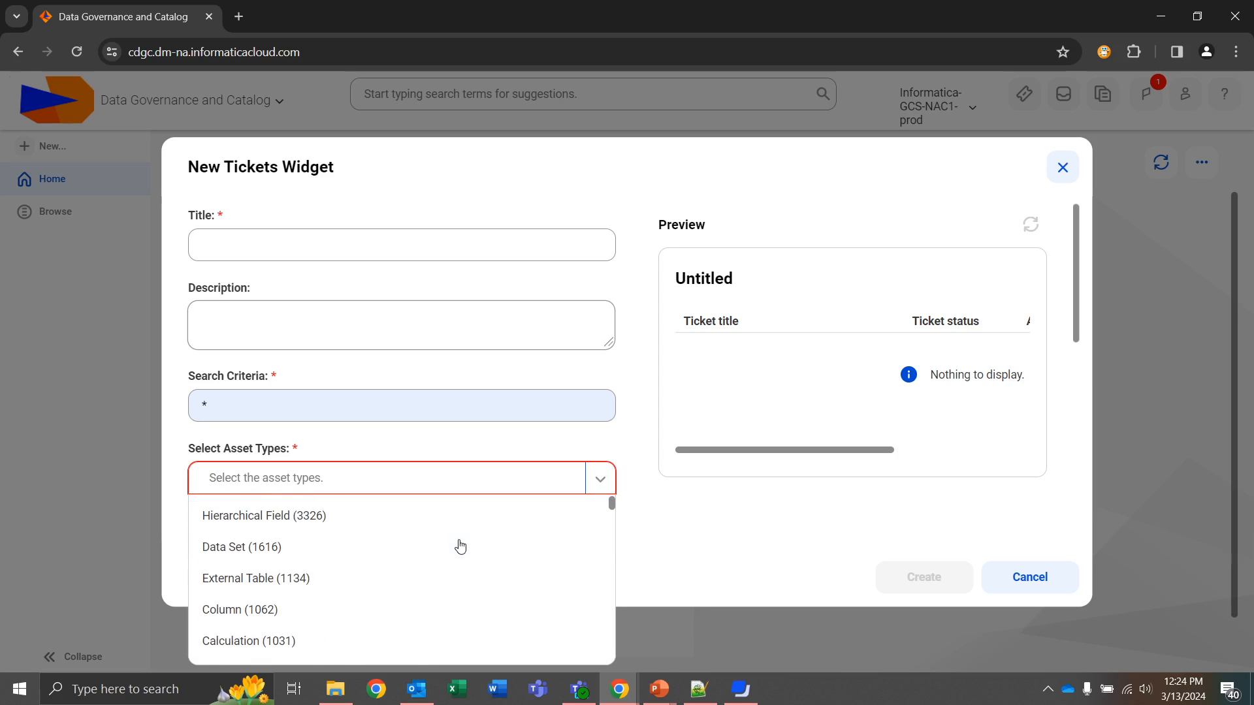
click(677, 535)
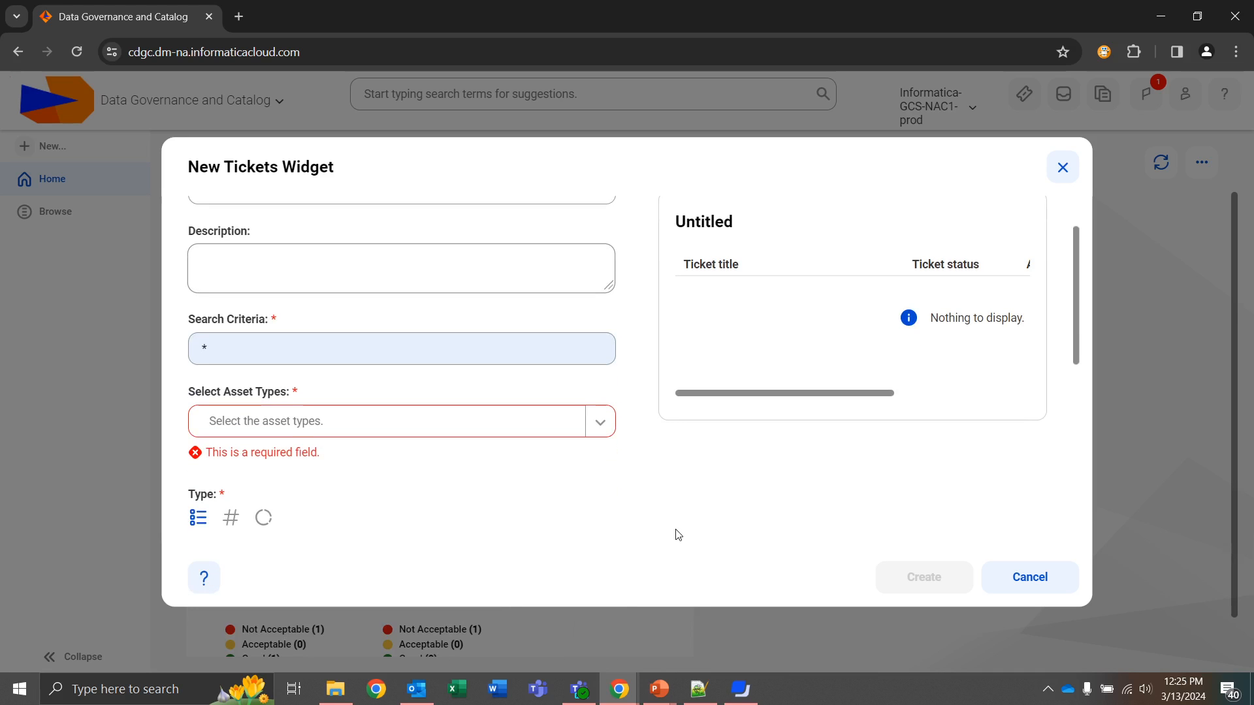
mouse_move(1030, 577)
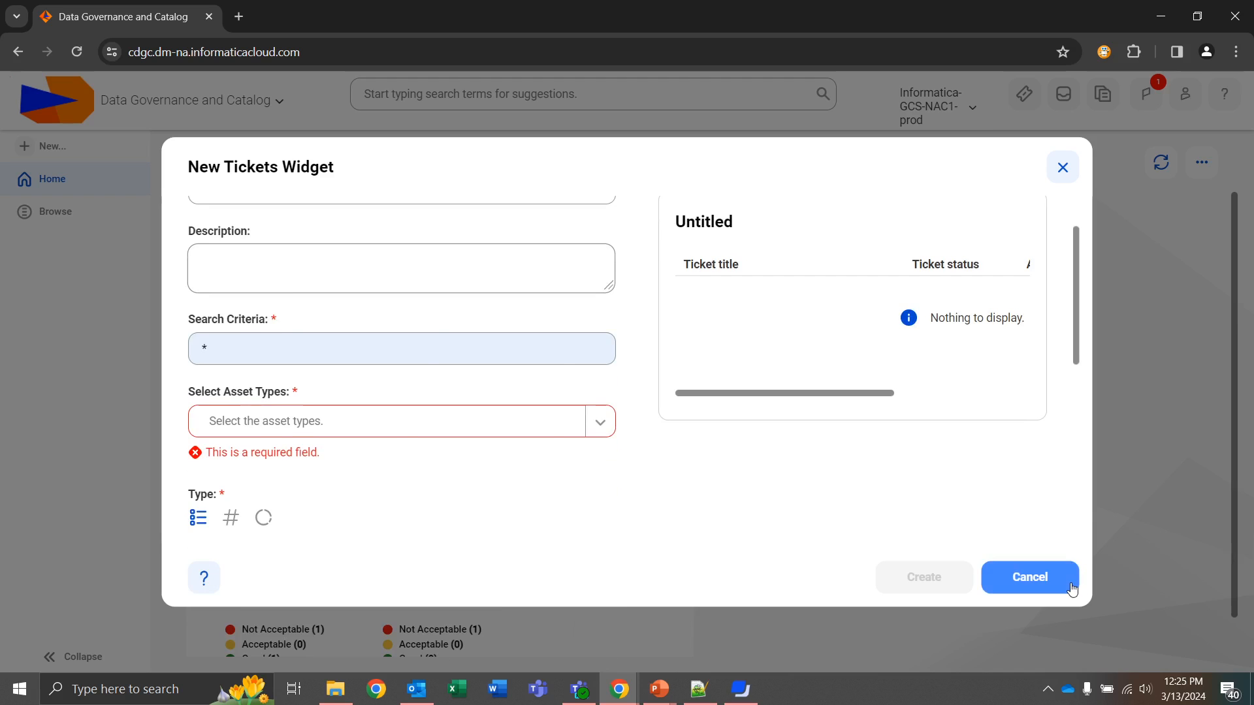
click(1030, 577)
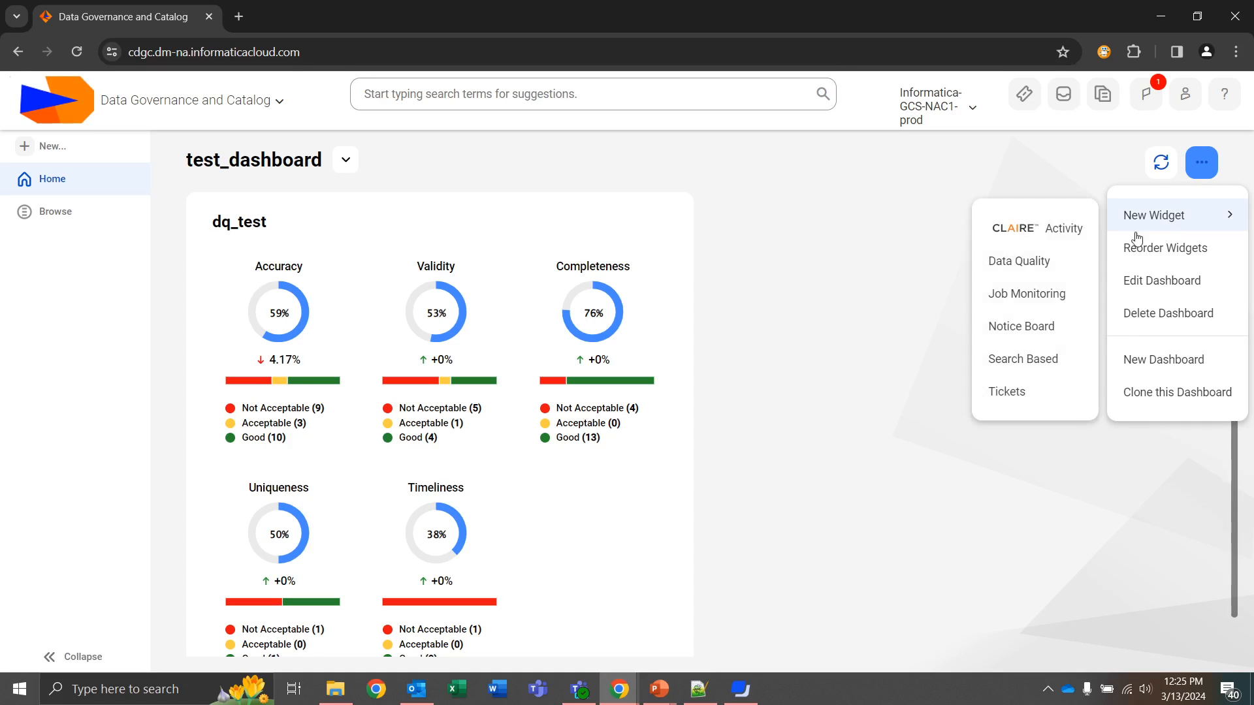
mouse_move(1137, 224)
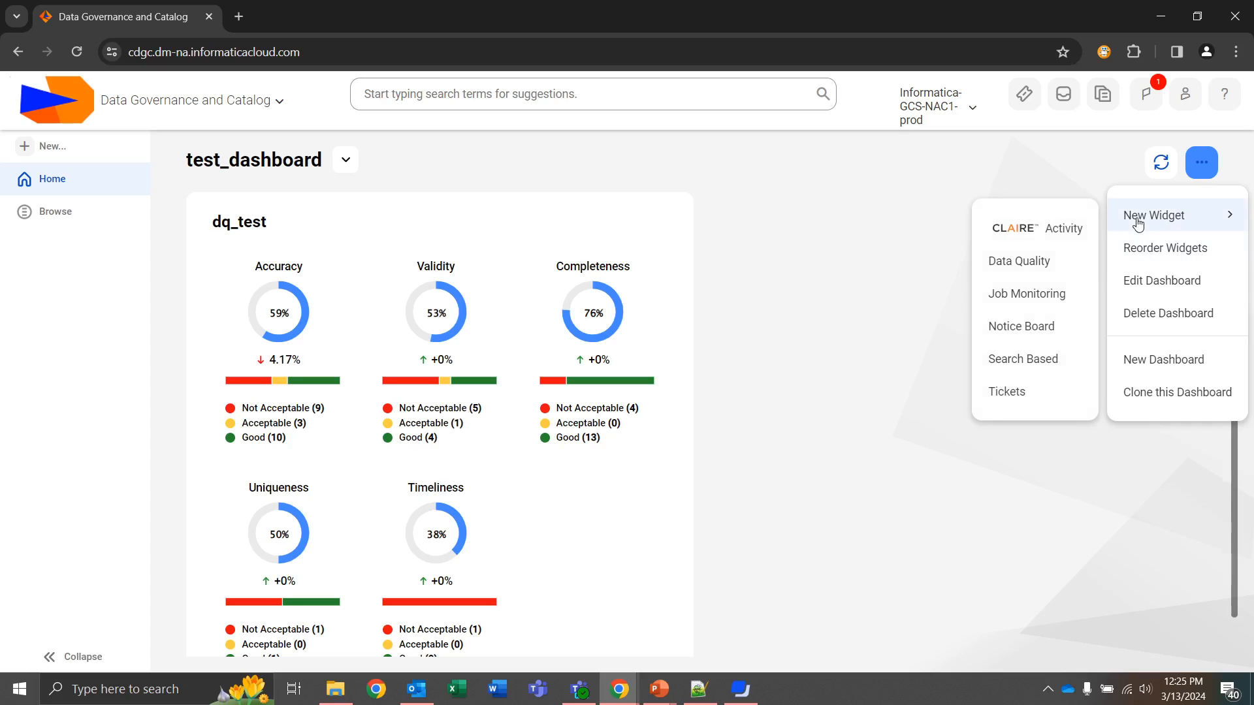
- Create a Job Monitoring widget titled 'Testing' on test_dashboard
click(1026, 293)
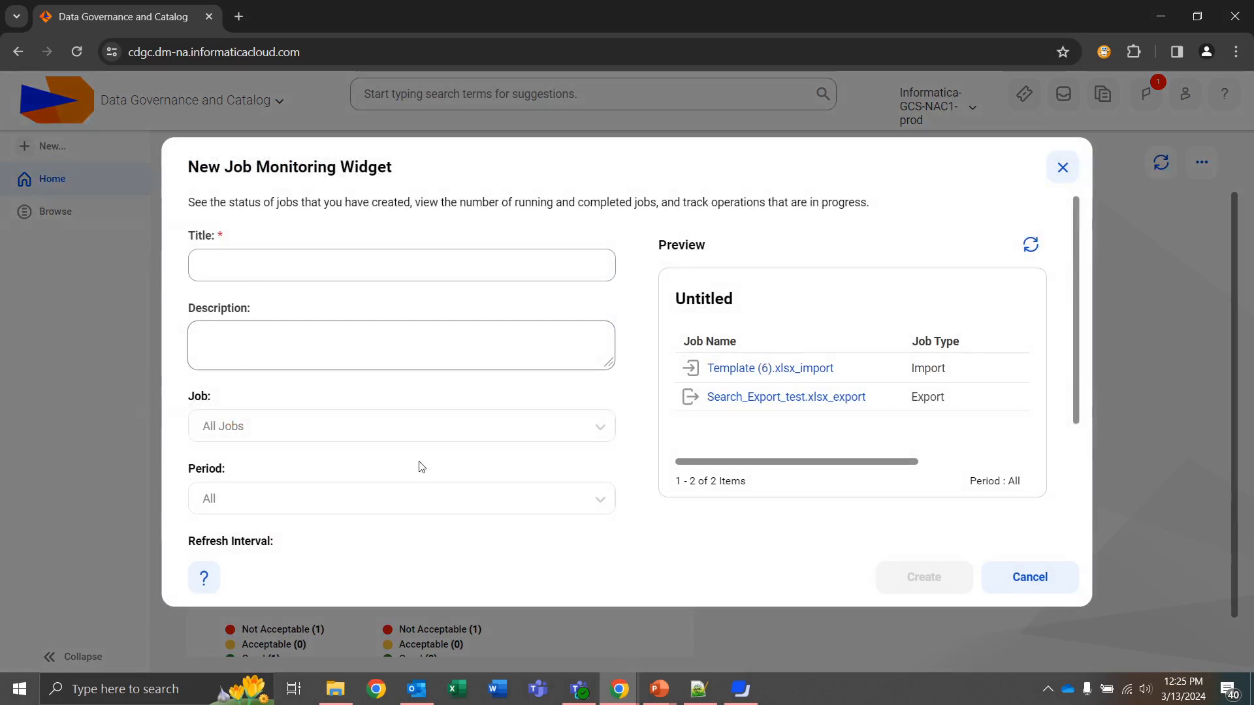
scroll(down, 3)
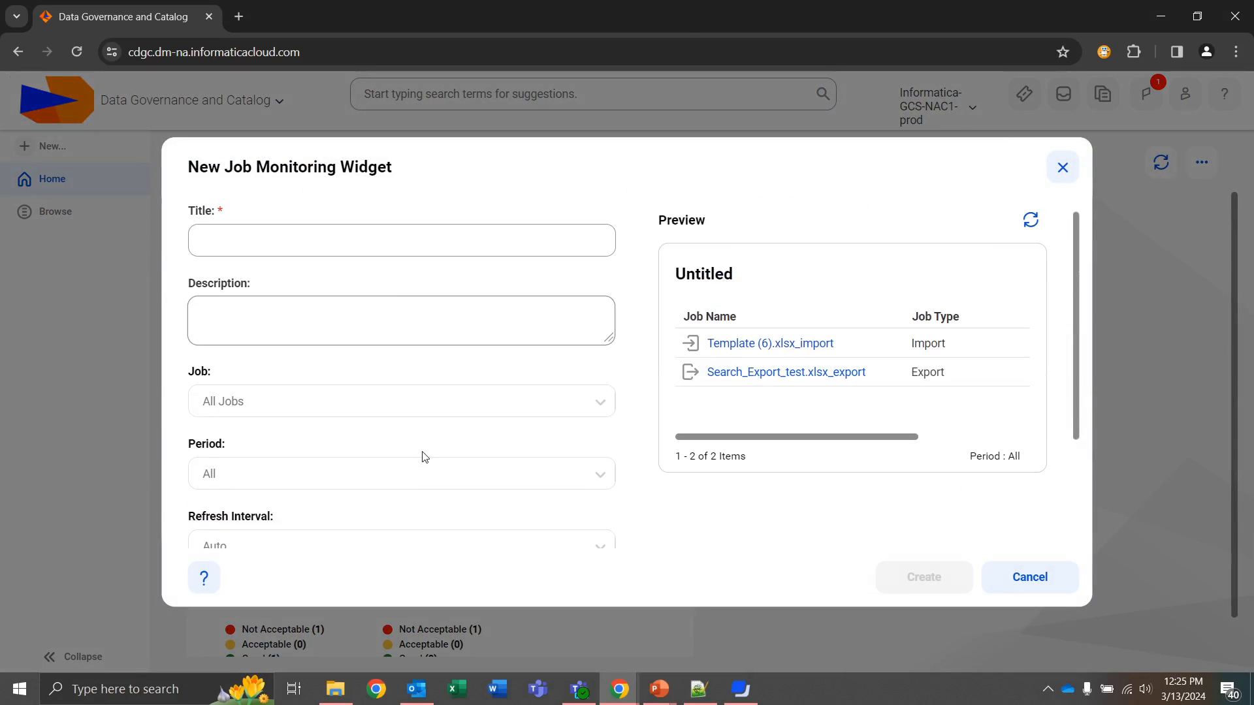
text(Te)
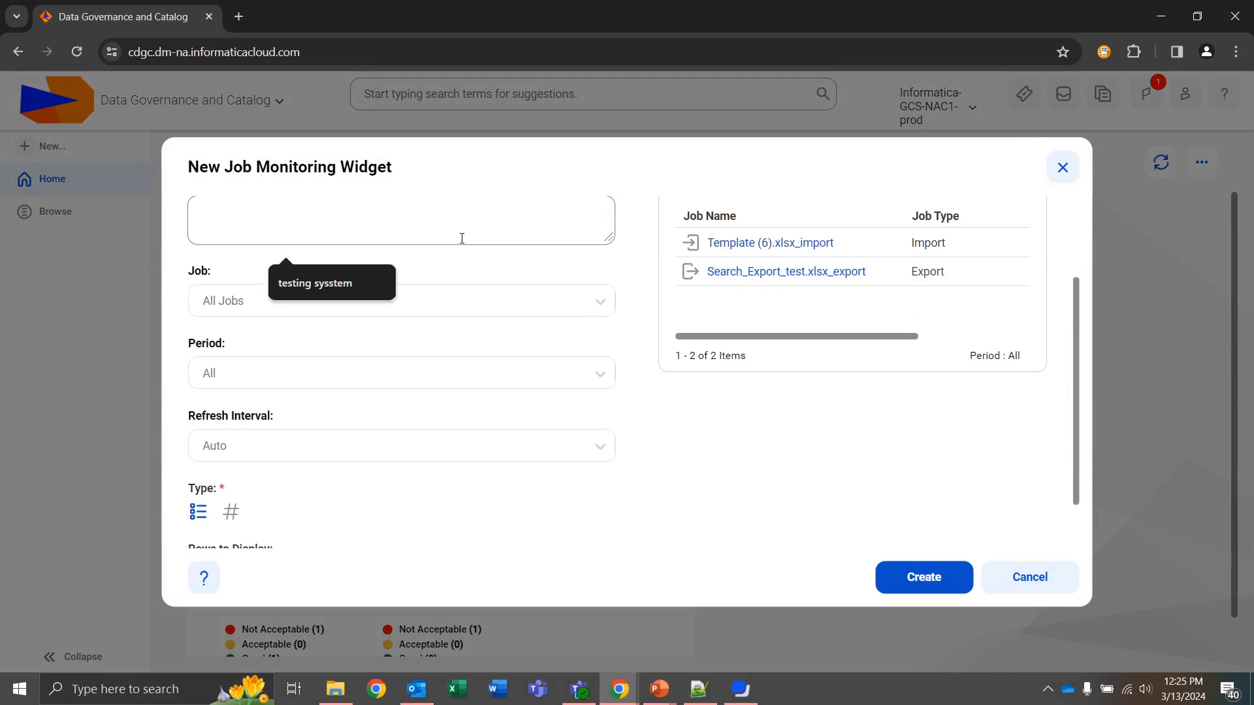
click(923, 577)
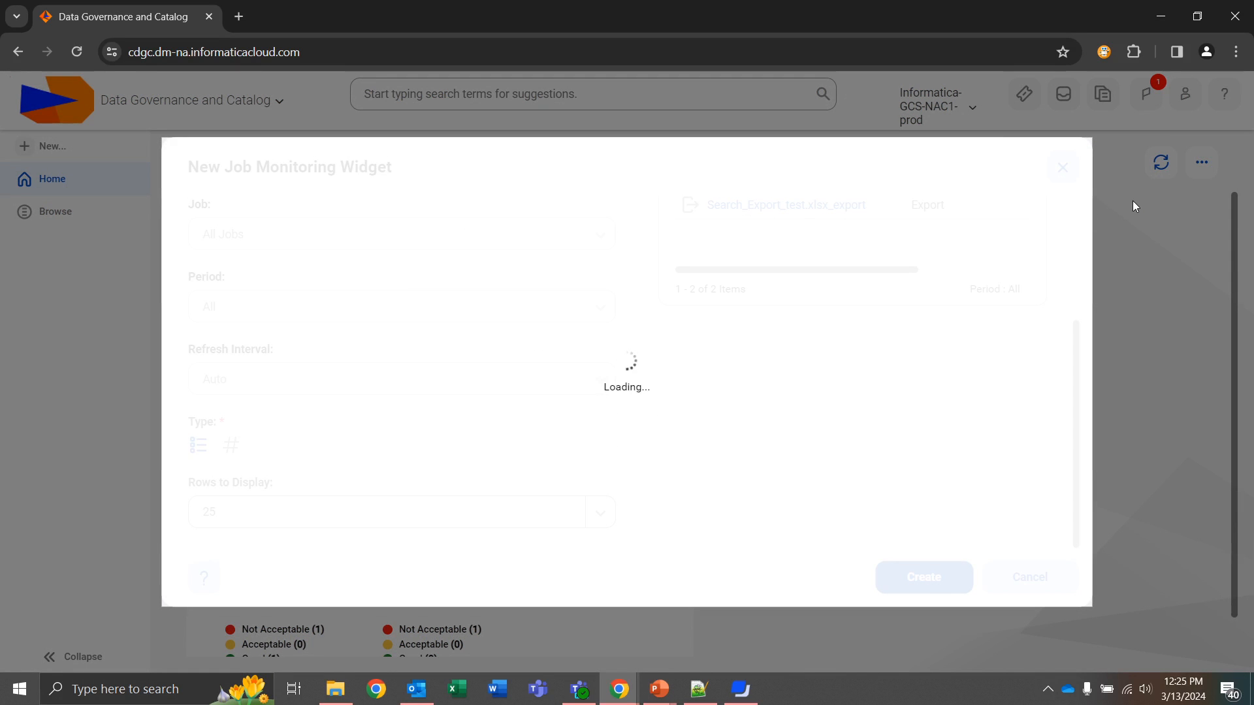
click(922, 577)
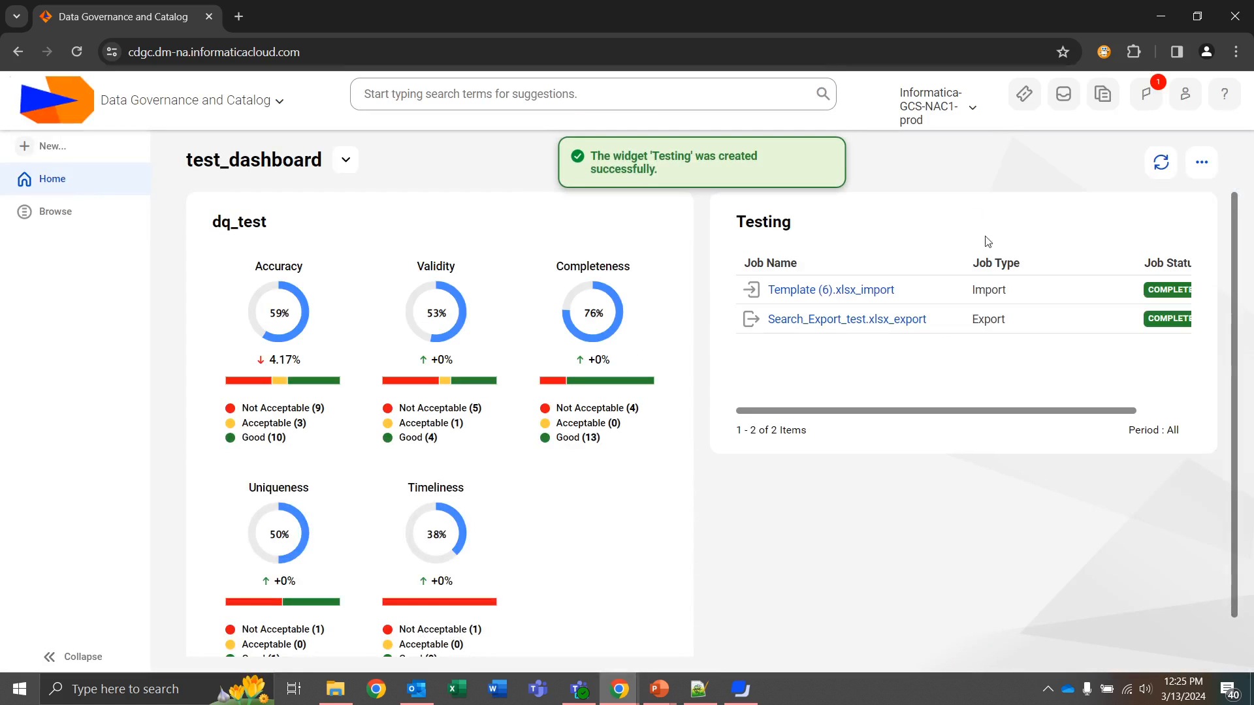
- Reorder widgets so the Testing widget moves up ahead of dq_test
click(1200, 163)
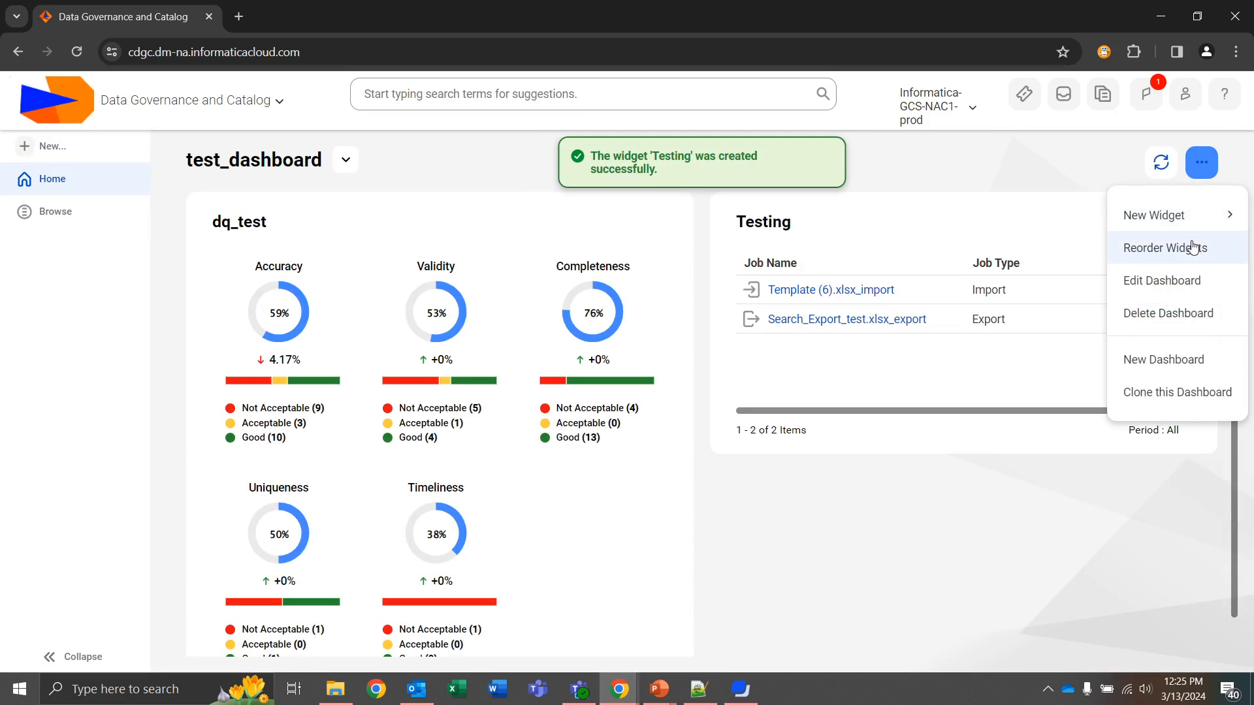
click(1167, 249)
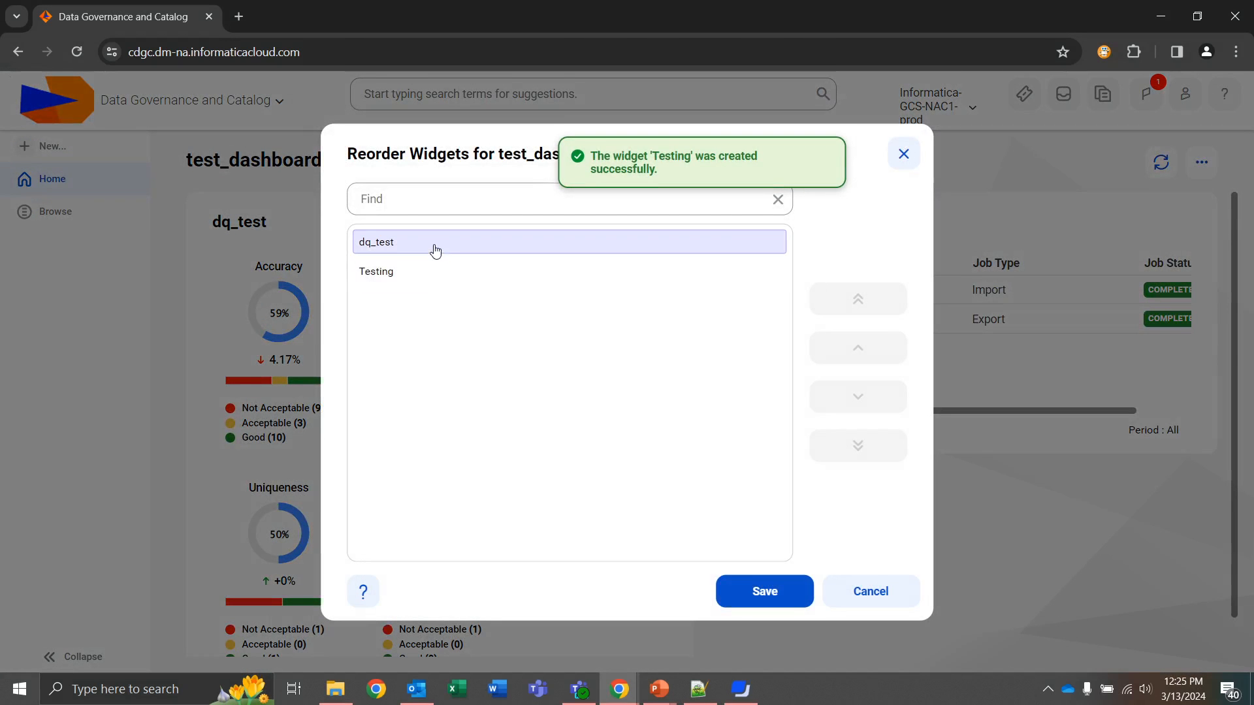
click(376, 271)
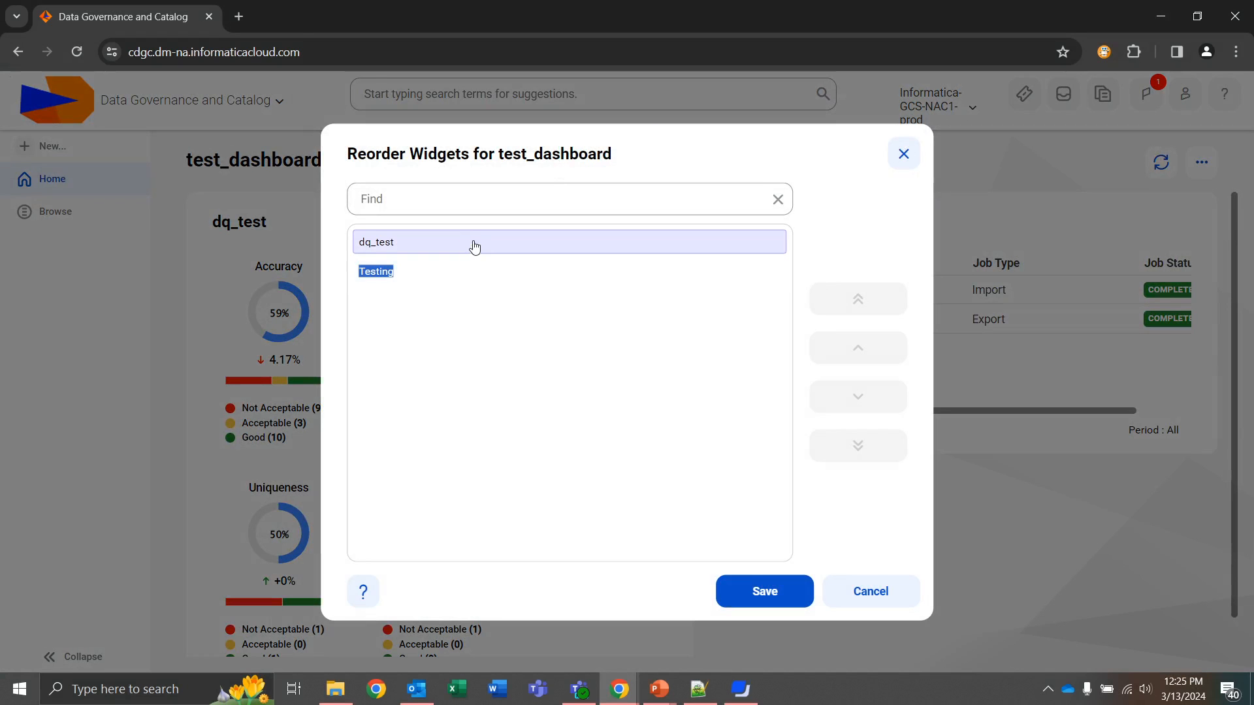
click(762, 591)
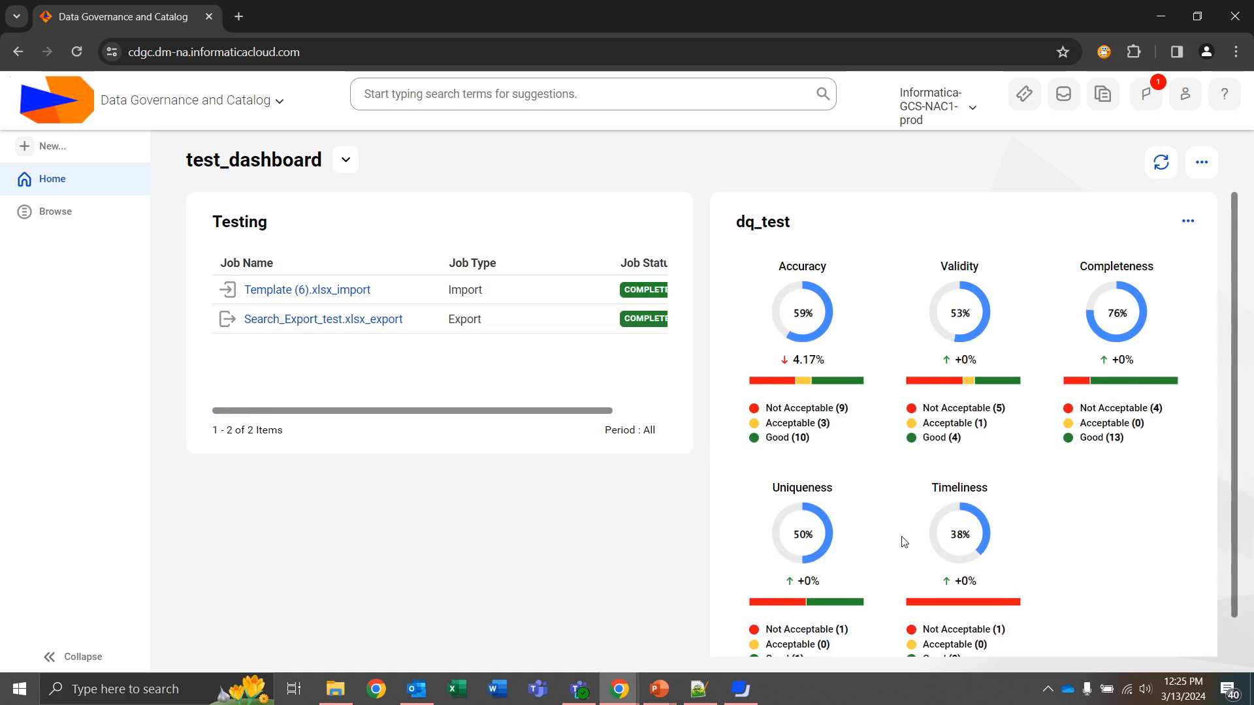
mouse_move(681, 561)
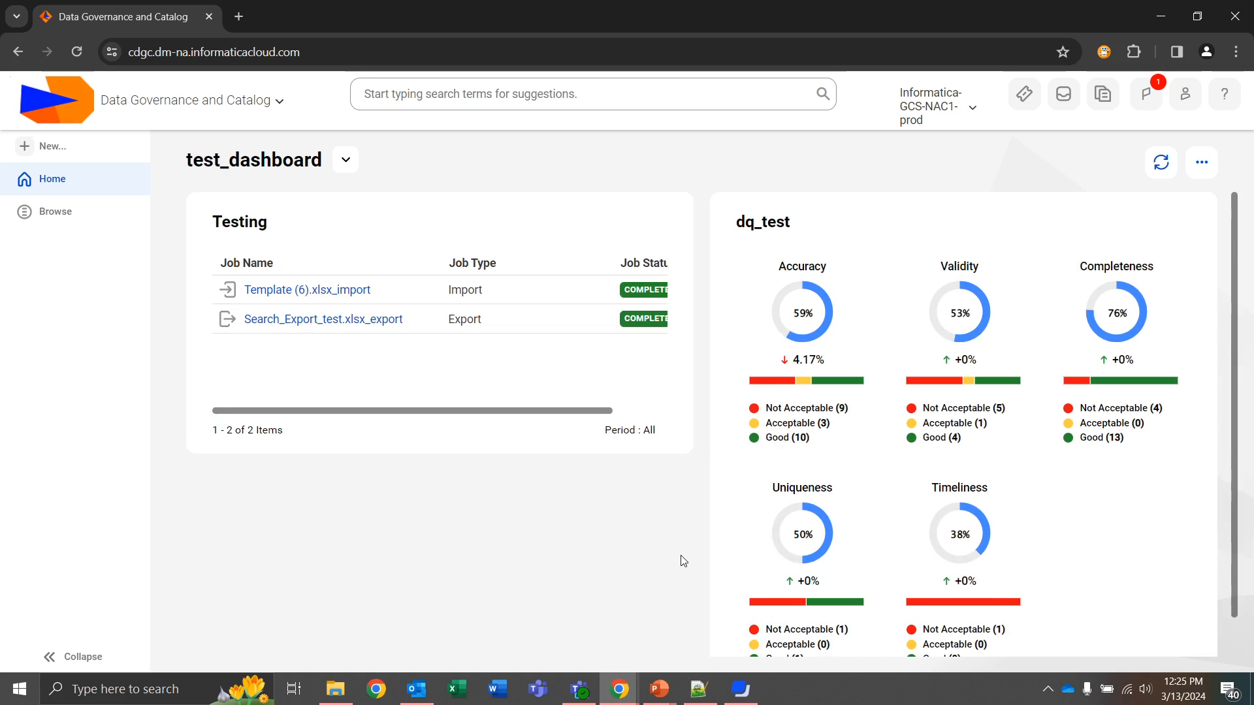
- Open test_dashboard's actions menu to review the New Dashboard and Clone options
click(1200, 163)
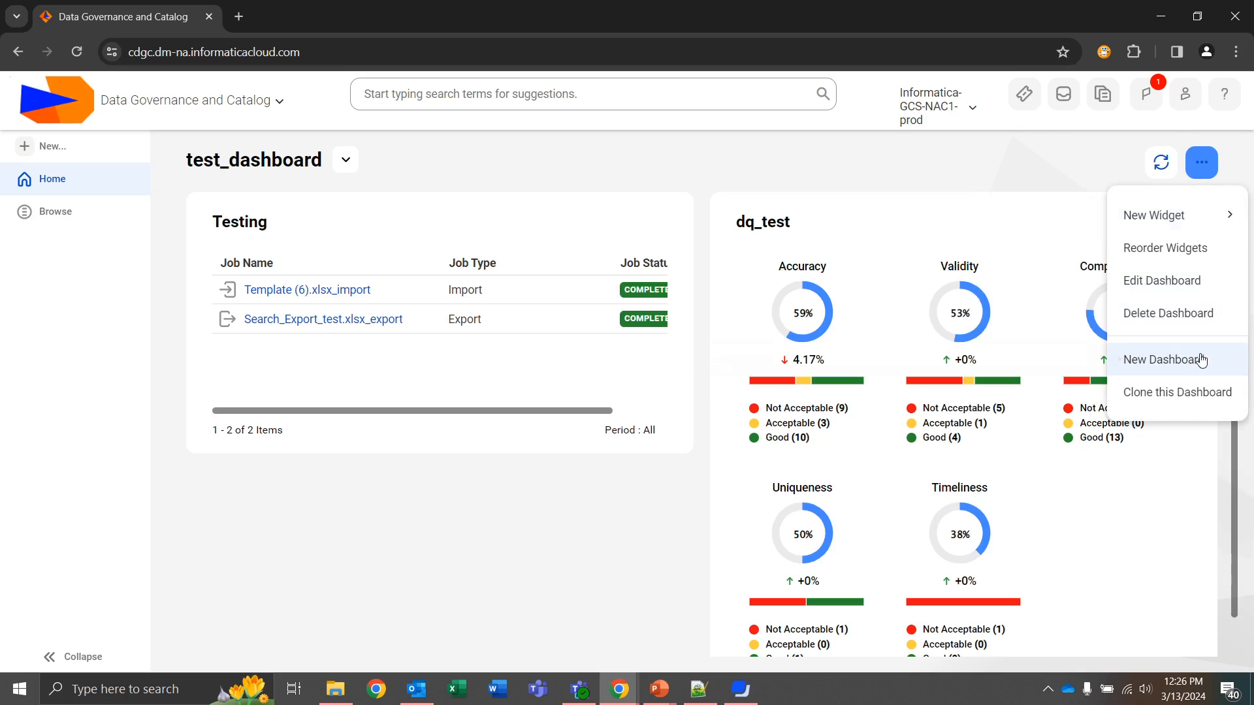
mouse_move(1168, 313)
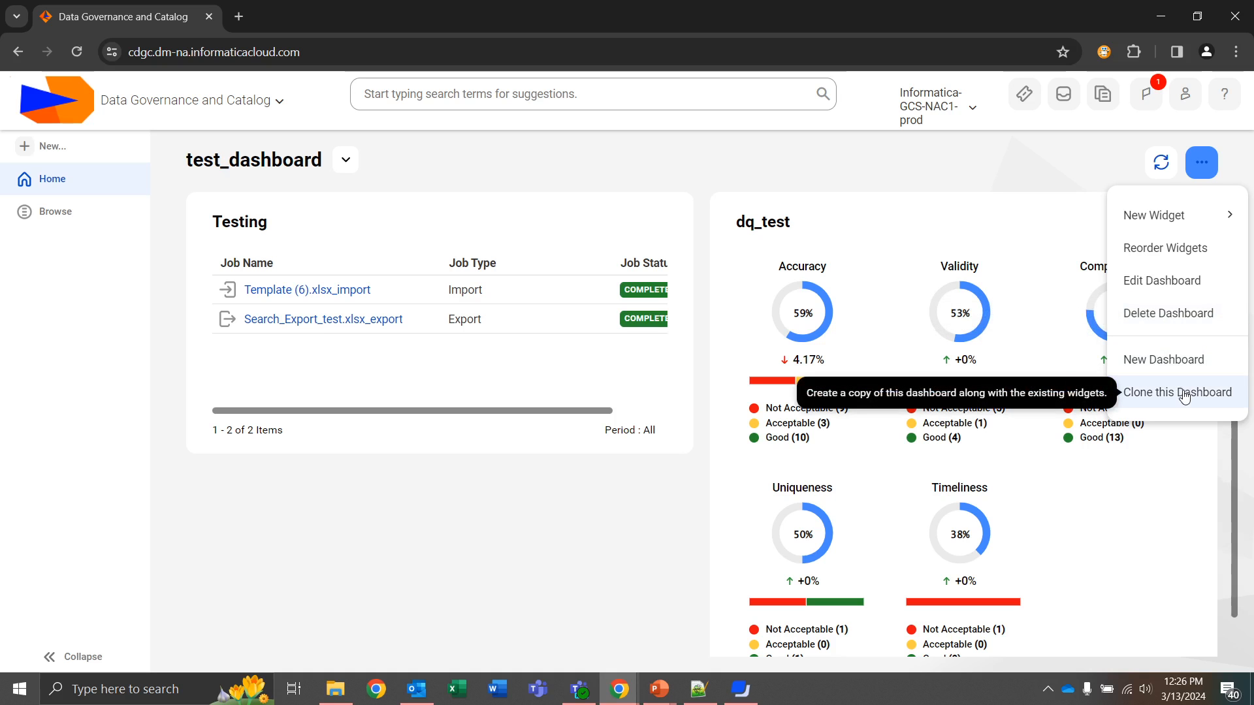
mouse_move(1165, 360)
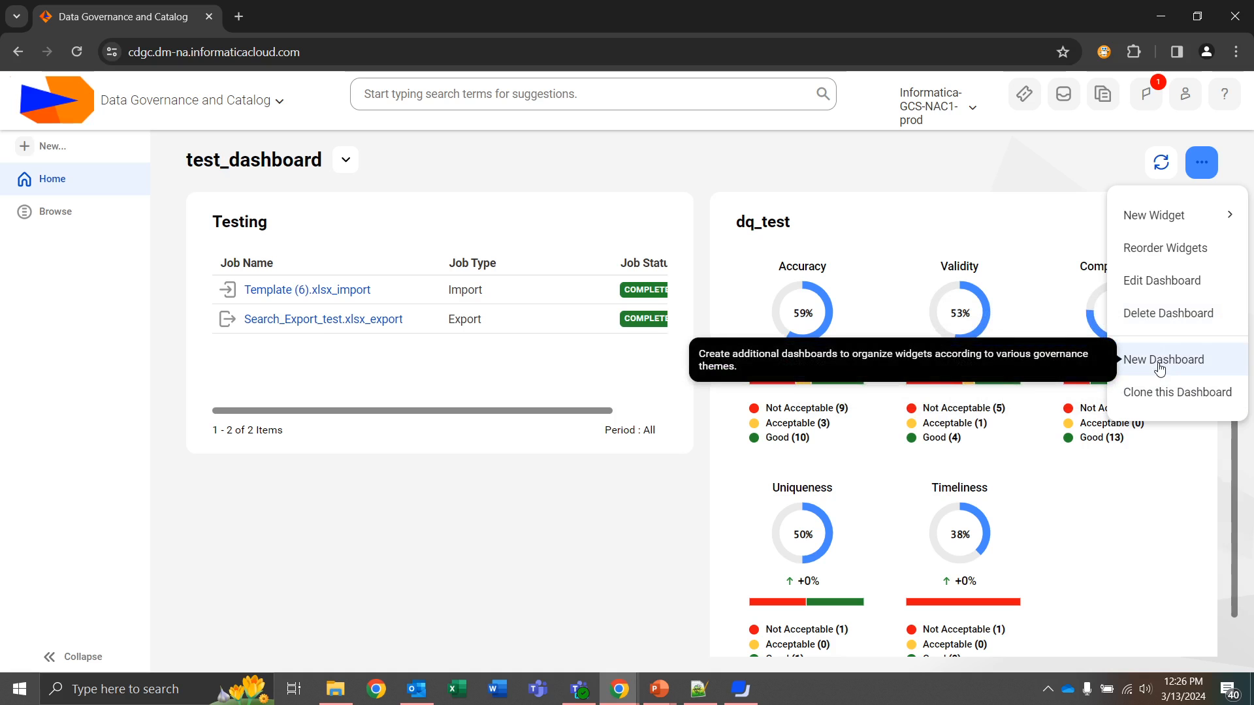